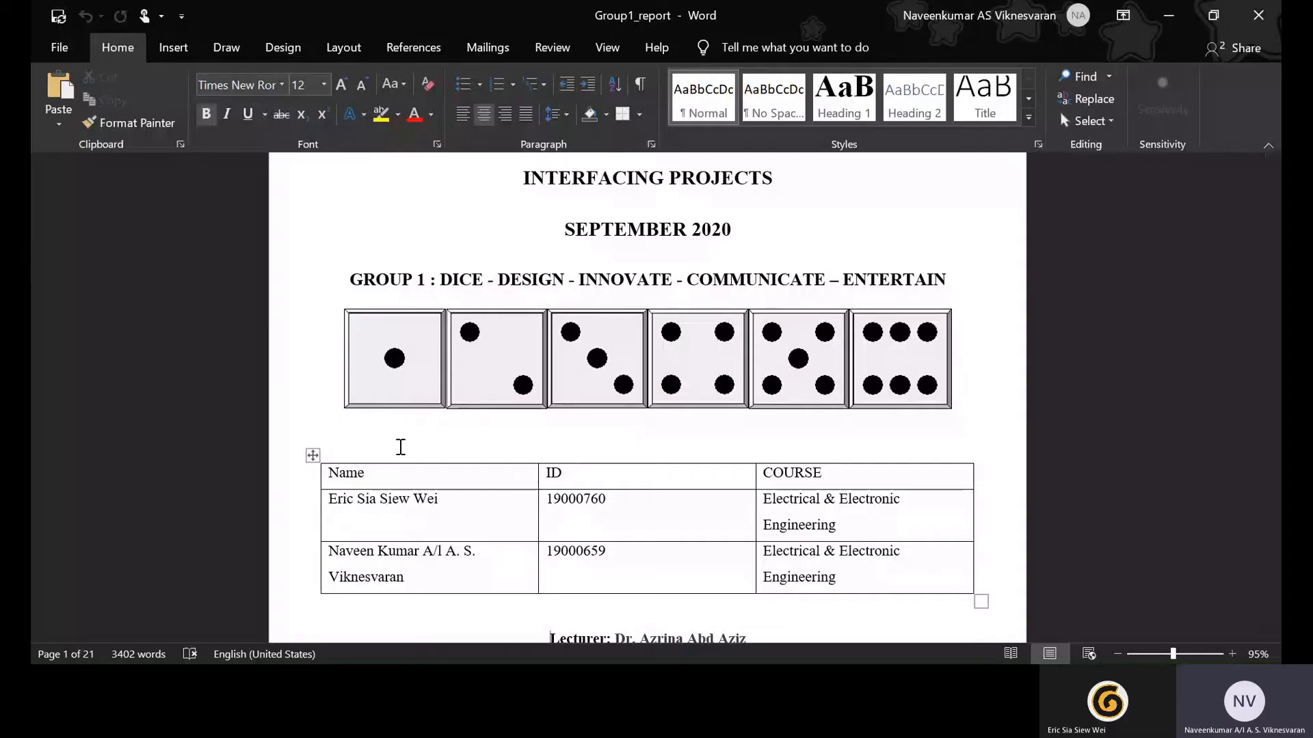
Step: Scroll past the Group1_report cover page, member table and lecturer line to the Table of Contents
{"action": "scroll", "scroll_direction": "down", "scroll_amount": 3}
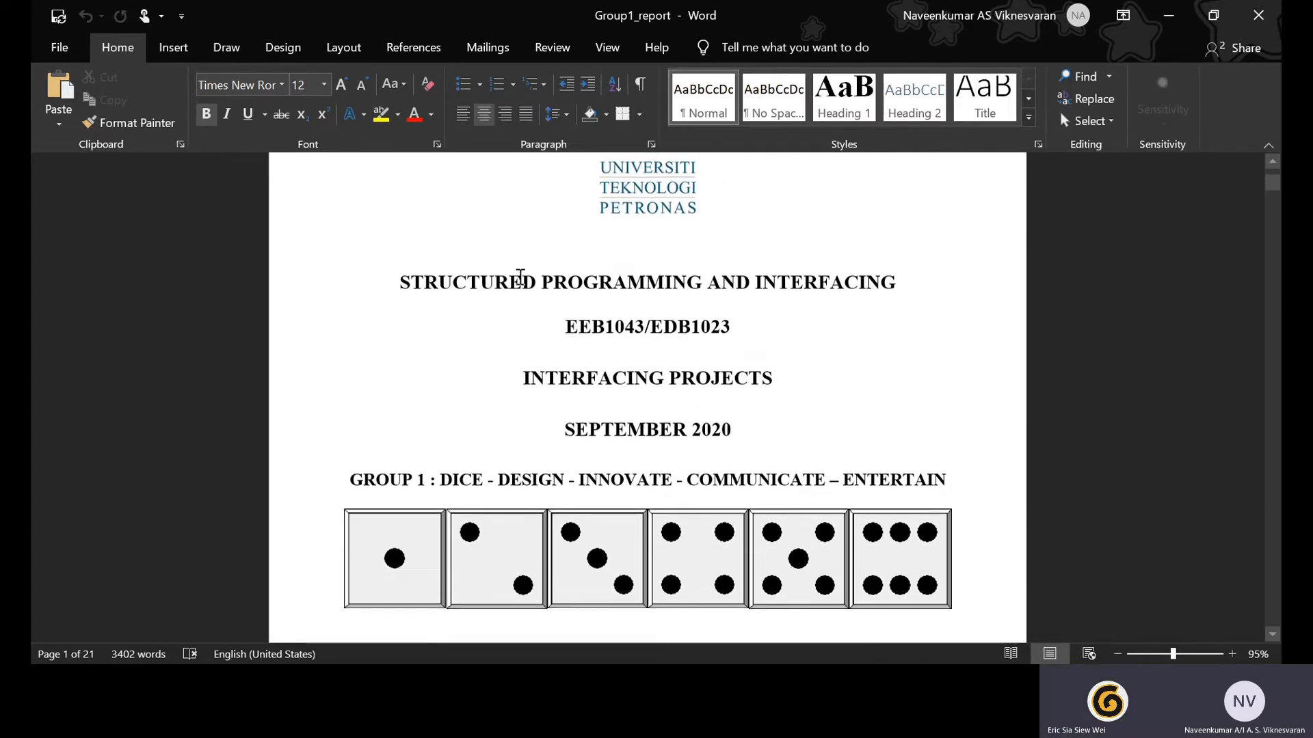
{"action": "scroll", "scroll_direction": "down", "scroll_amount": 3}
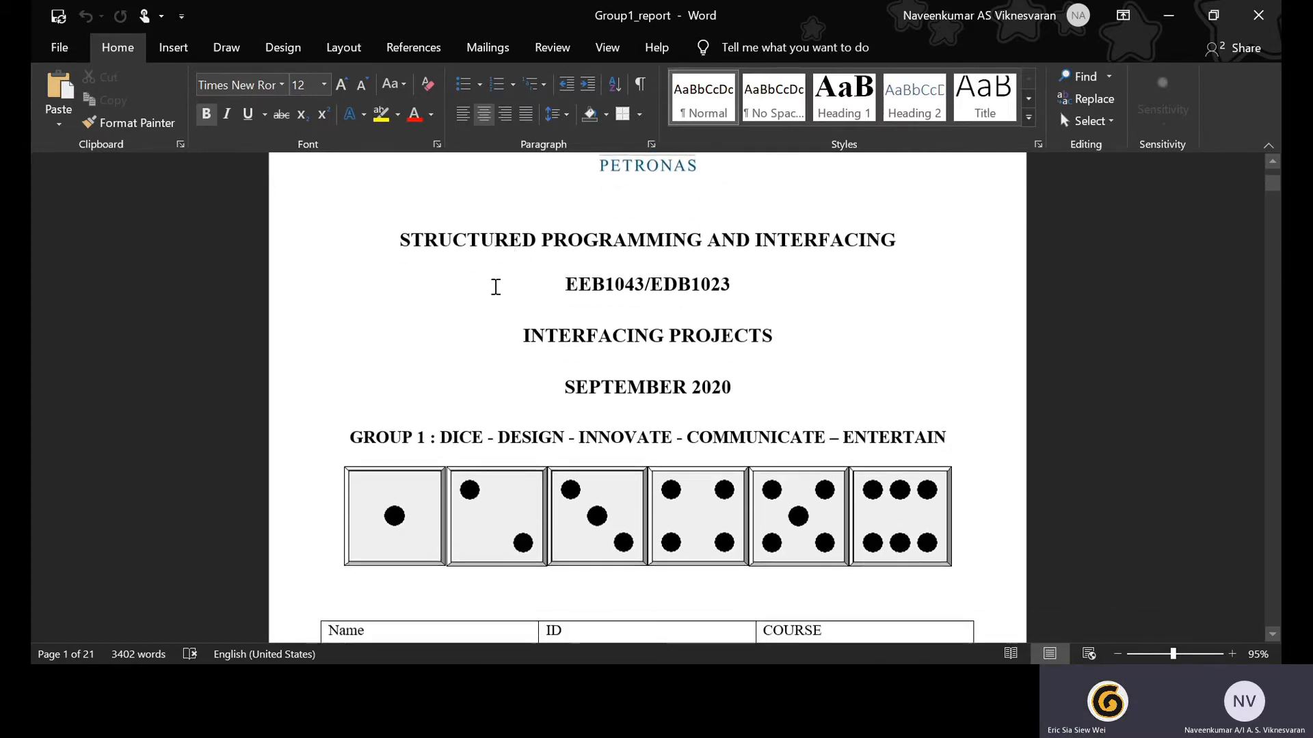
{"action": "scroll", "scroll_direction": "down", "scroll_amount": 3}
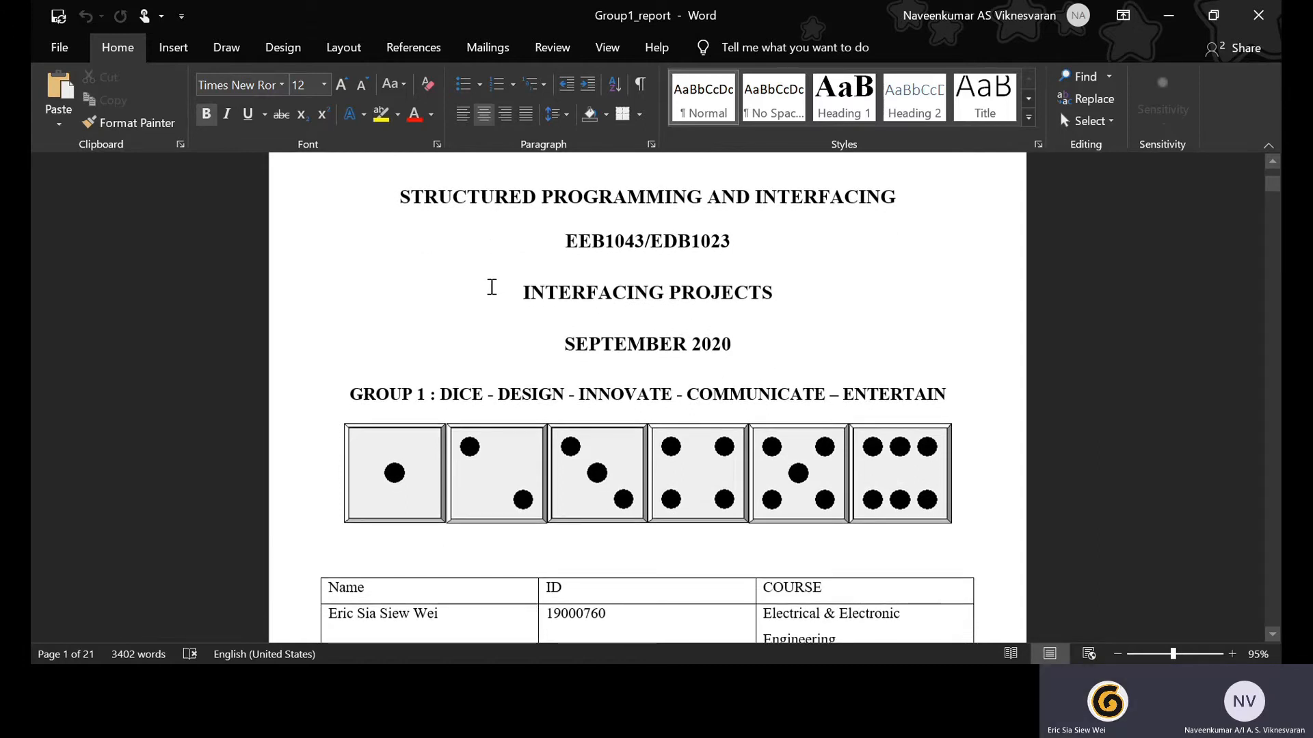
{"action": "mouse_move", "coordinate": [474, 295]}
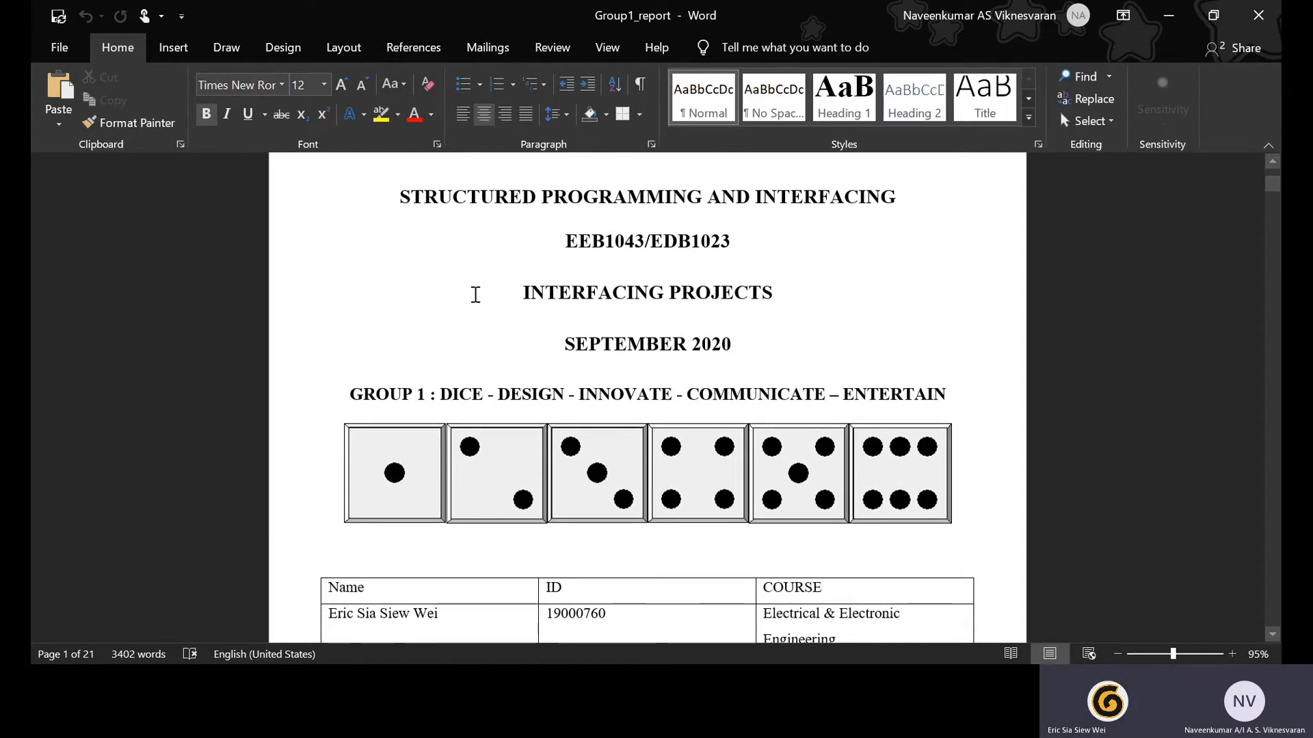
{"action": "scroll", "scroll_direction": "down", "scroll_amount": 3}
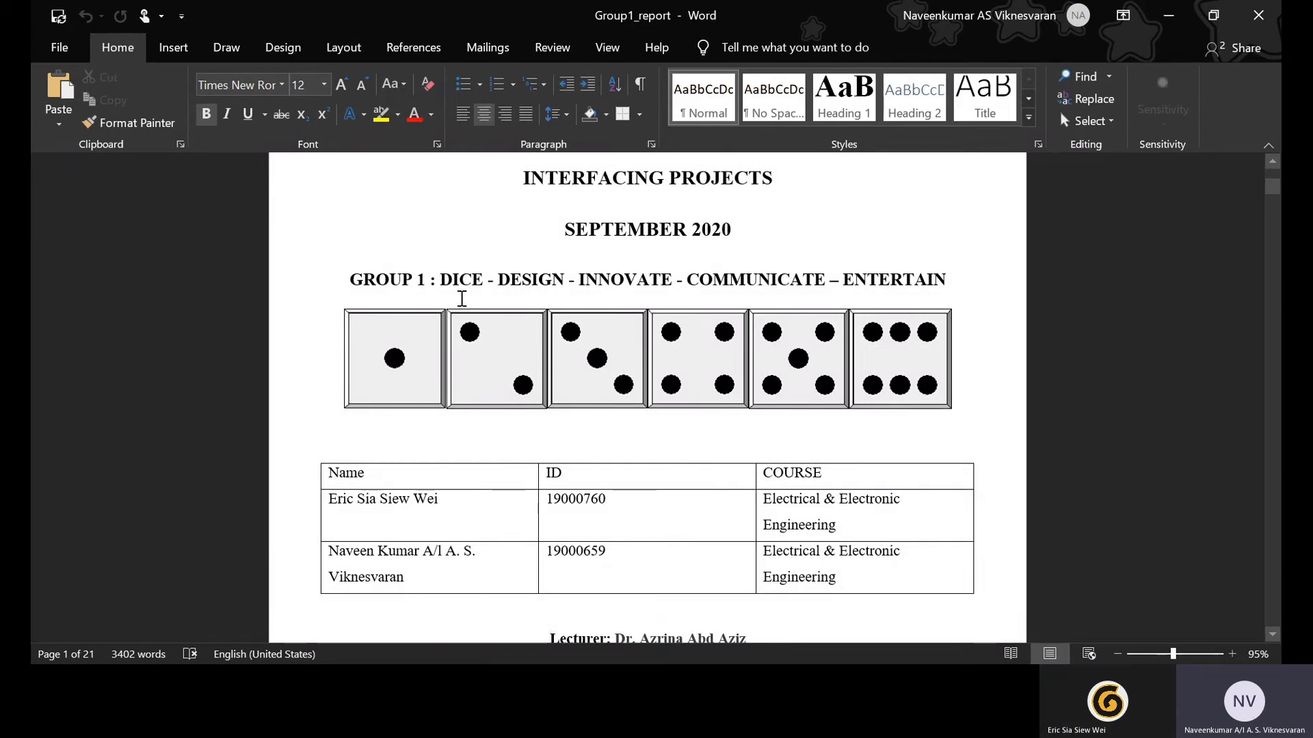
{"action": "scroll", "scroll_direction": "down", "scroll_amount": 3}
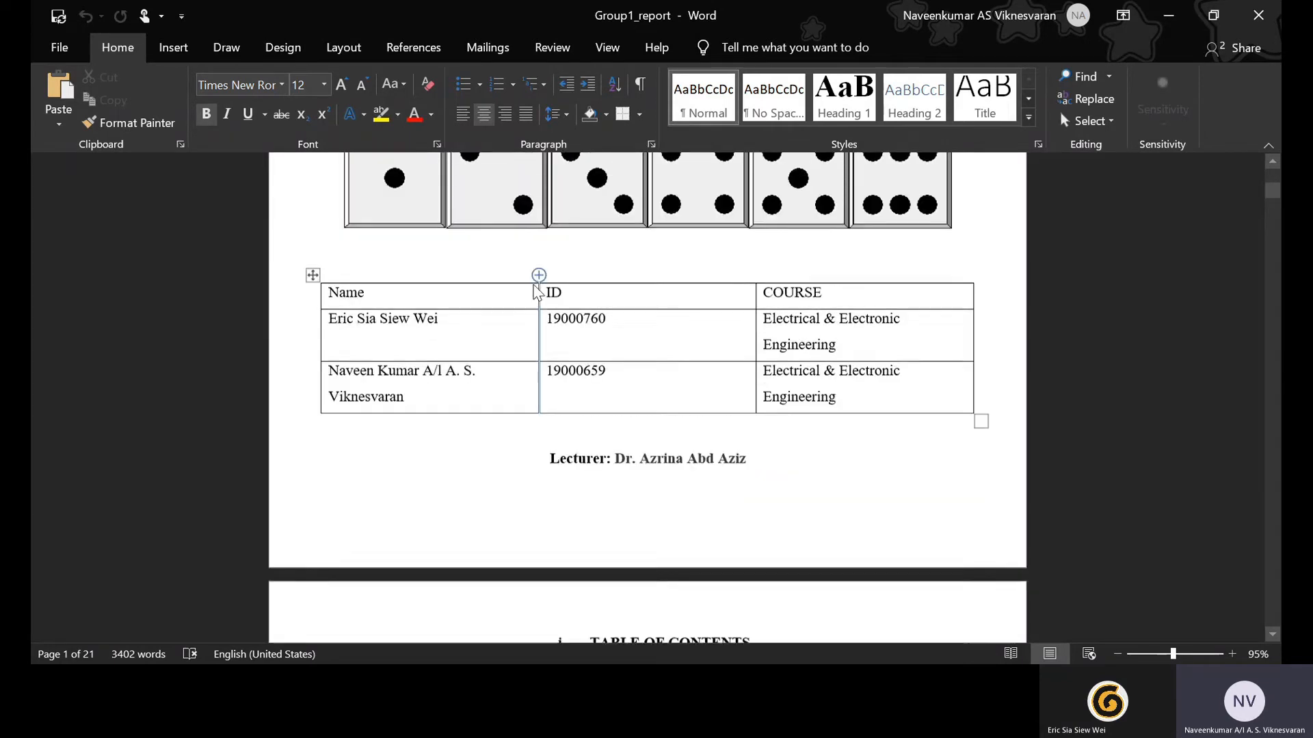
{"action": "scroll", "scroll_direction": "down", "scroll_amount": 3}
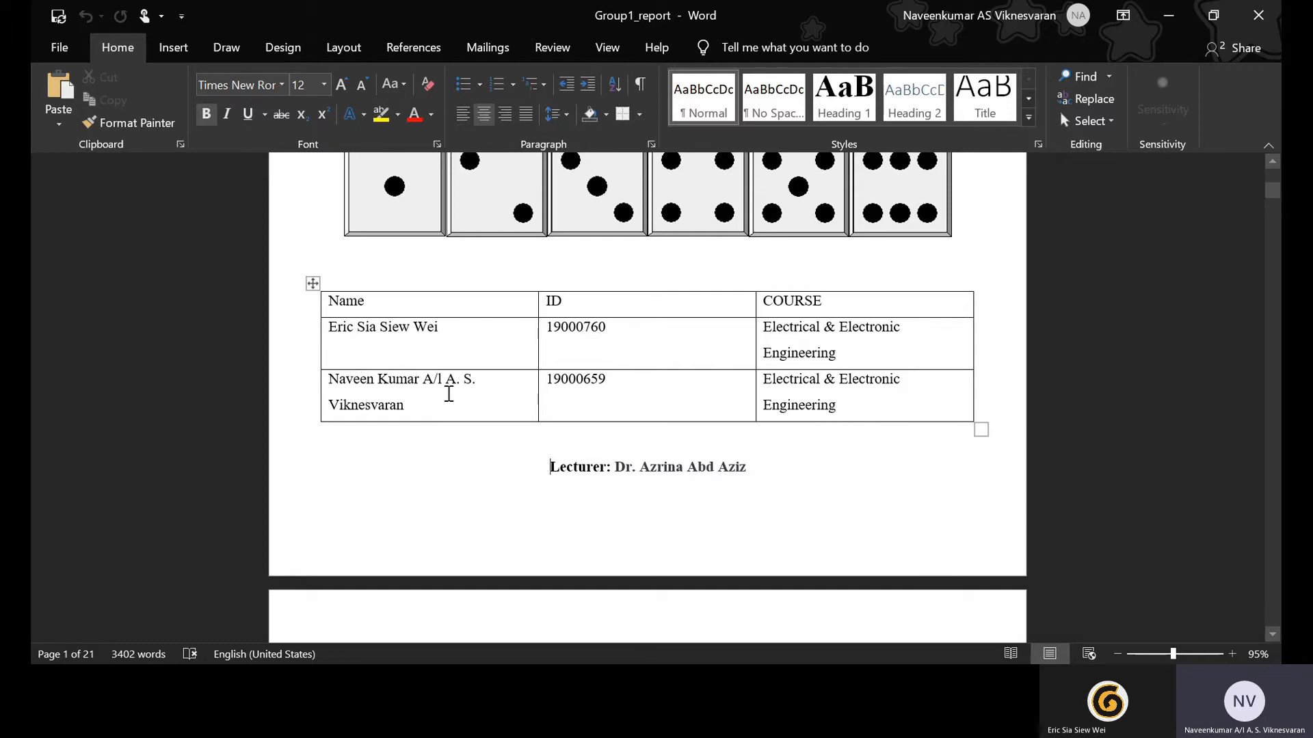
{"action": "scroll", "scroll_direction": "down", "scroll_amount": 3}
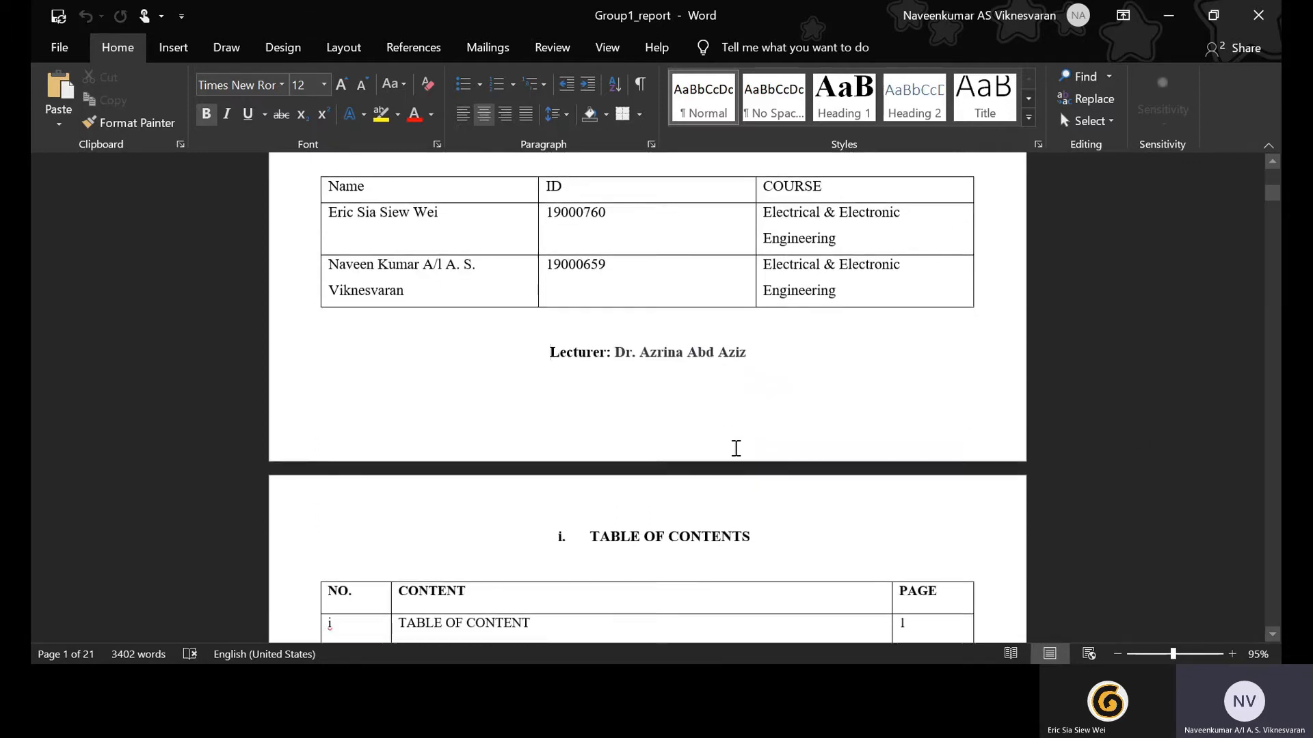
{"action": "scroll", "scroll_direction": "down", "scroll_amount": 3}
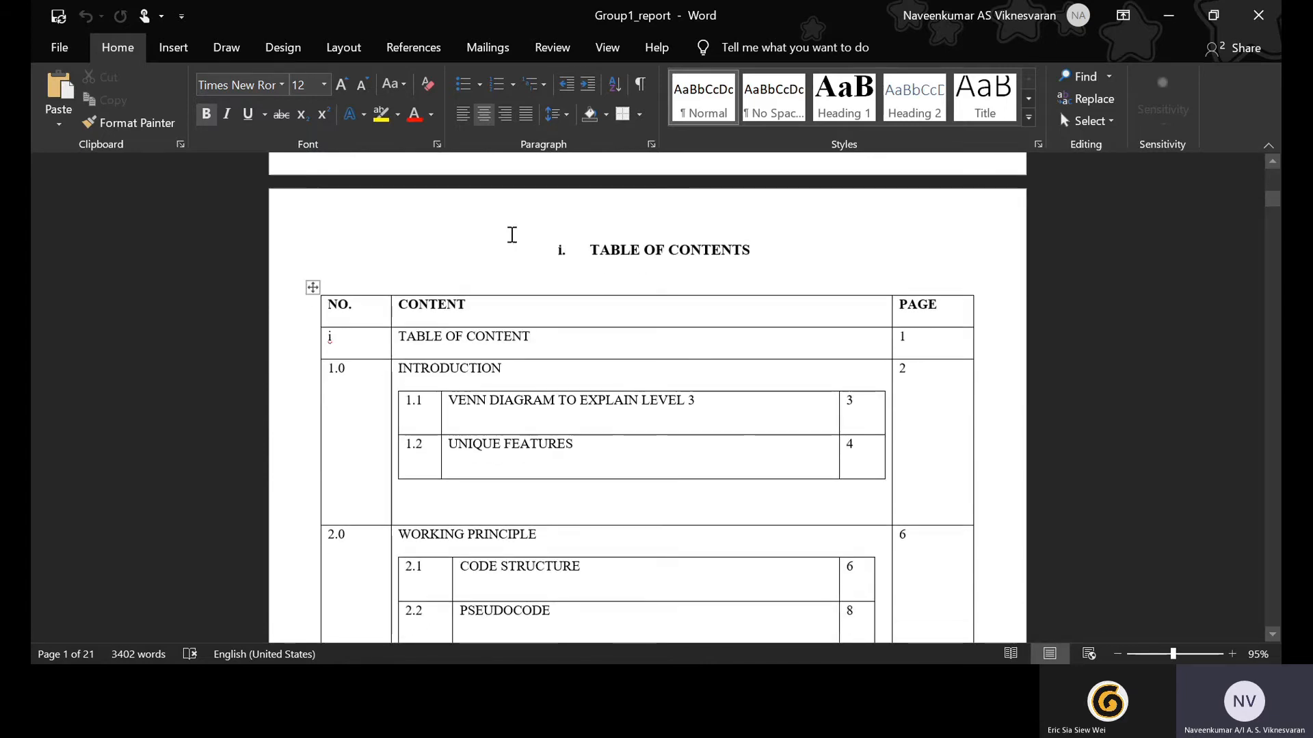
Step: Scroll through the Table of Contents to the 1.0 INTRODUCTION page
{"action": "scroll", "scroll_direction": "down", "scroll_amount": 3}
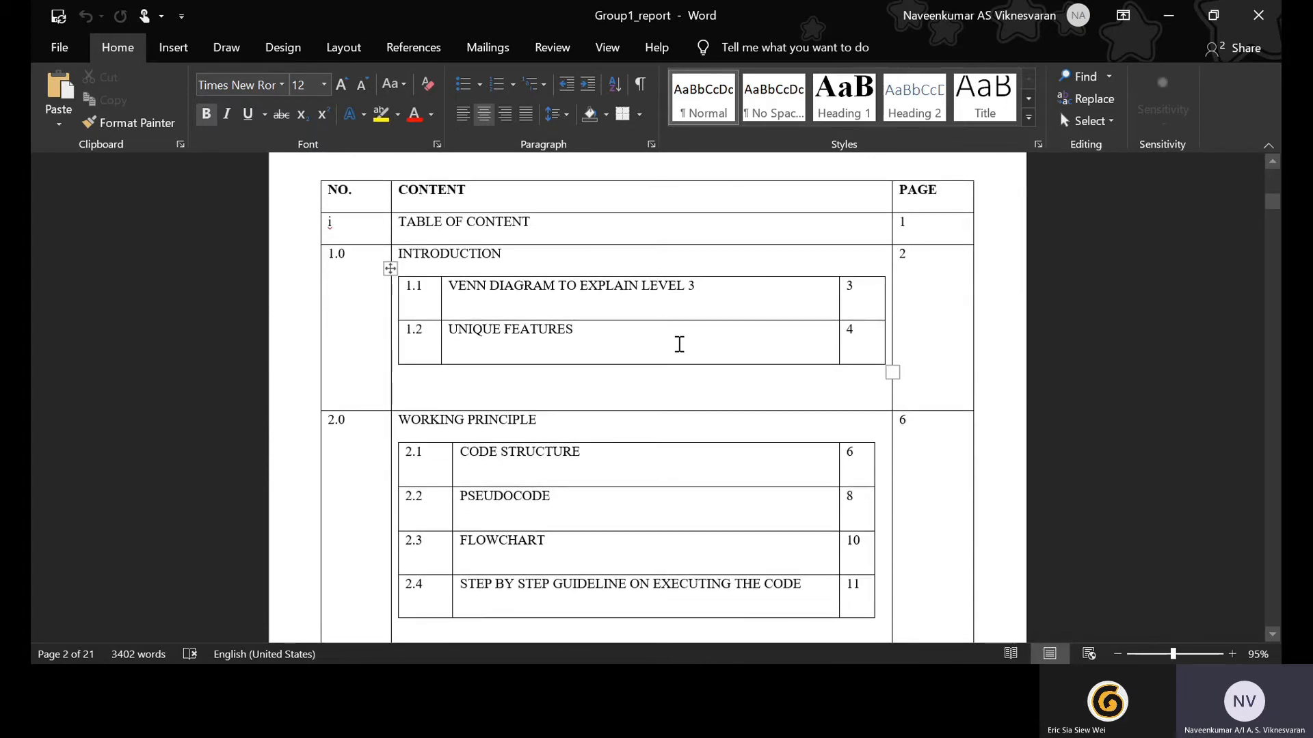
{"action": "scroll", "scroll_direction": "down", "scroll_amount": 3}
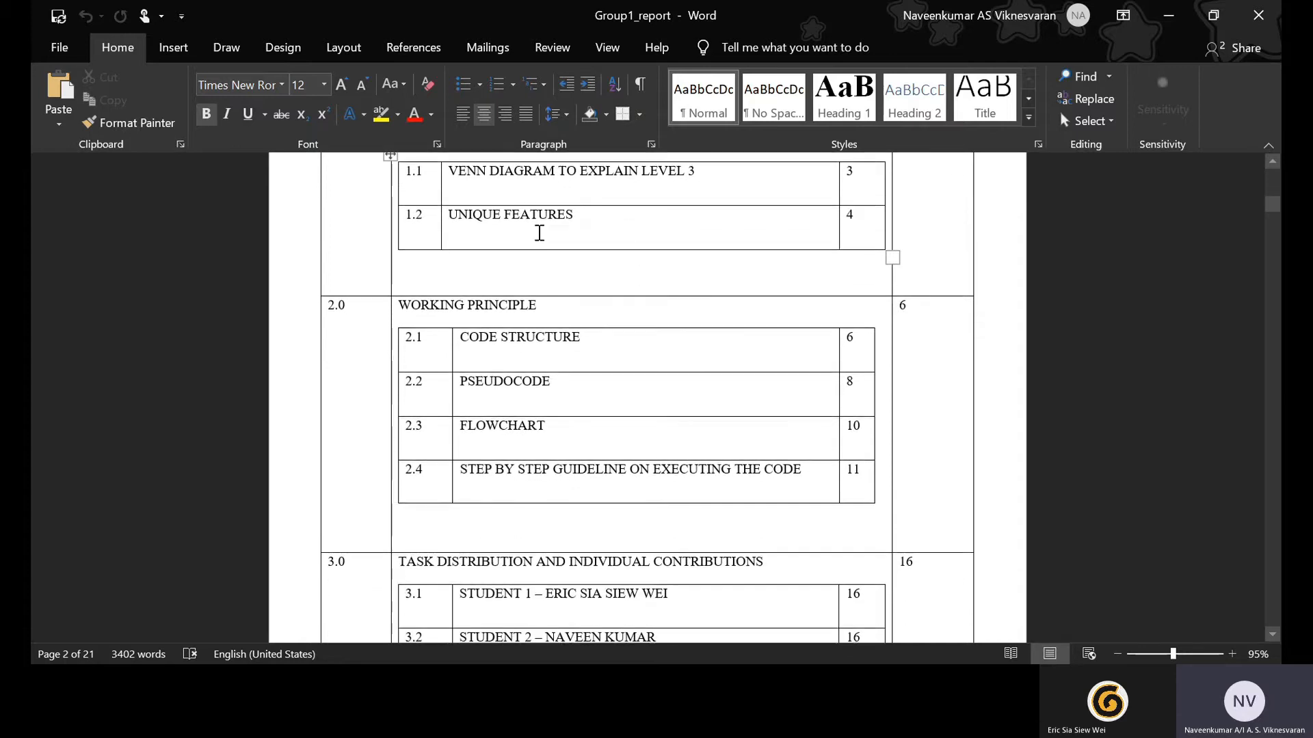
{"action": "scroll", "scroll_direction": "down", "scroll_amount": 3}
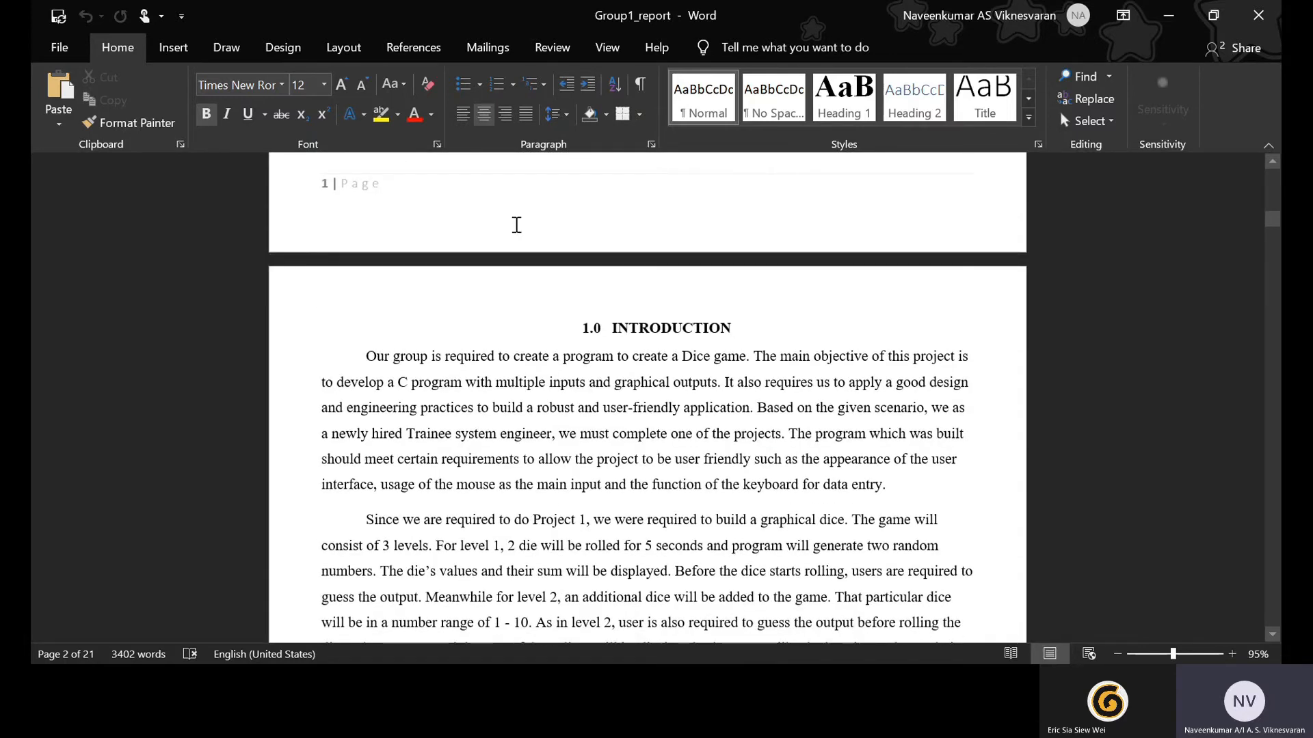
{"action": "scroll", "scroll_direction": "down", "scroll_amount": 3}
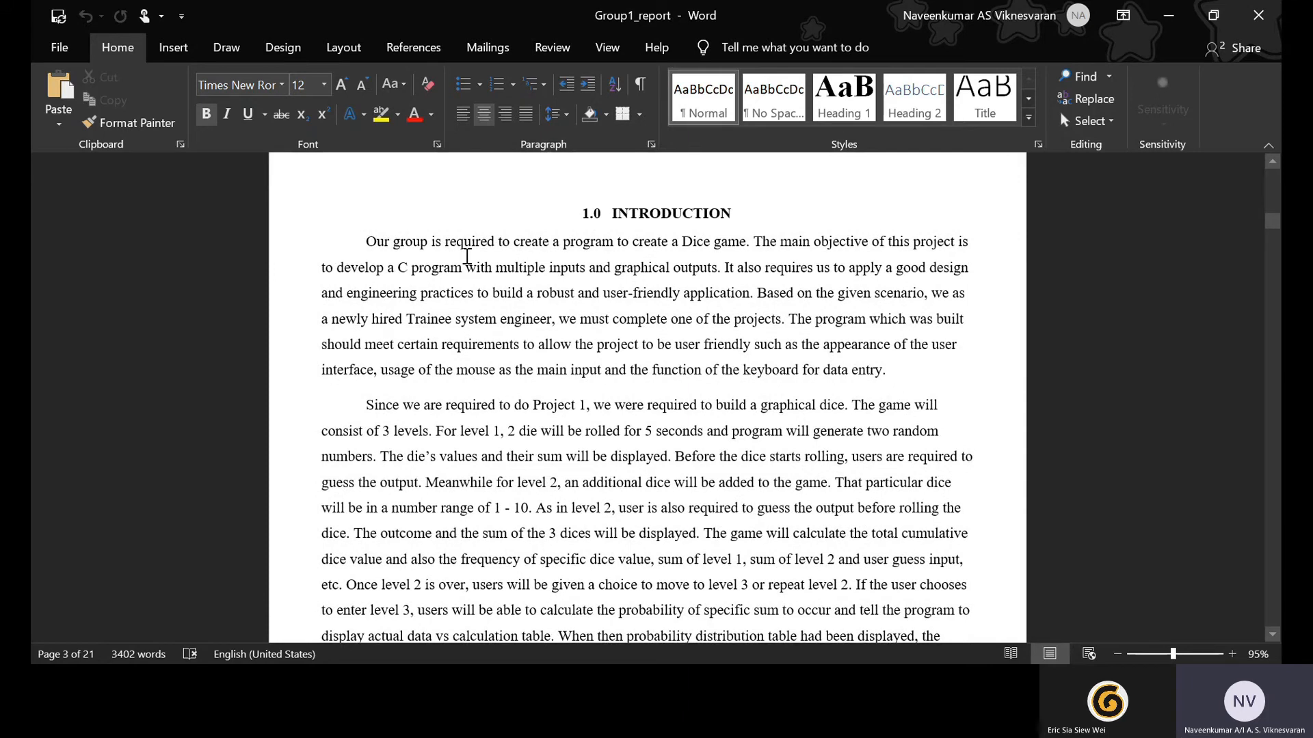
{"action": "mouse_move", "coordinate": [363, 192]}
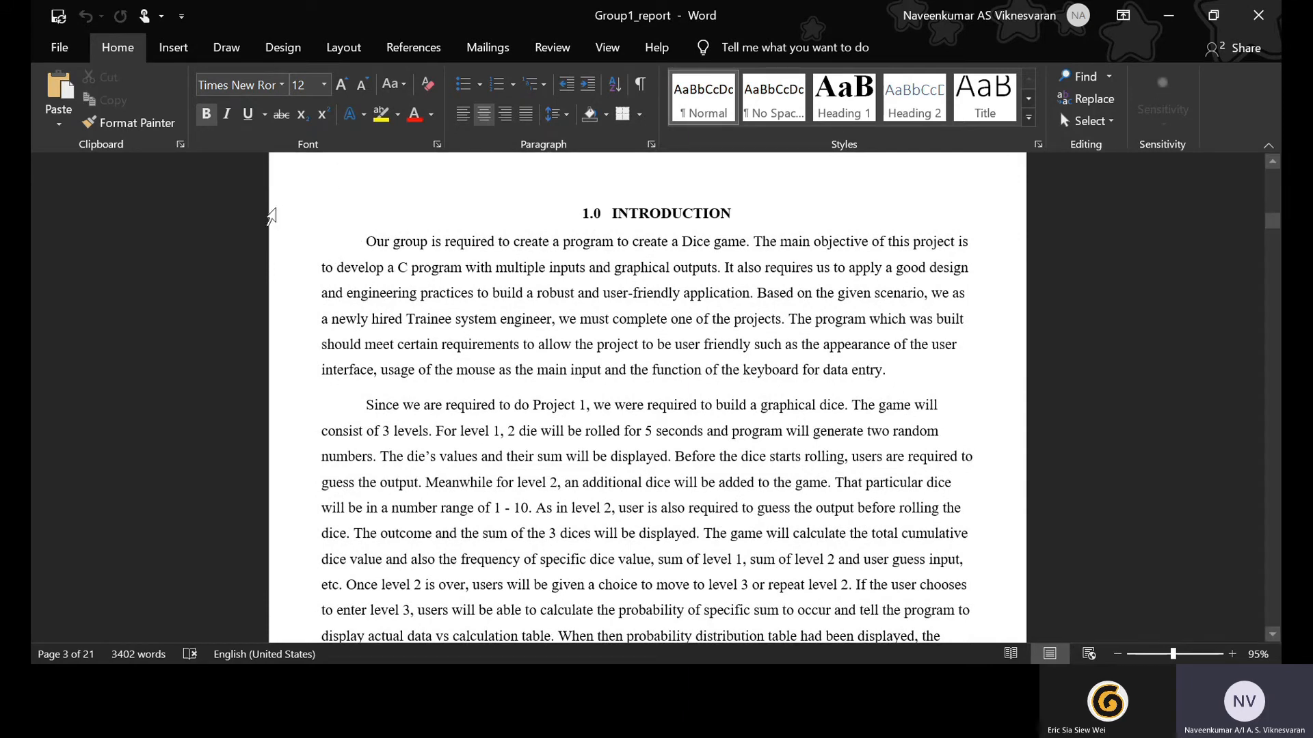
{"action": "scroll", "scroll_direction": "down", "scroll_amount": 3}
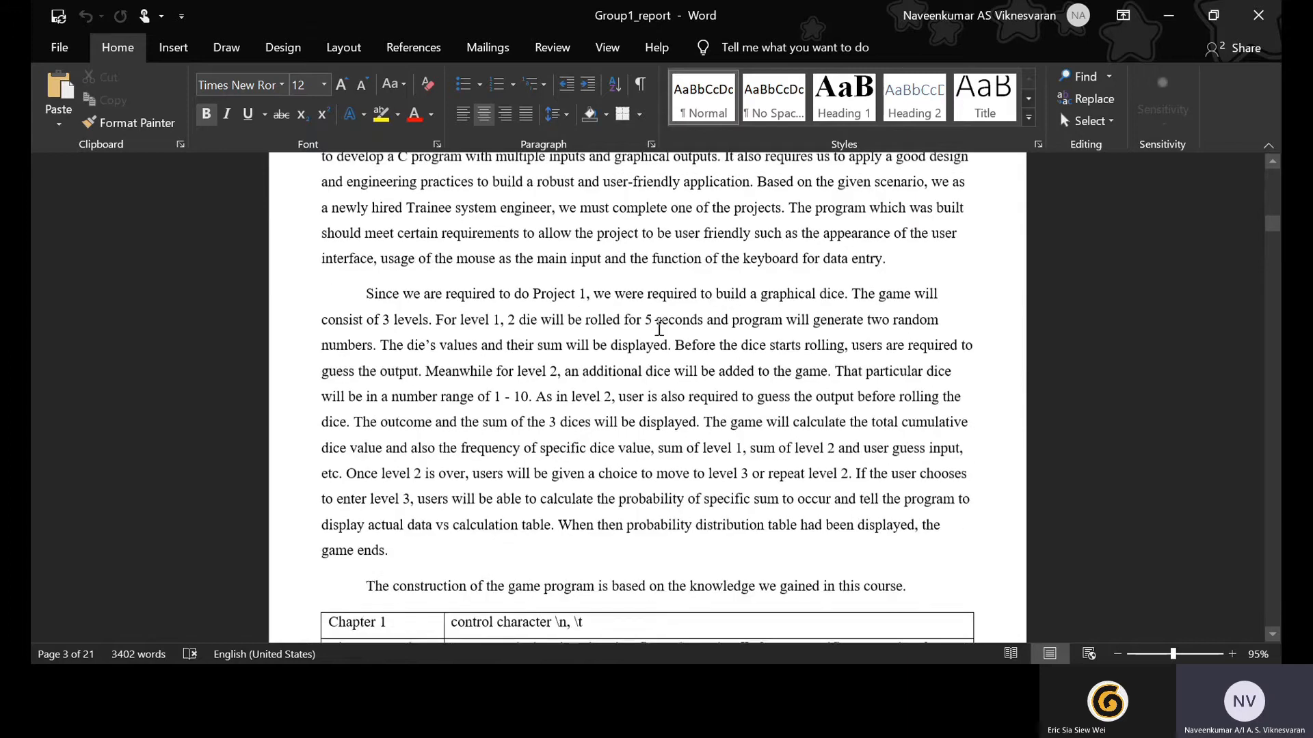
{"action": "scroll", "scroll_direction": "down", "scroll_amount": 3}
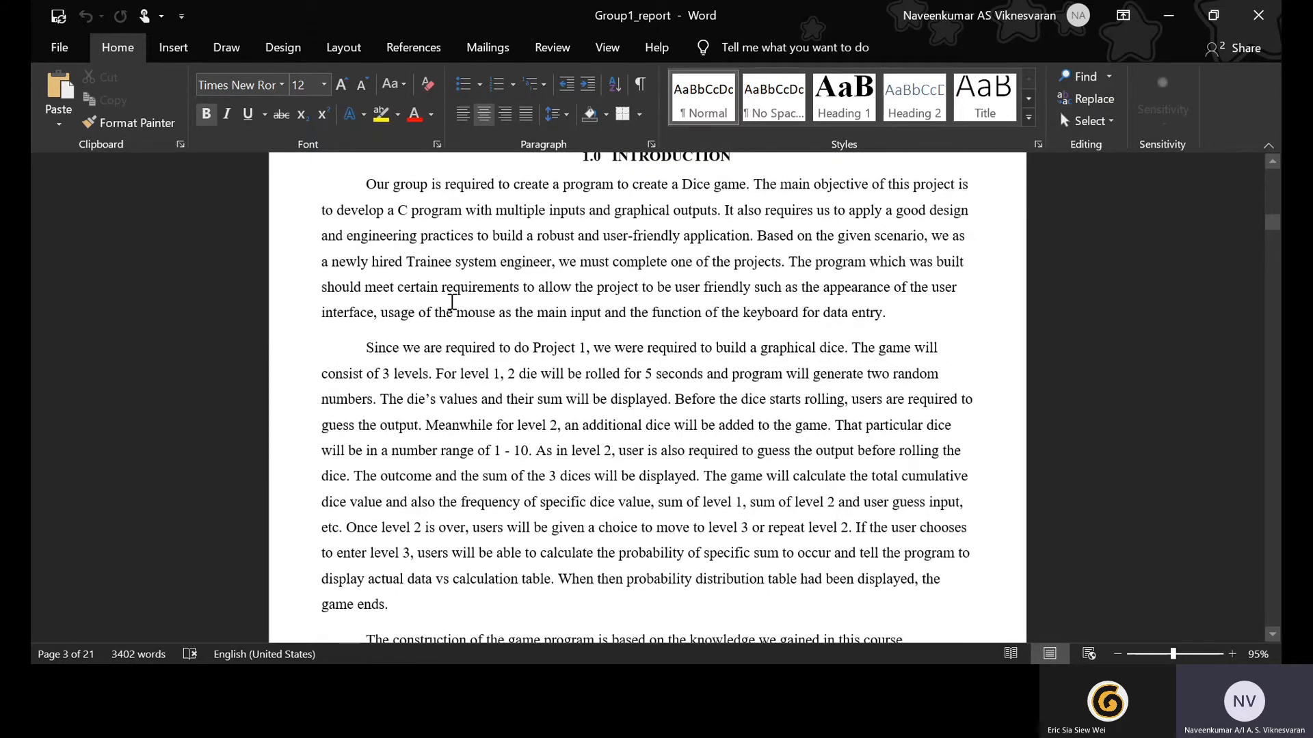
{"action": "mouse_move", "coordinate": [431, 272]}
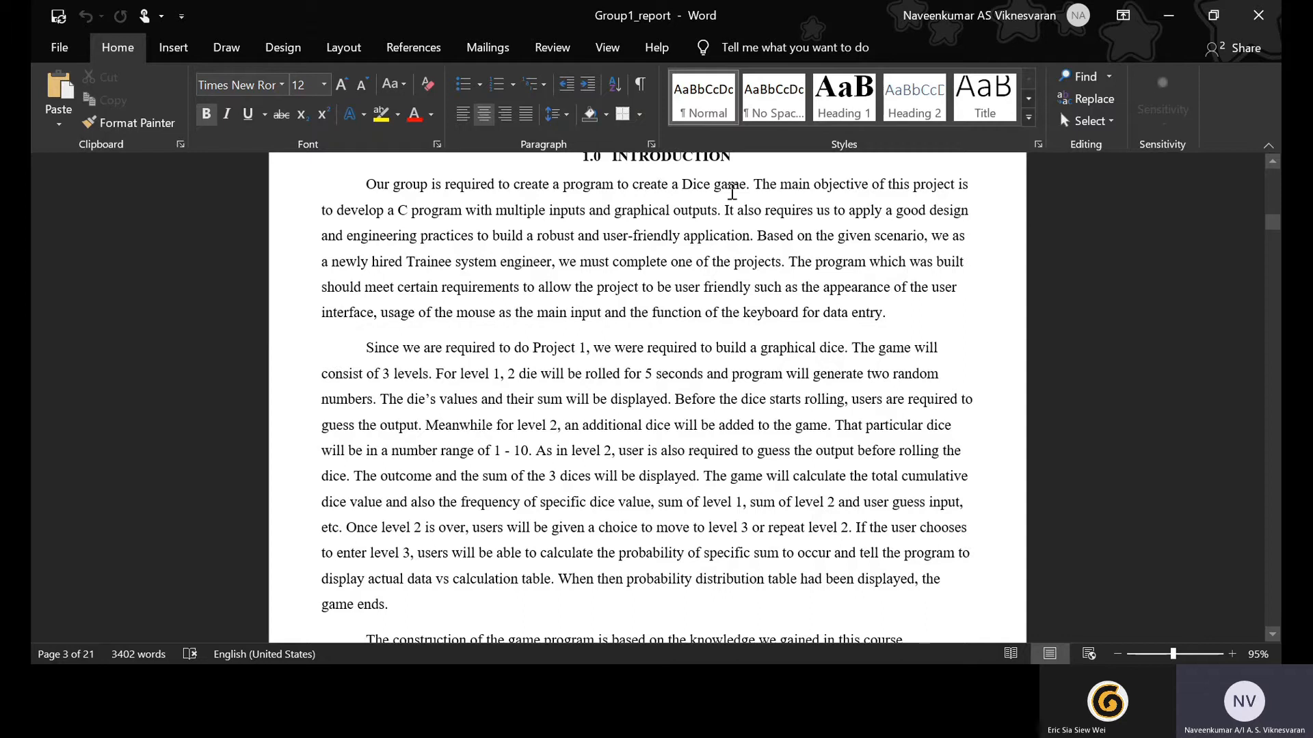
{"action": "mouse_move", "coordinate": [553, 199]}
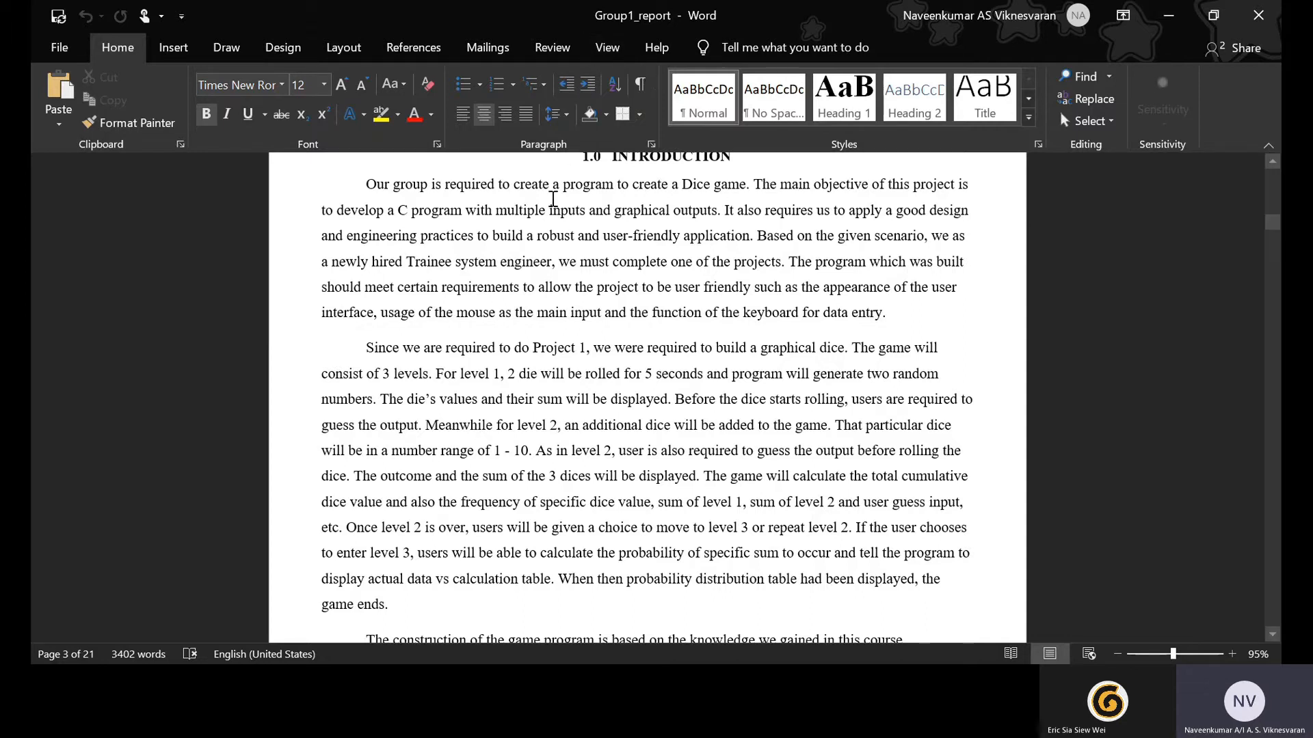
{"action": "mouse_move", "coordinate": [465, 224]}
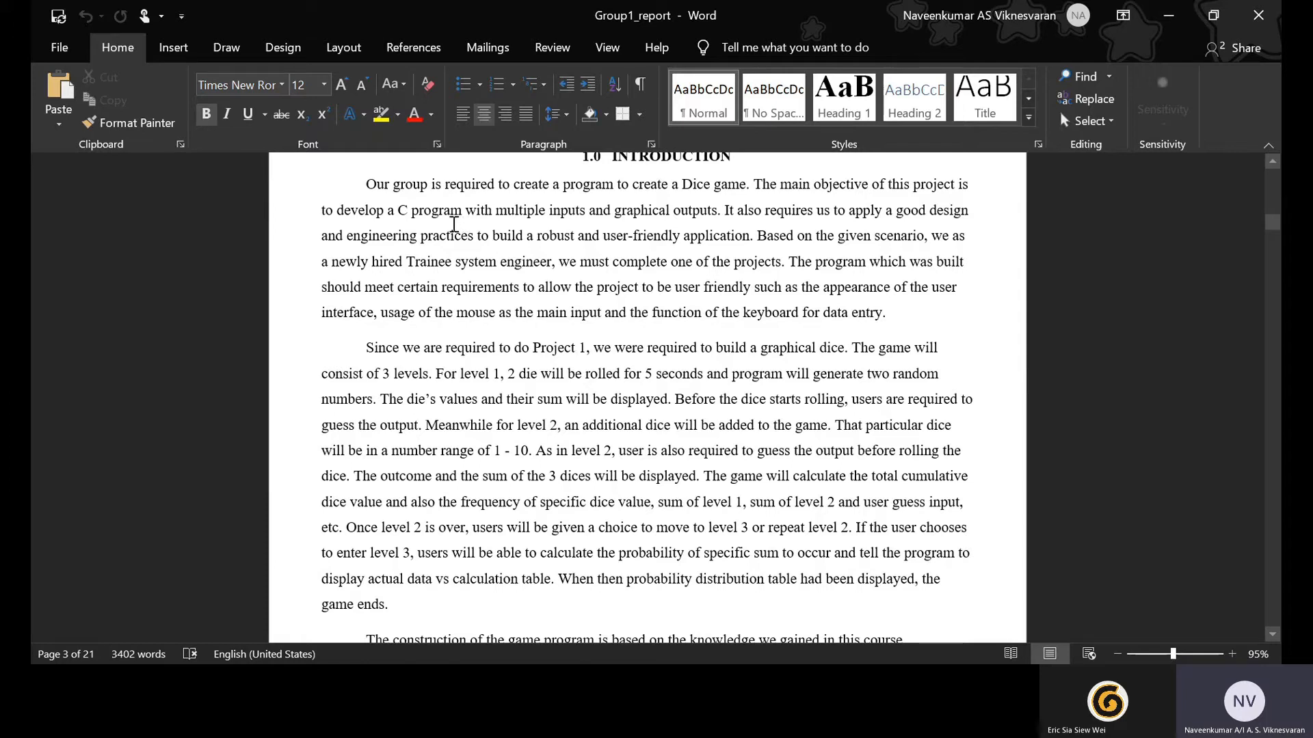
{"action": "mouse_move", "coordinate": [374, 228]}
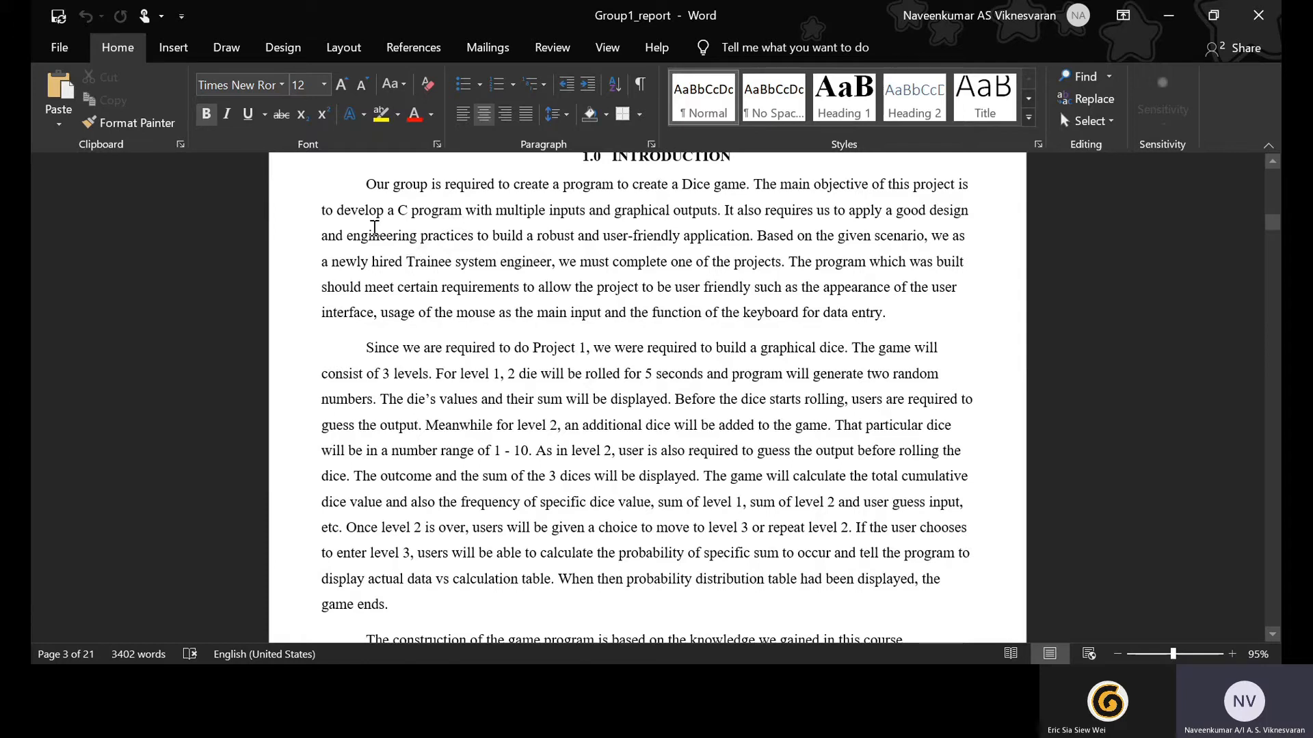
{"action": "mouse_move", "coordinate": [290, 269]}
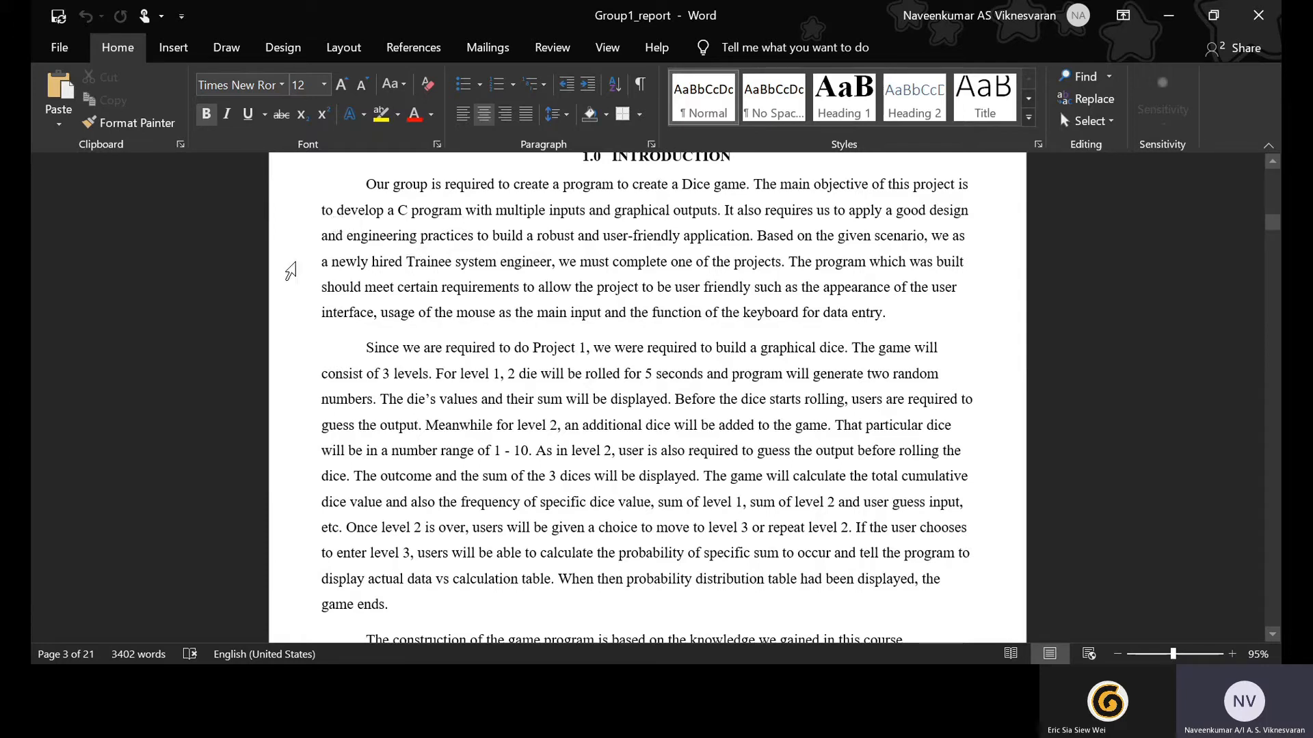
{"action": "mouse_move", "coordinate": [209, 267]}
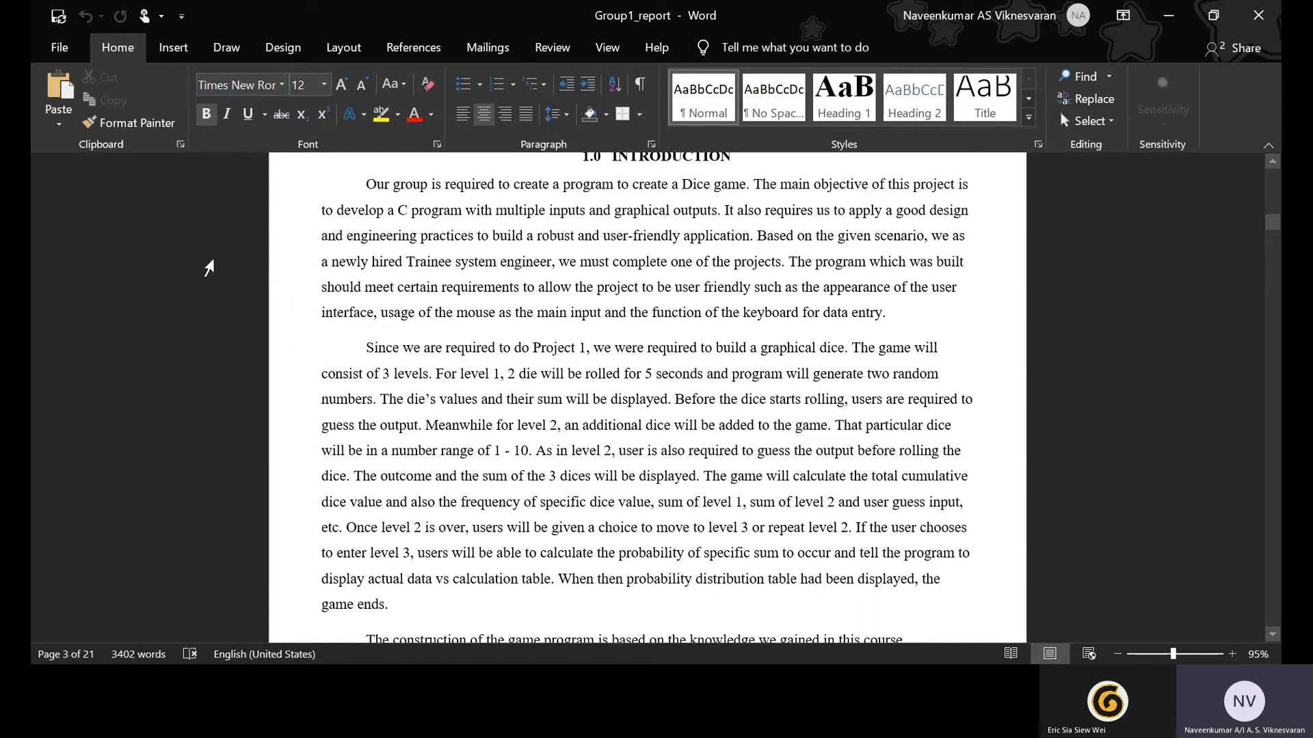
{"action": "mouse_move", "coordinate": [190, 276]}
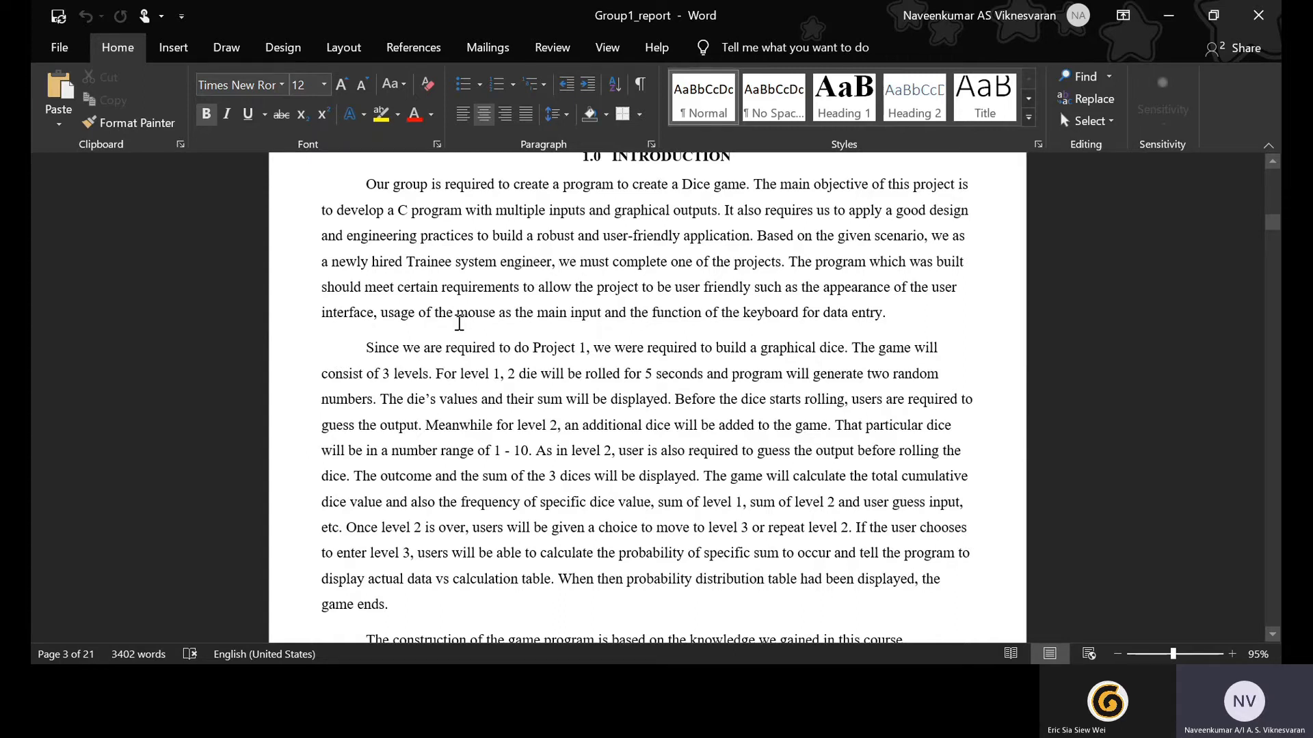
Step: Scroll past the game description paragraph to the course chapters table
{"action": "scroll", "scroll_direction": "down", "scroll_amount": 3}
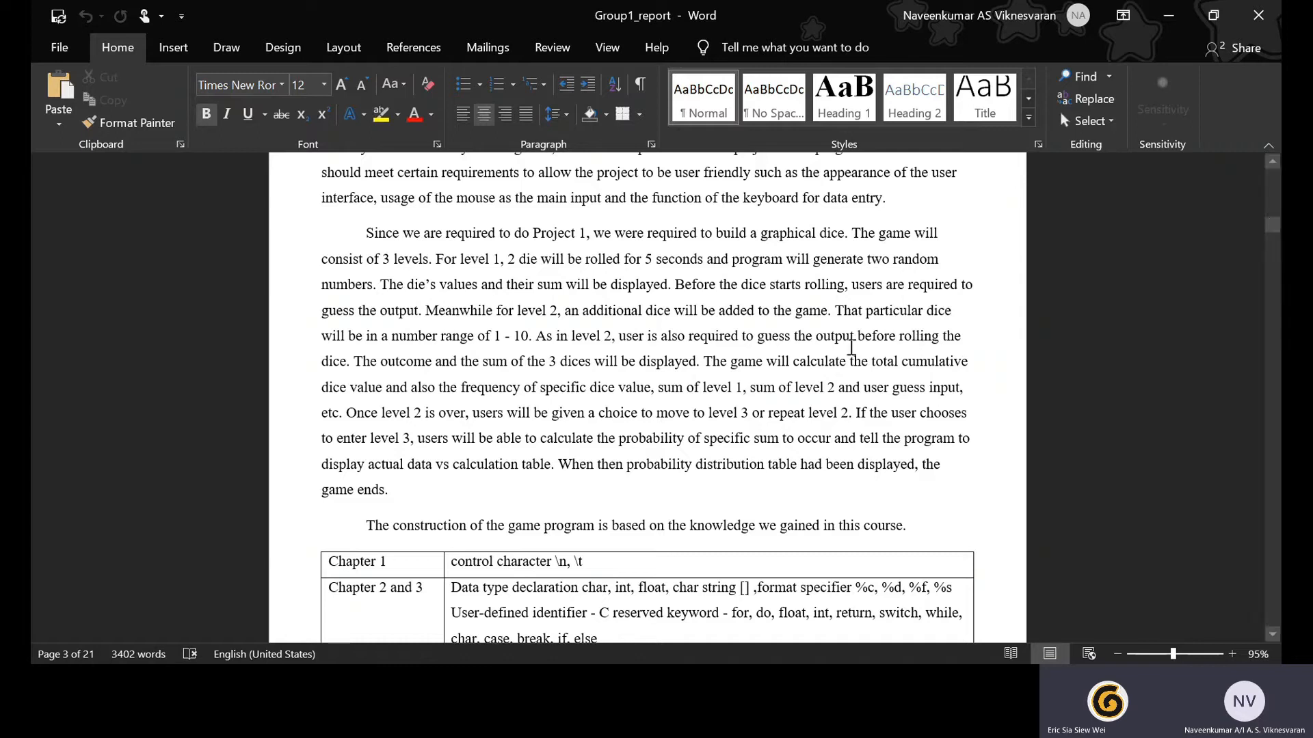
{"action": "mouse_move", "coordinate": [843, 343]}
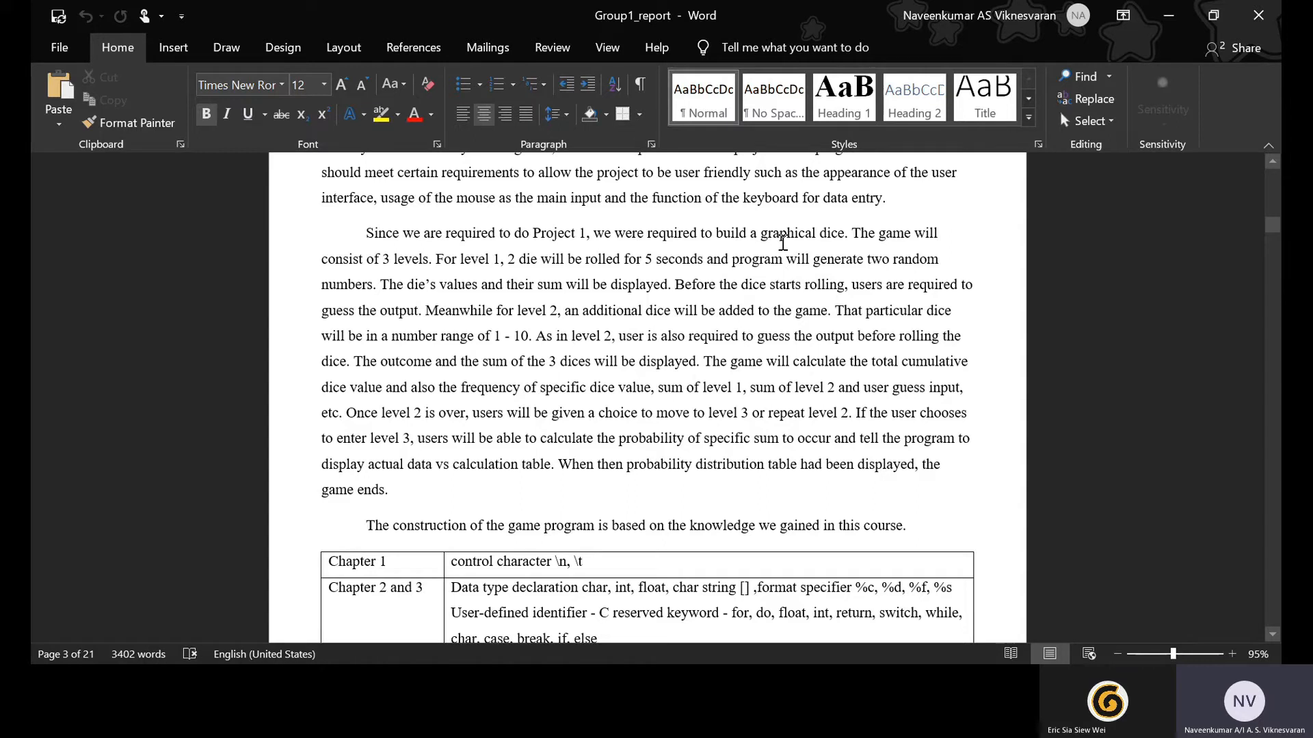
{"action": "mouse_move", "coordinate": [657, 204]}
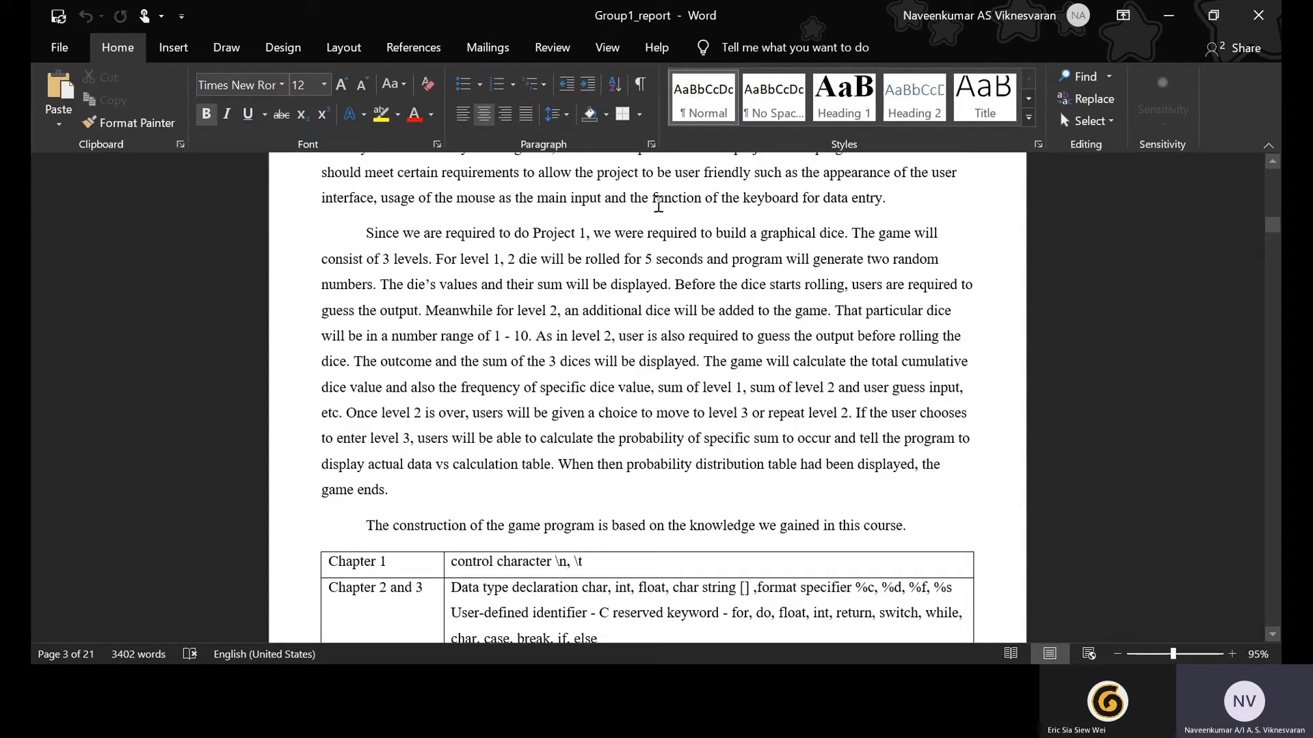
{"action": "mouse_move", "coordinate": [582, 398]}
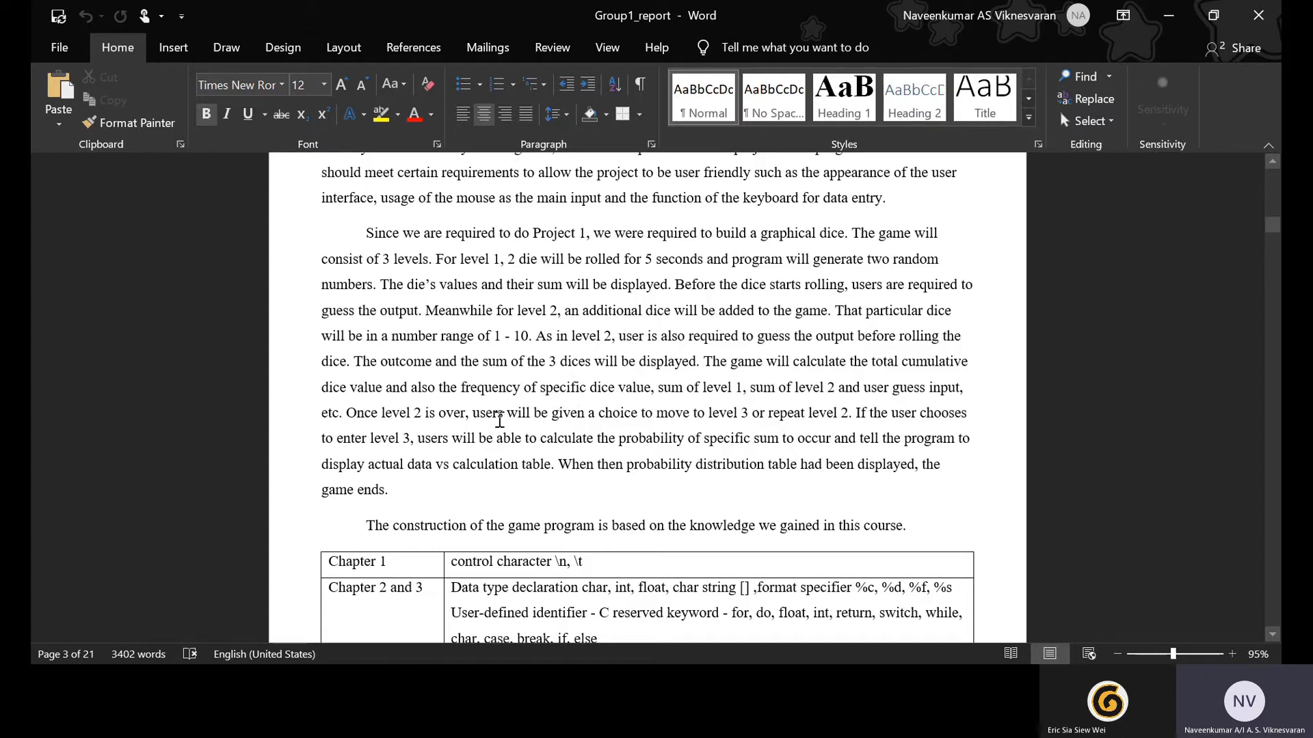
{"action": "mouse_move", "coordinate": [500, 421]}
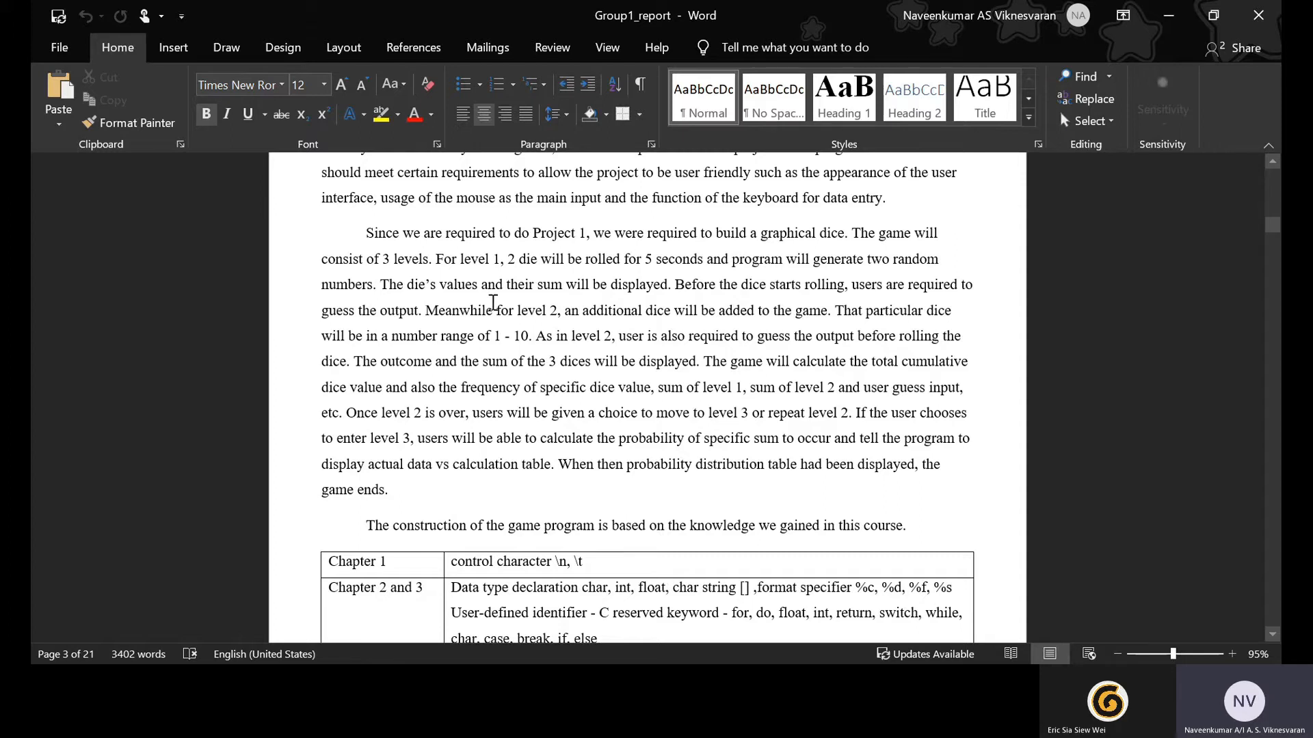
{"action": "mouse_move", "coordinate": [482, 232]}
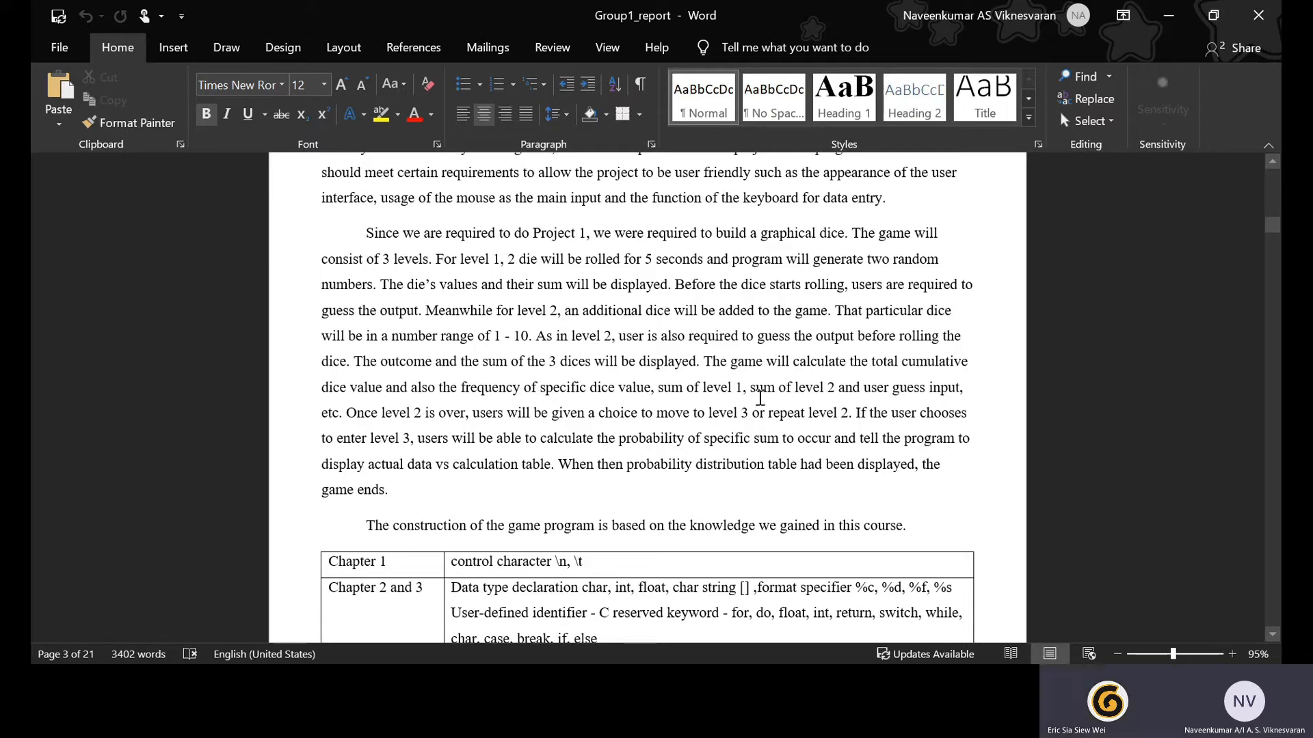
{"action": "mouse_move", "coordinate": [512, 211]}
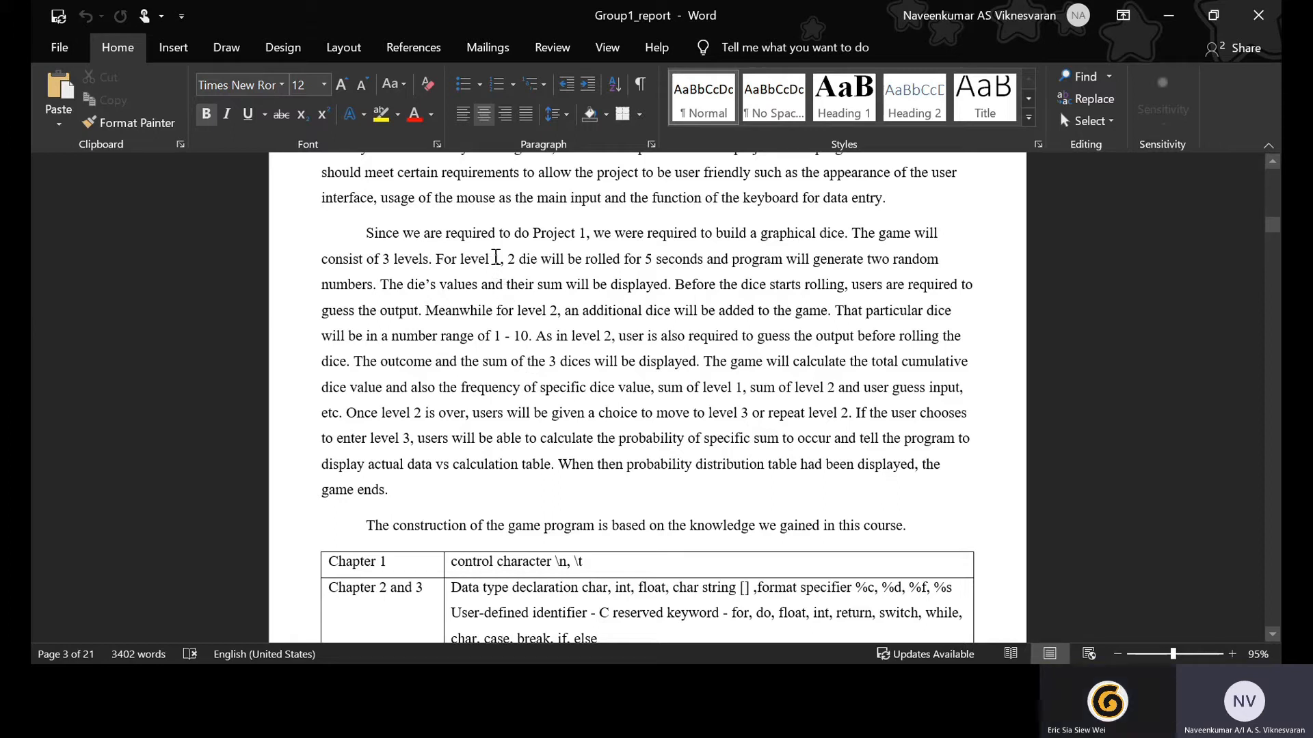
{"action": "mouse_move", "coordinate": [541, 295]}
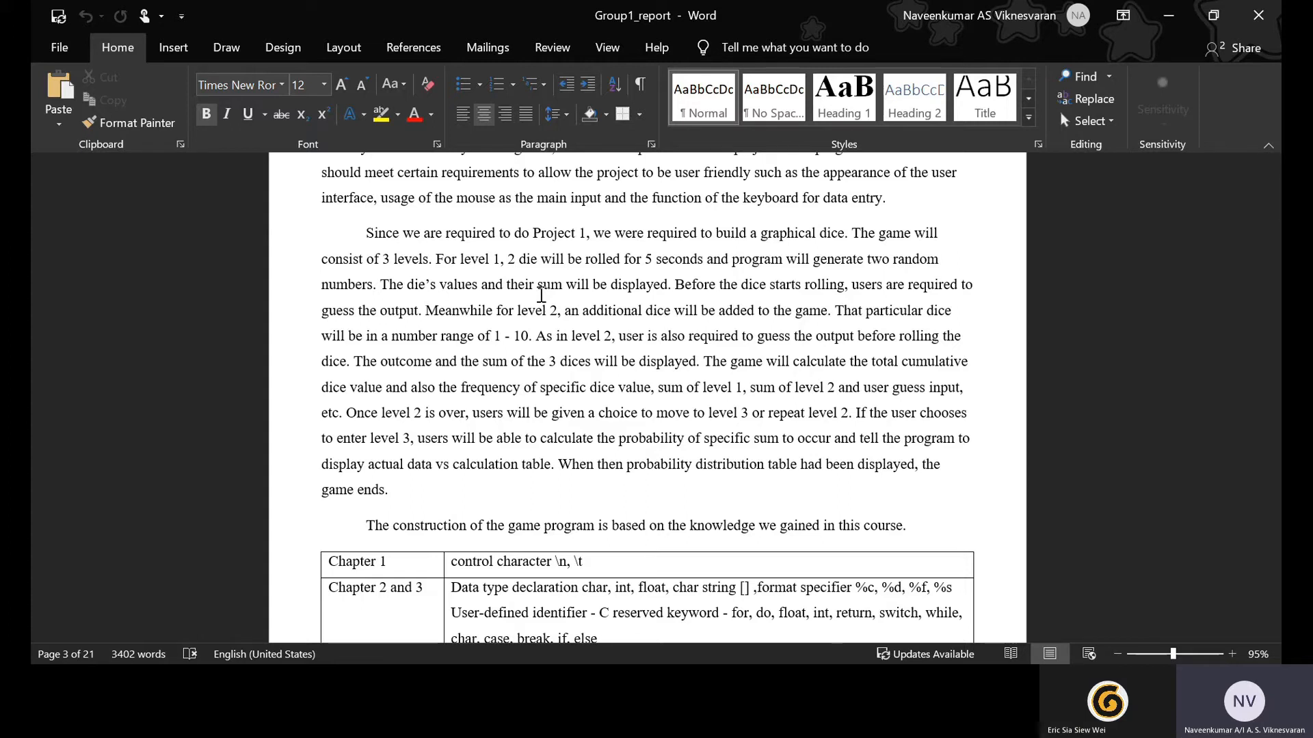
{"action": "mouse_move", "coordinate": [394, 337]}
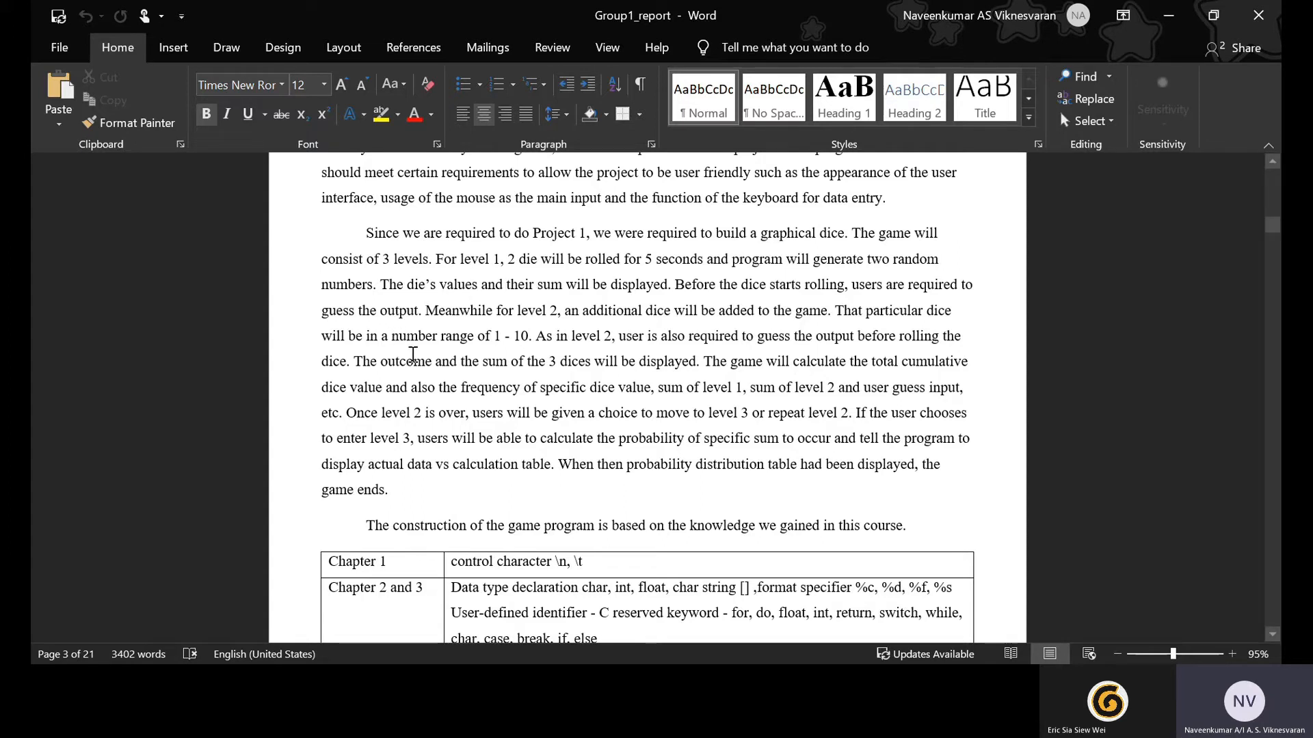
{"action": "scroll", "scroll_direction": "down", "scroll_amount": 3}
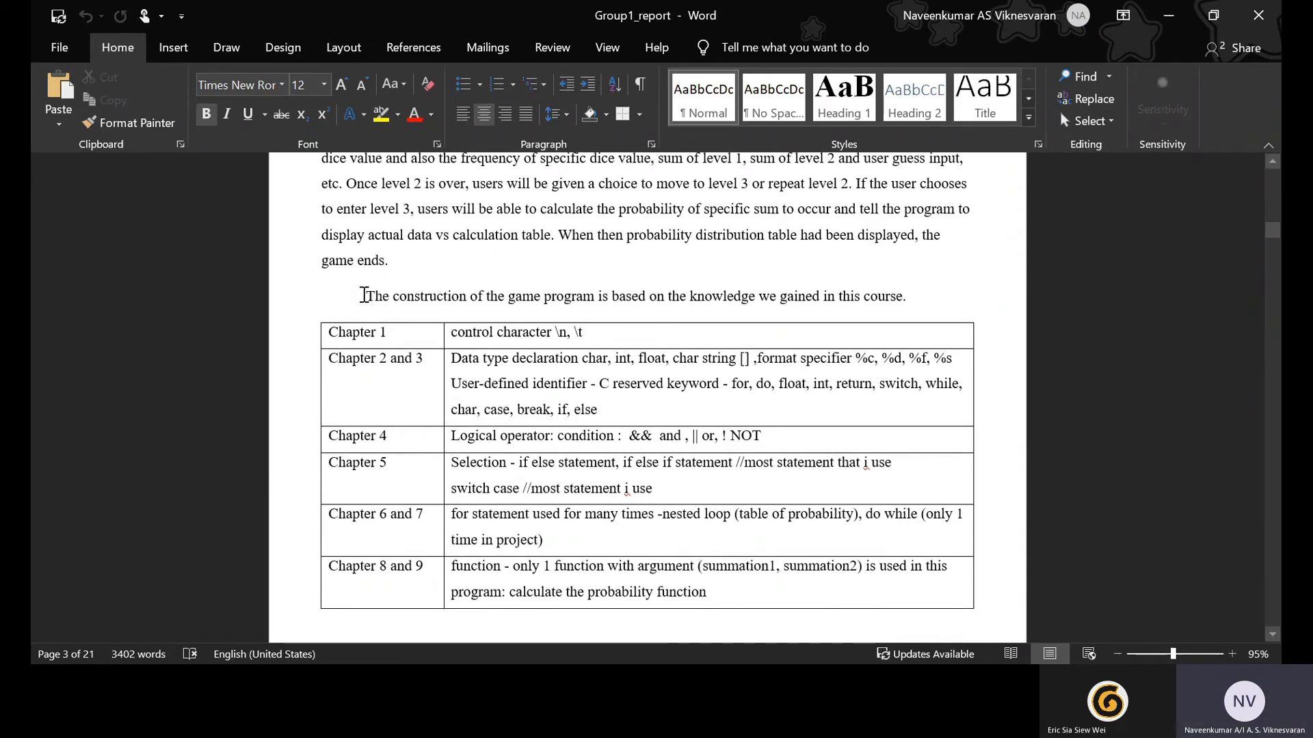
{"action": "scroll", "scroll_direction": "down", "scroll_amount": 3}
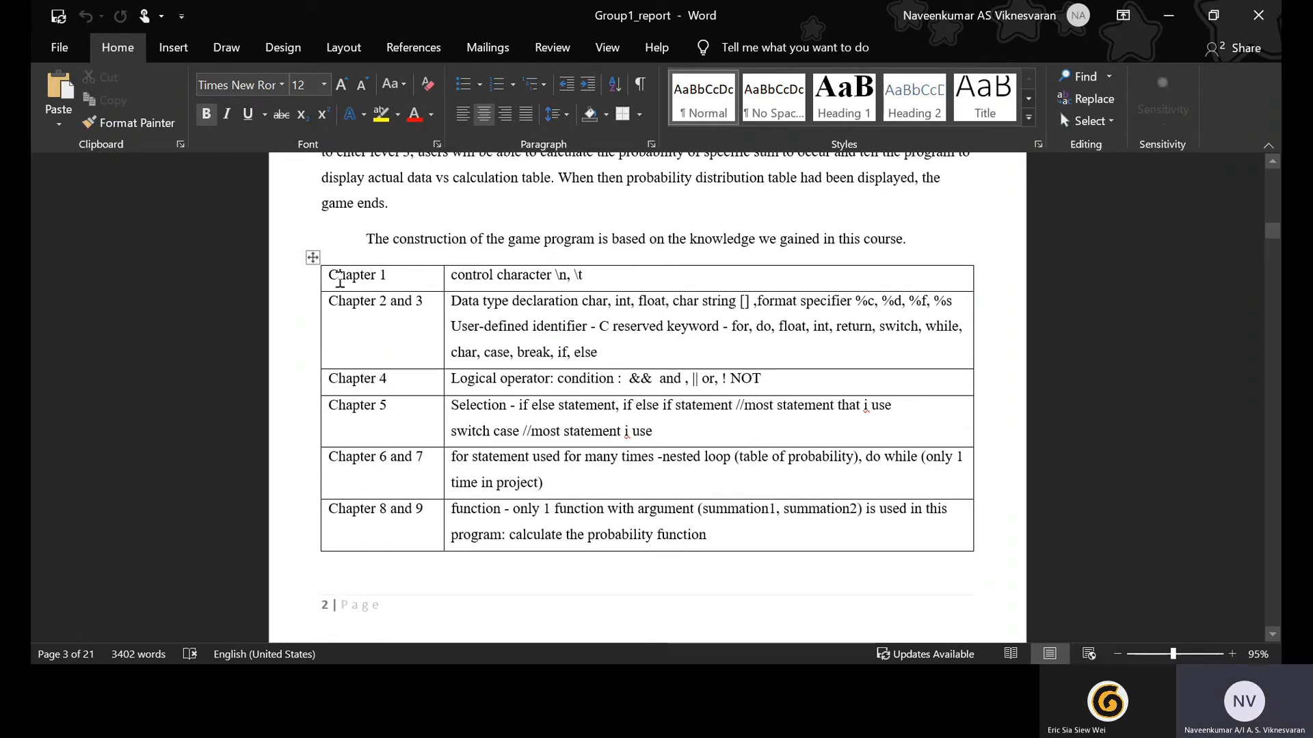
{"action": "mouse_move", "coordinate": [467, 262]}
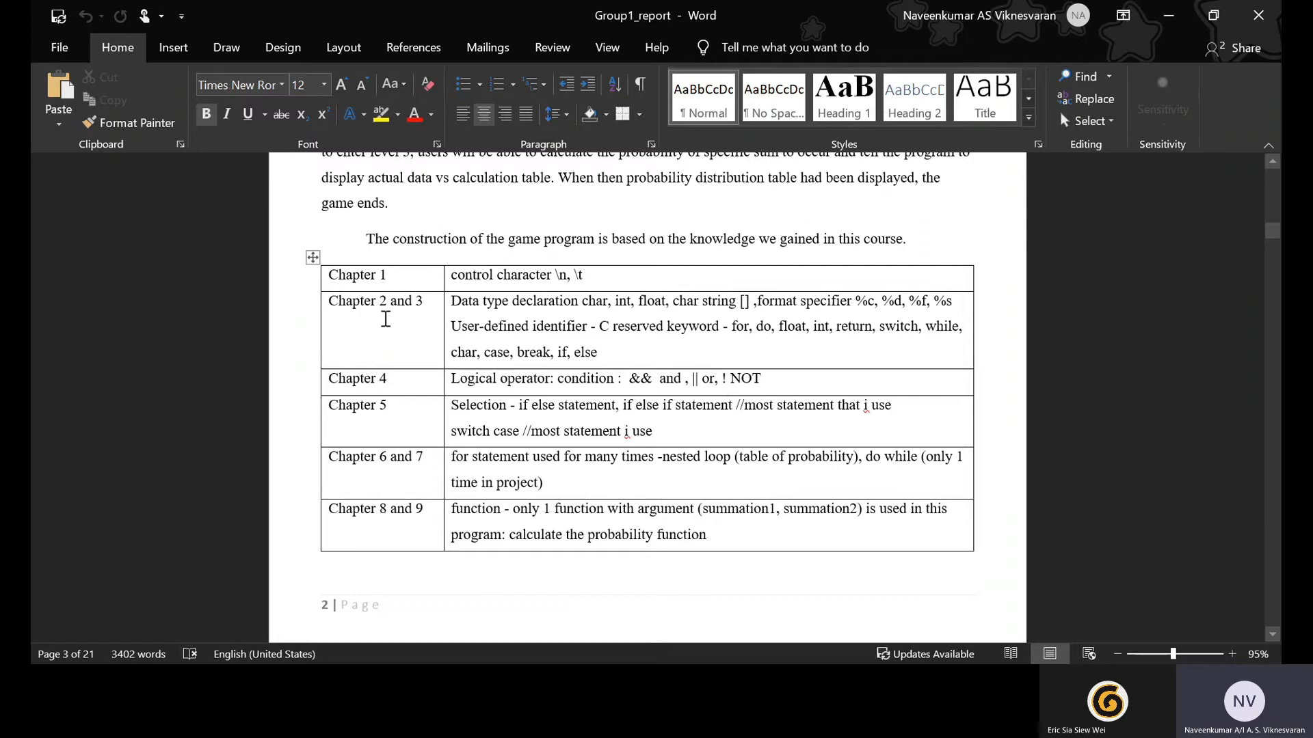
{"action": "mouse_move", "coordinate": [473, 312]}
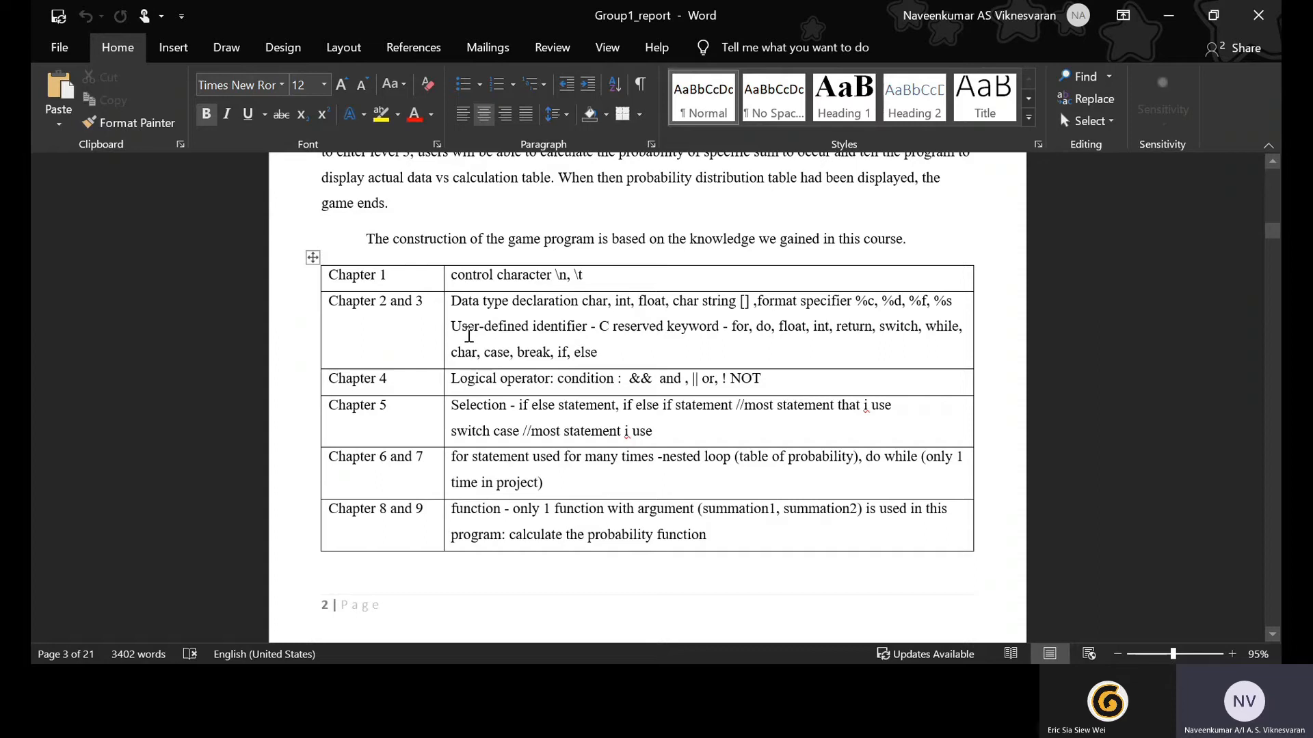
{"action": "mouse_move", "coordinate": [306, 339]}
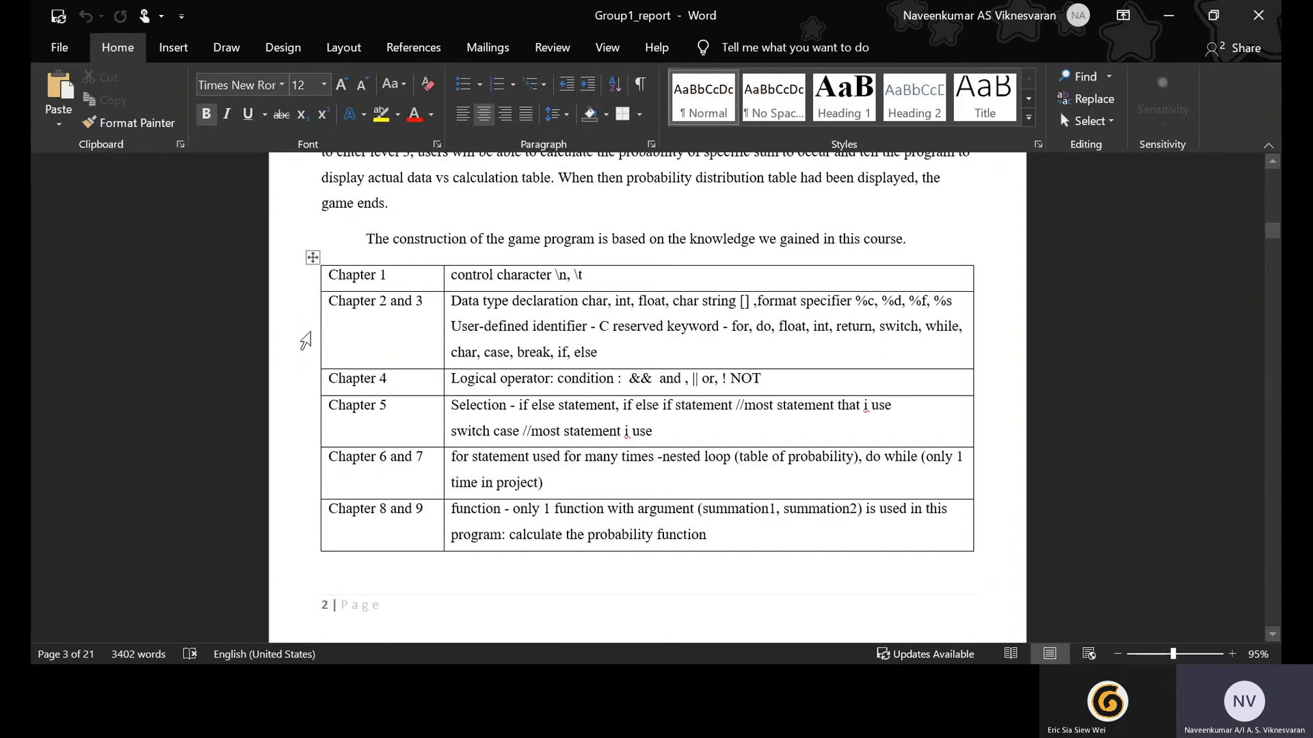
{"action": "mouse_move", "coordinate": [298, 496]}
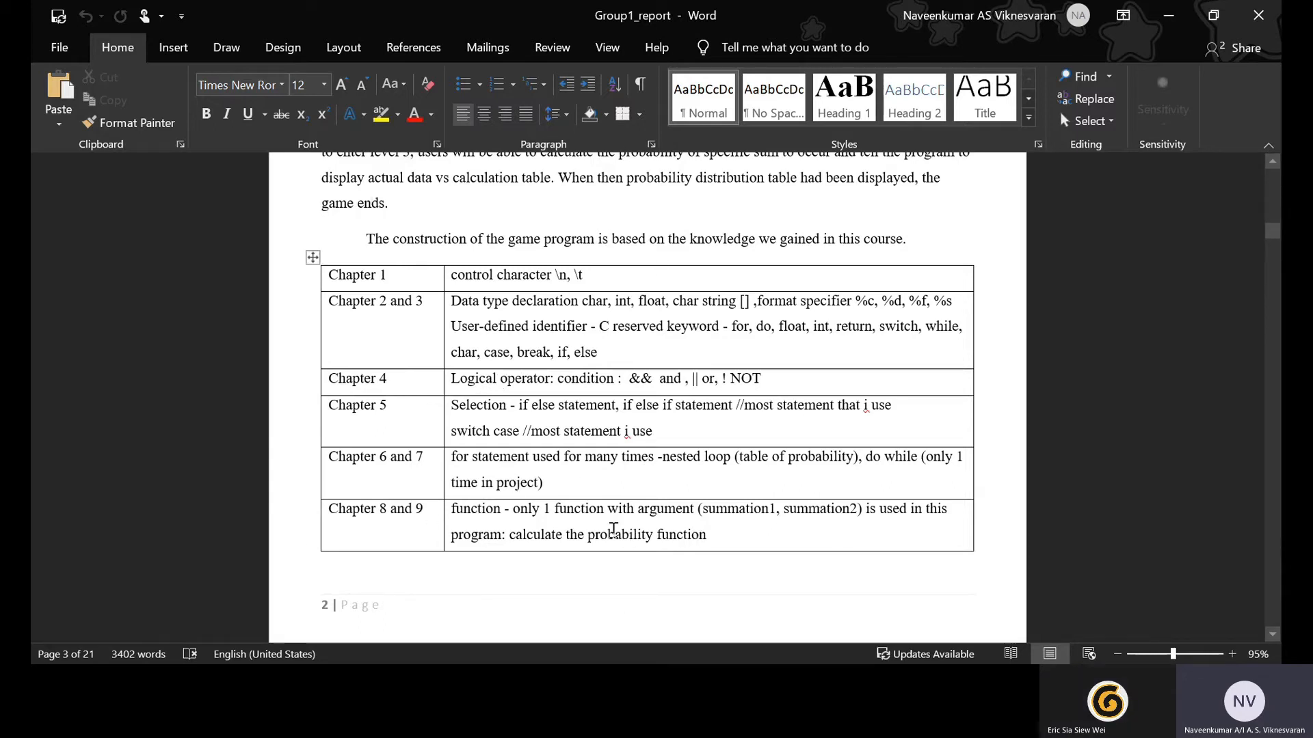
Step: Scroll to section 1.1, the Level 3 Venn diagram with sample space definitions
{"action": "scroll", "scroll_direction": "down", "scroll_amount": 3}
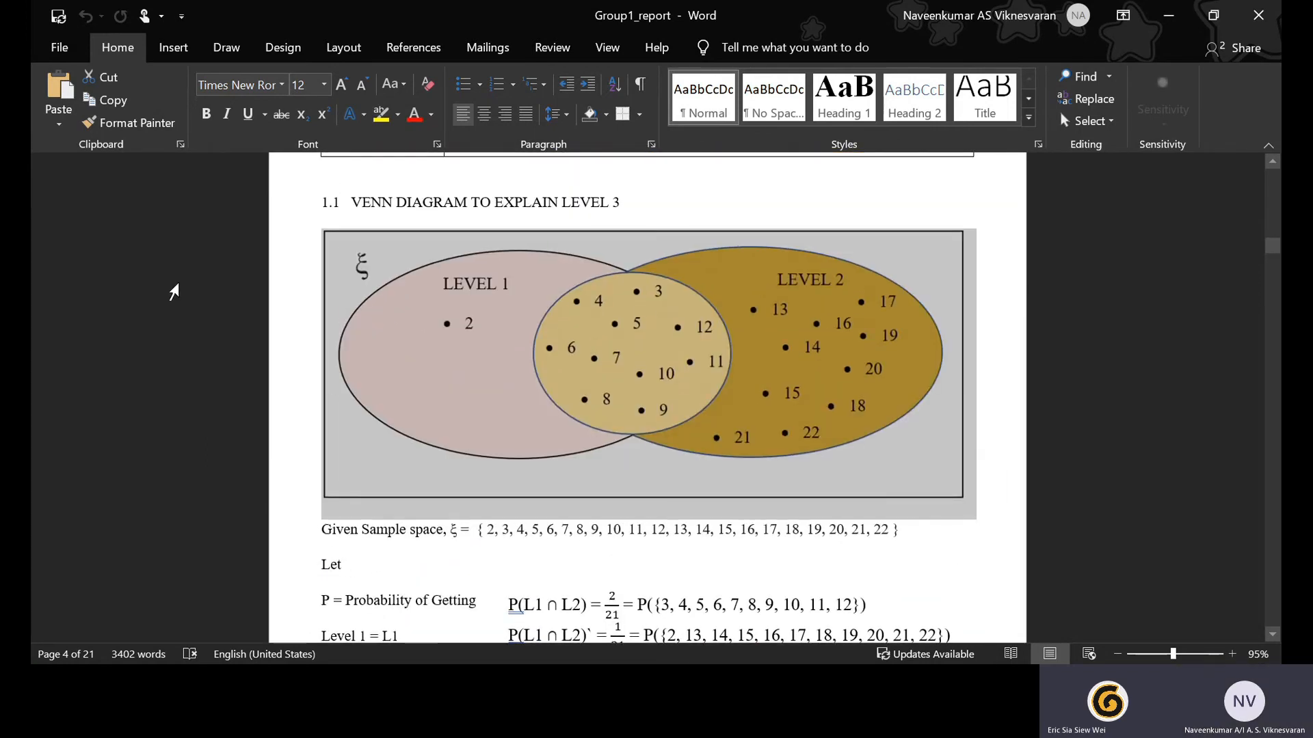
{"action": "mouse_move", "coordinate": [1172, 320]}
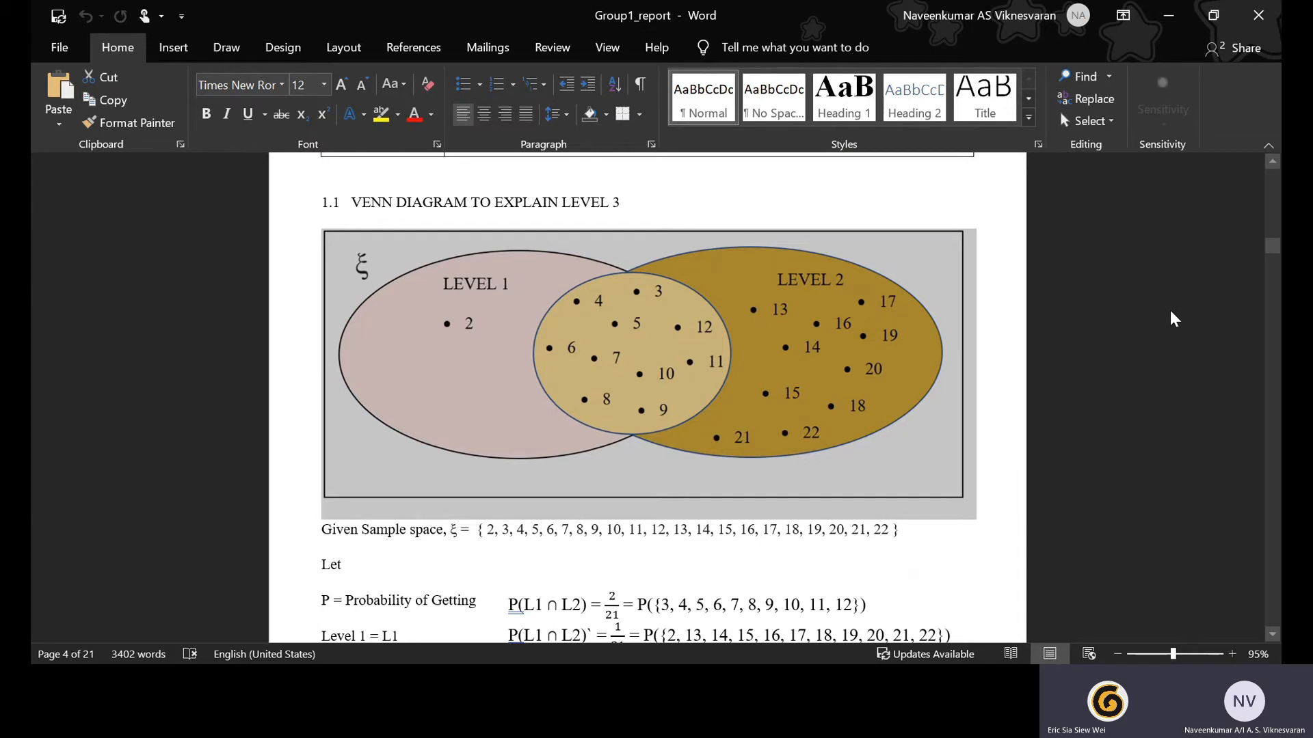
{"action": "mouse_move", "coordinate": [1007, 303]}
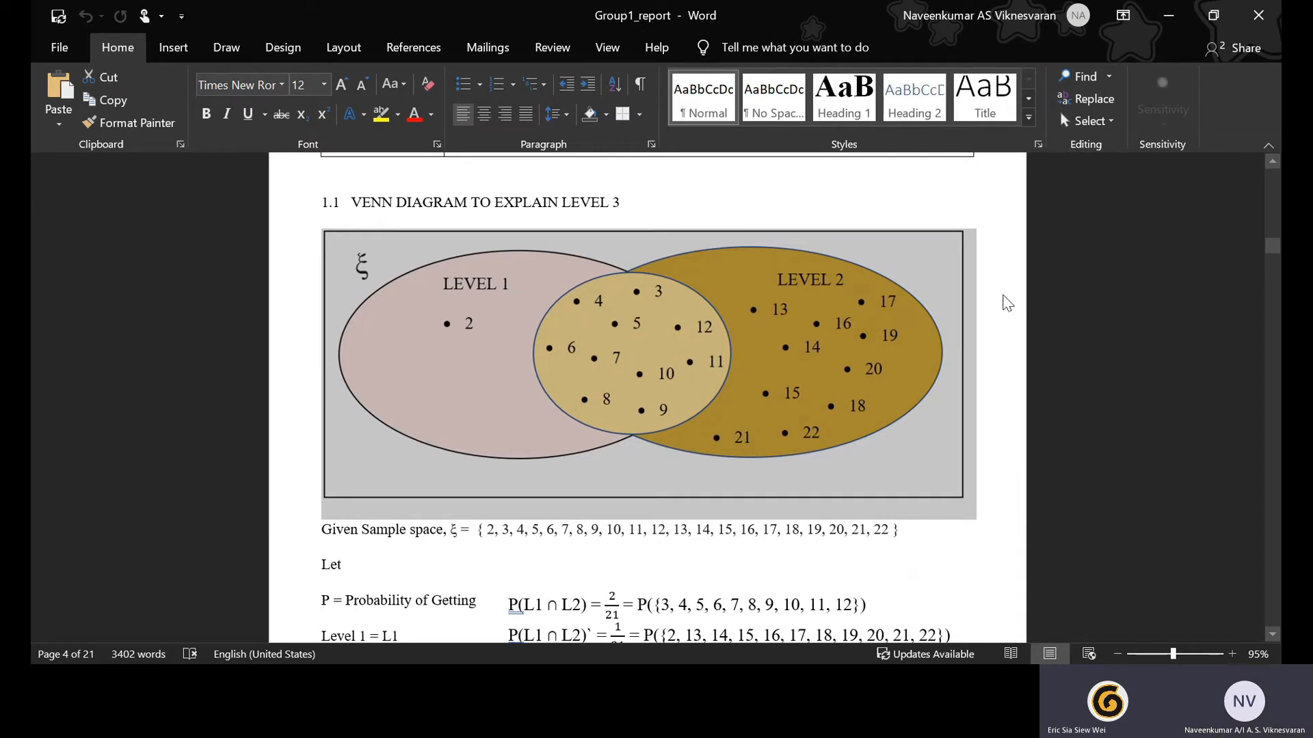
{"action": "mouse_move", "coordinate": [810, 330]}
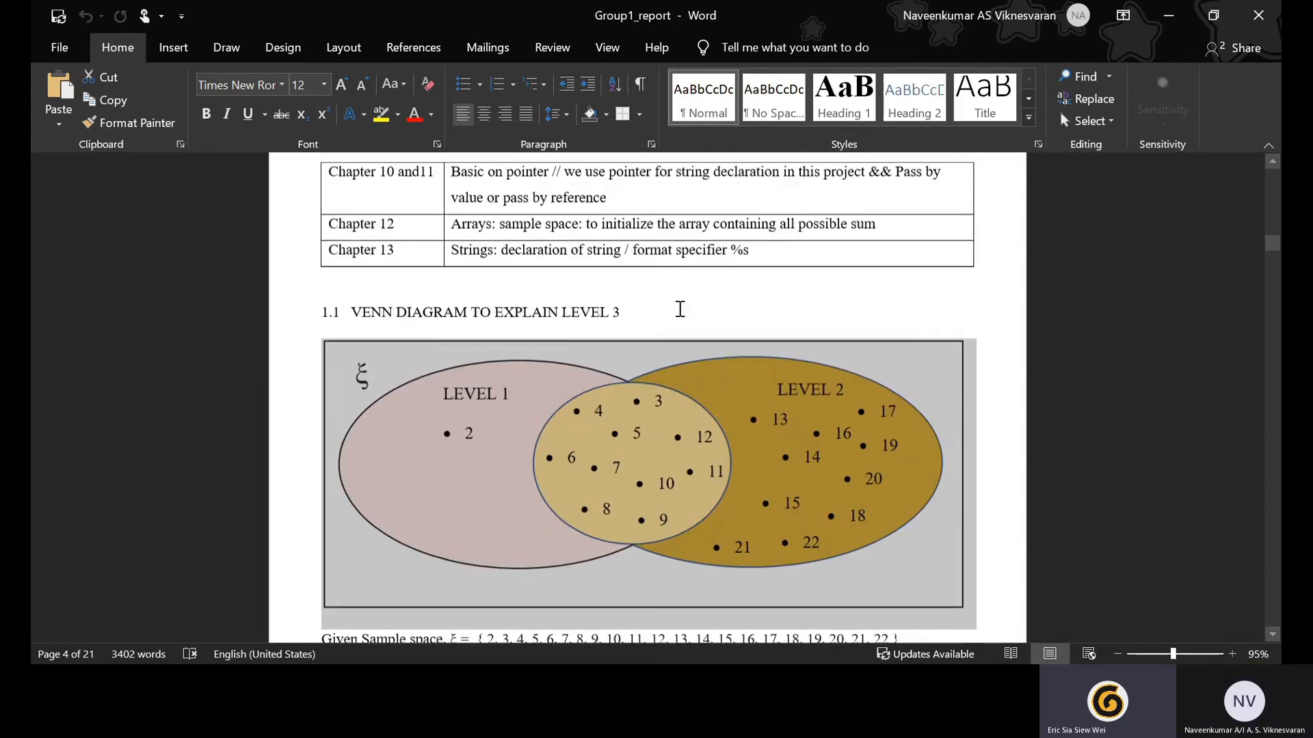
Step: Scroll to section 1.2 Unique Features with the level menu screenshot
{"action": "scroll", "scroll_direction": "down", "scroll_amount": 3}
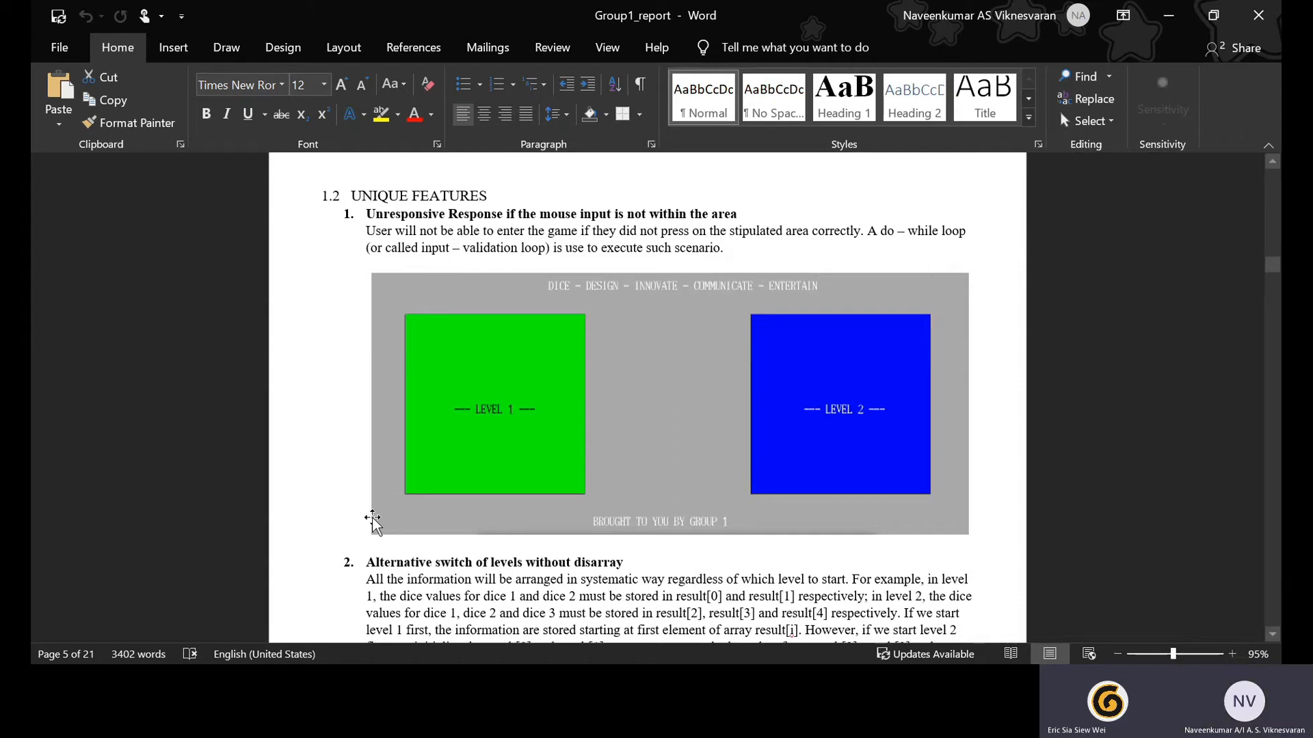
{"action": "mouse_move", "coordinate": [1200, 374]}
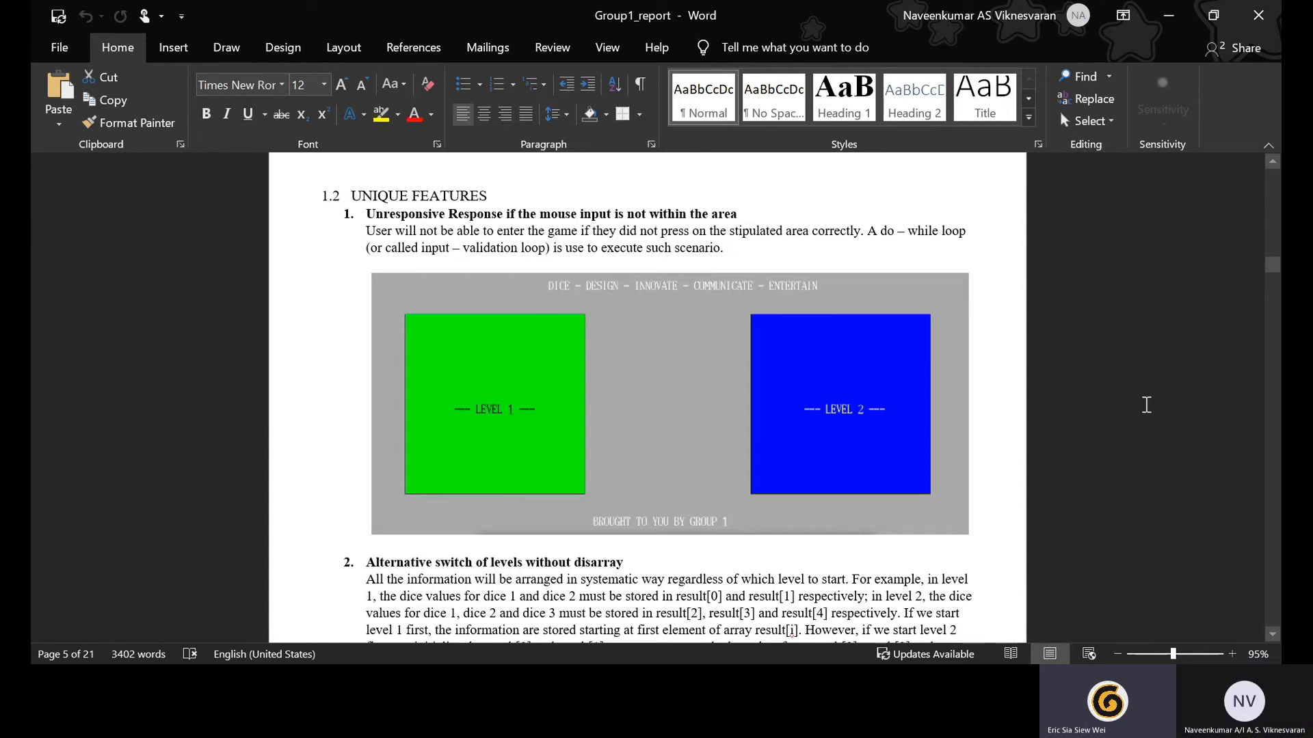
{"action": "mouse_move", "coordinate": [1137, 402]}
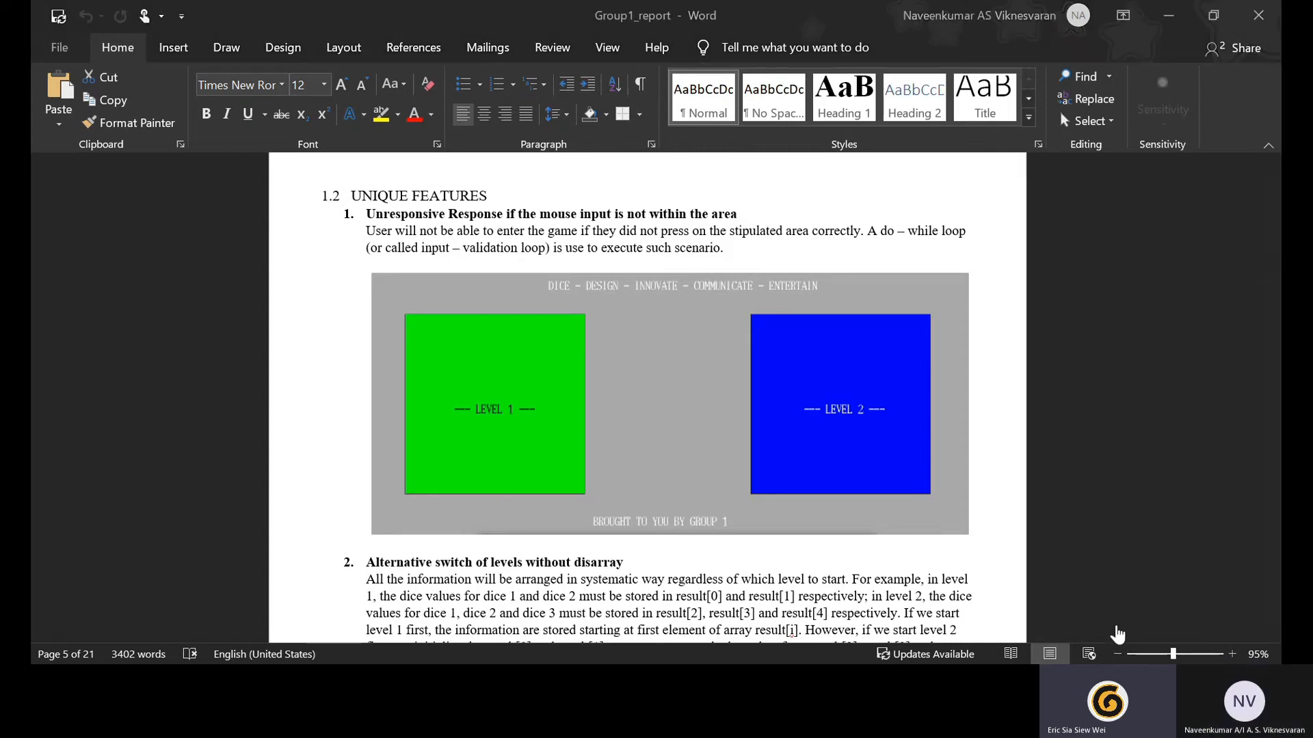
{"action": "mouse_move", "coordinate": [1097, 634]}
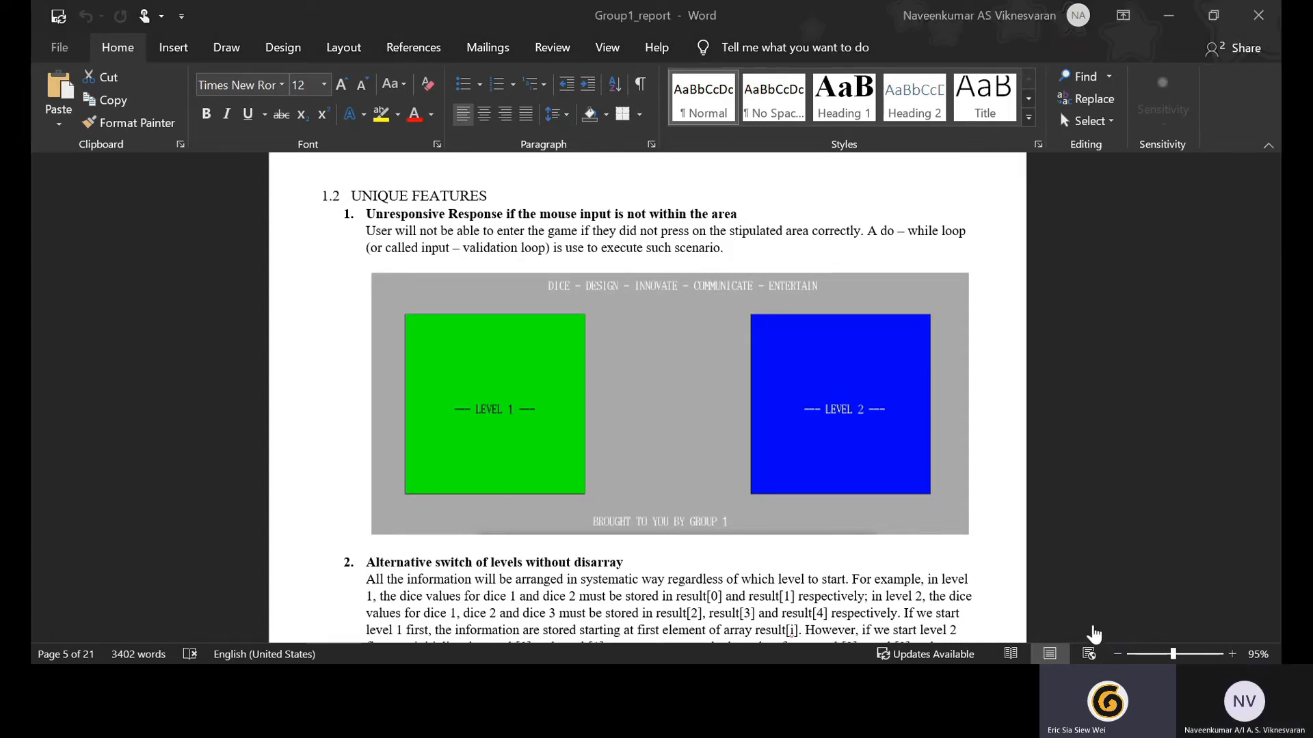
{"action": "mouse_move", "coordinate": [991, 576]}
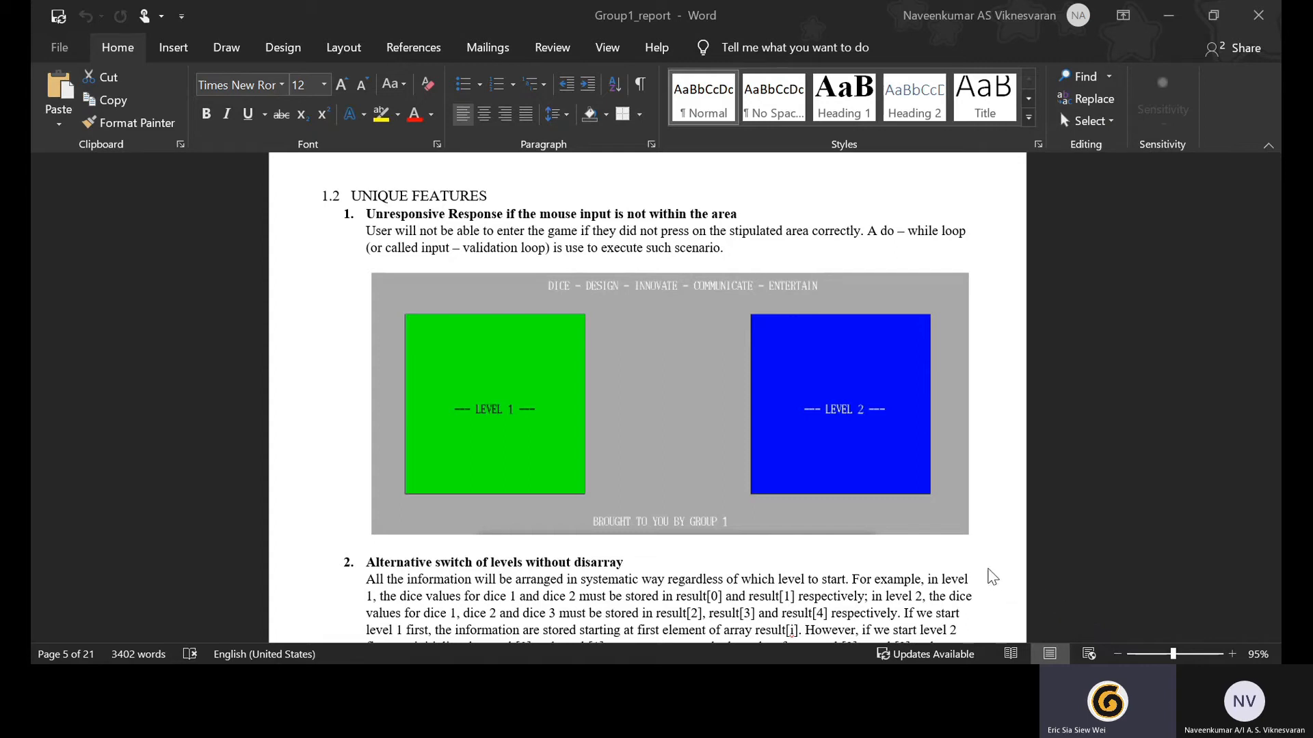
{"action": "mouse_move", "coordinate": [1257, 309]}
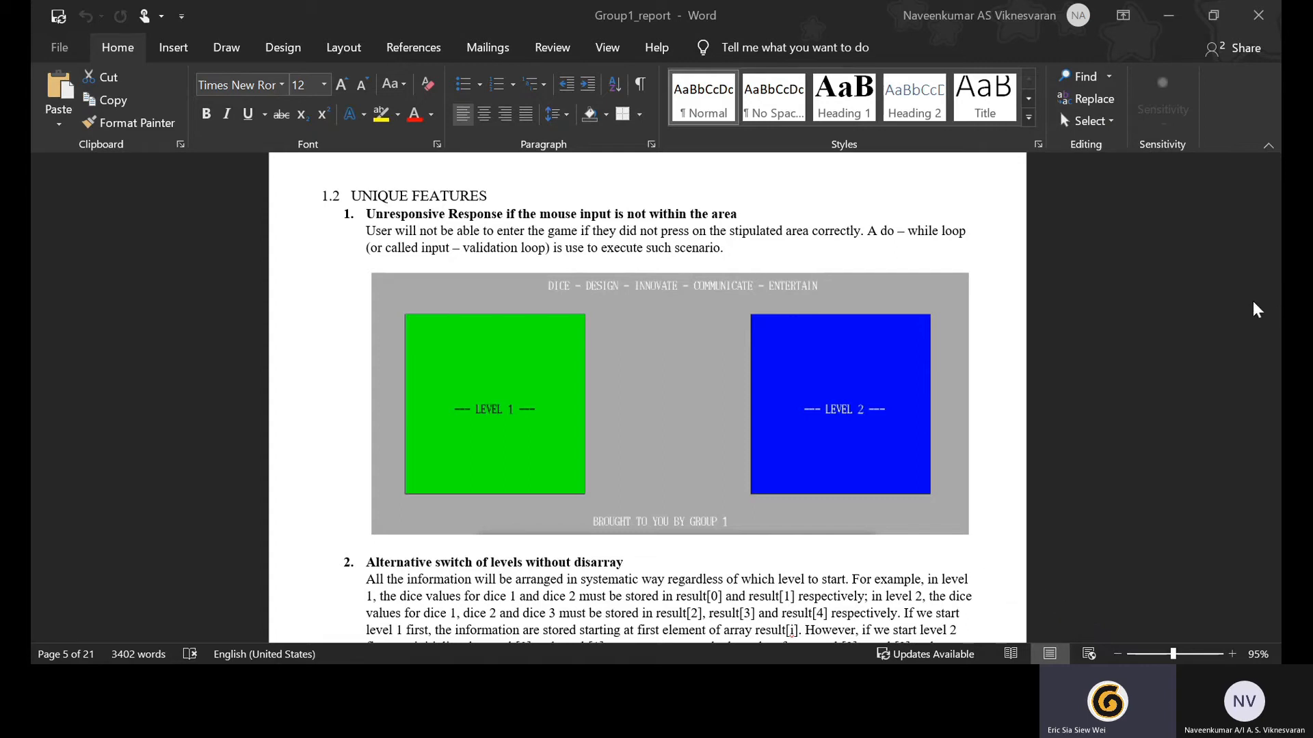
{"action": "mouse_move", "coordinate": [1223, 319]}
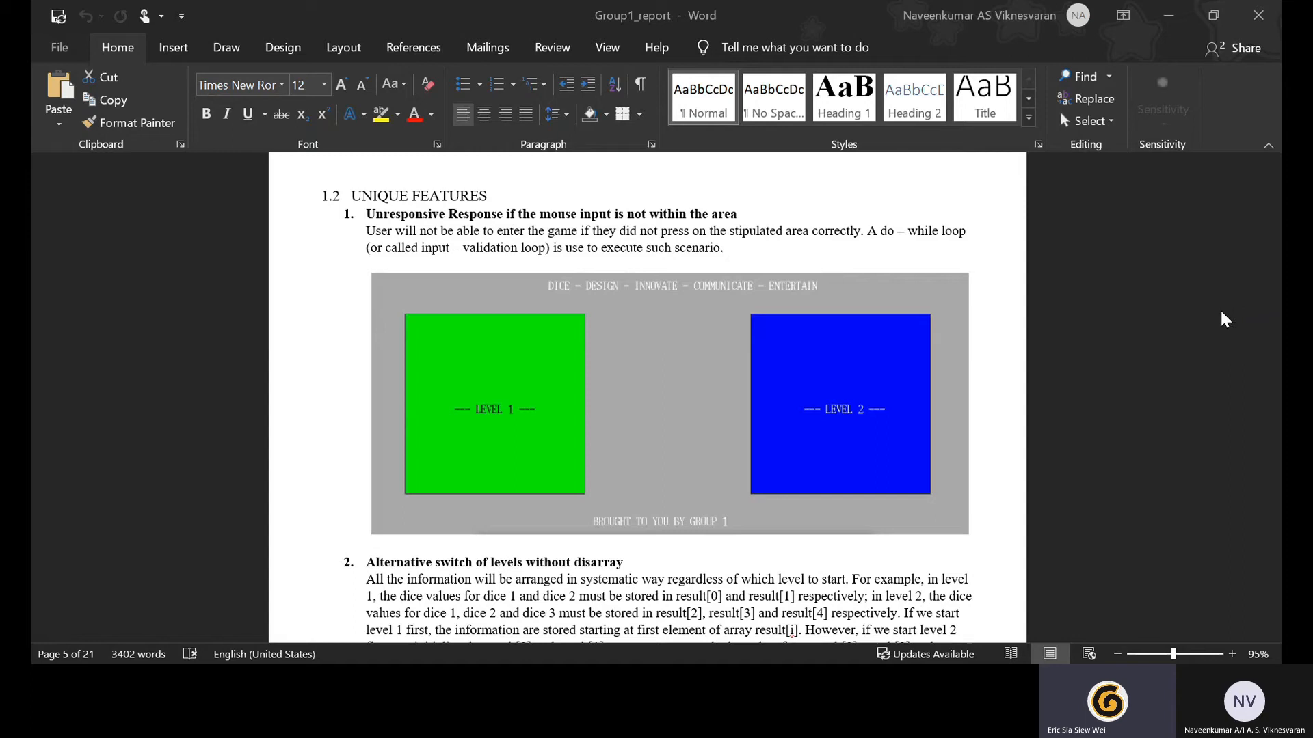
{"action": "mouse_move", "coordinate": [1145, 385]}
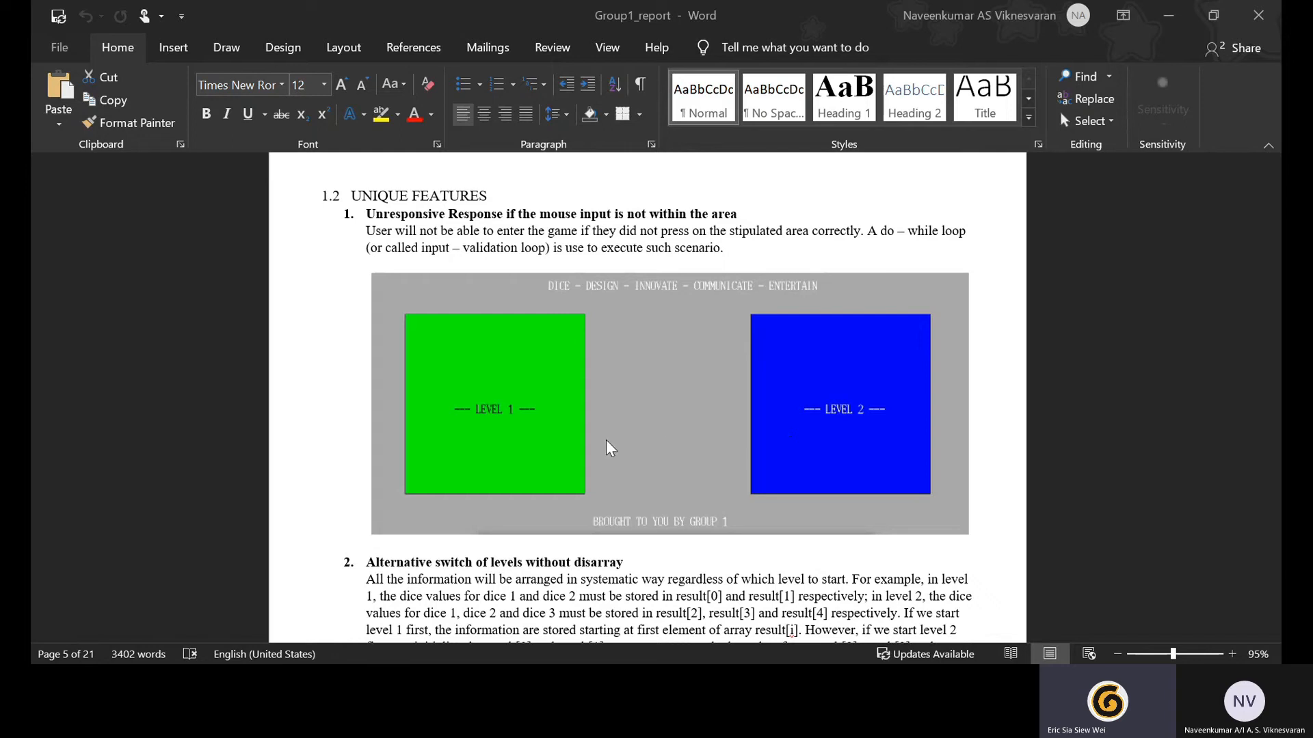
{"action": "mouse_move", "coordinate": [317, 479]}
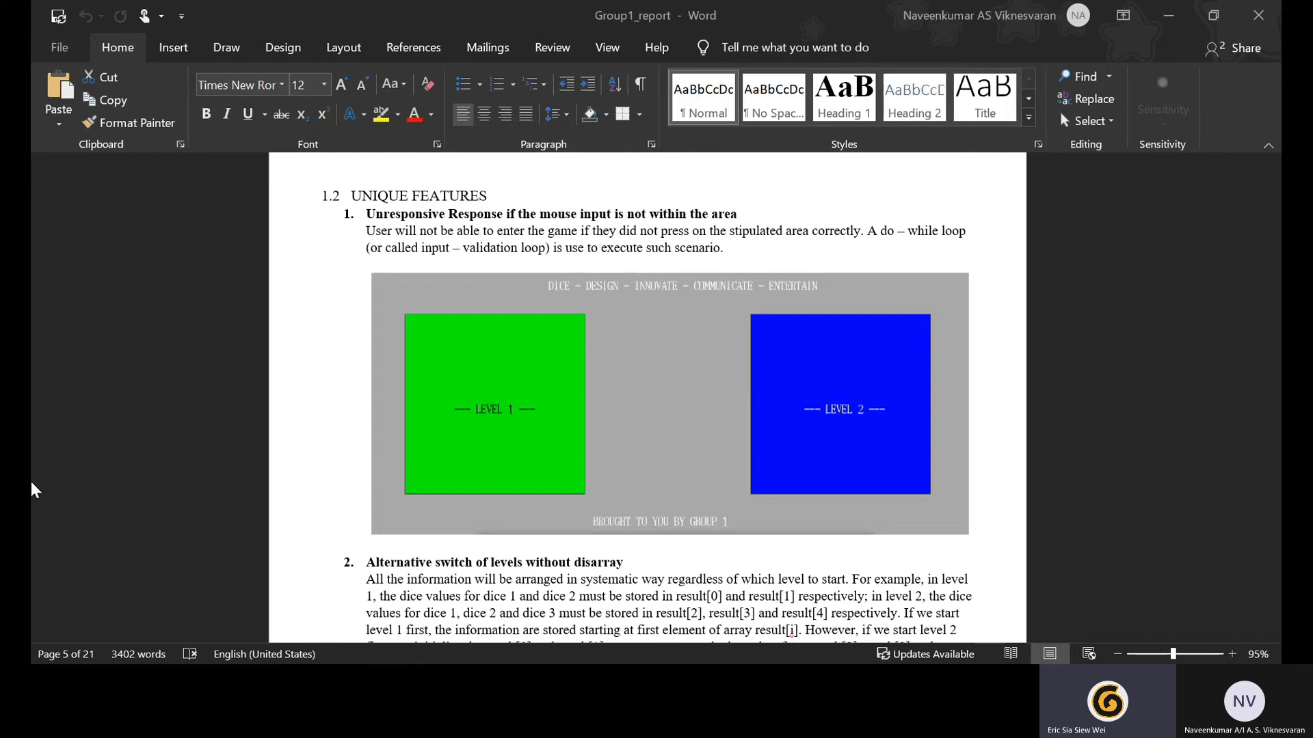
{"action": "mouse_move", "coordinate": [34, 517]}
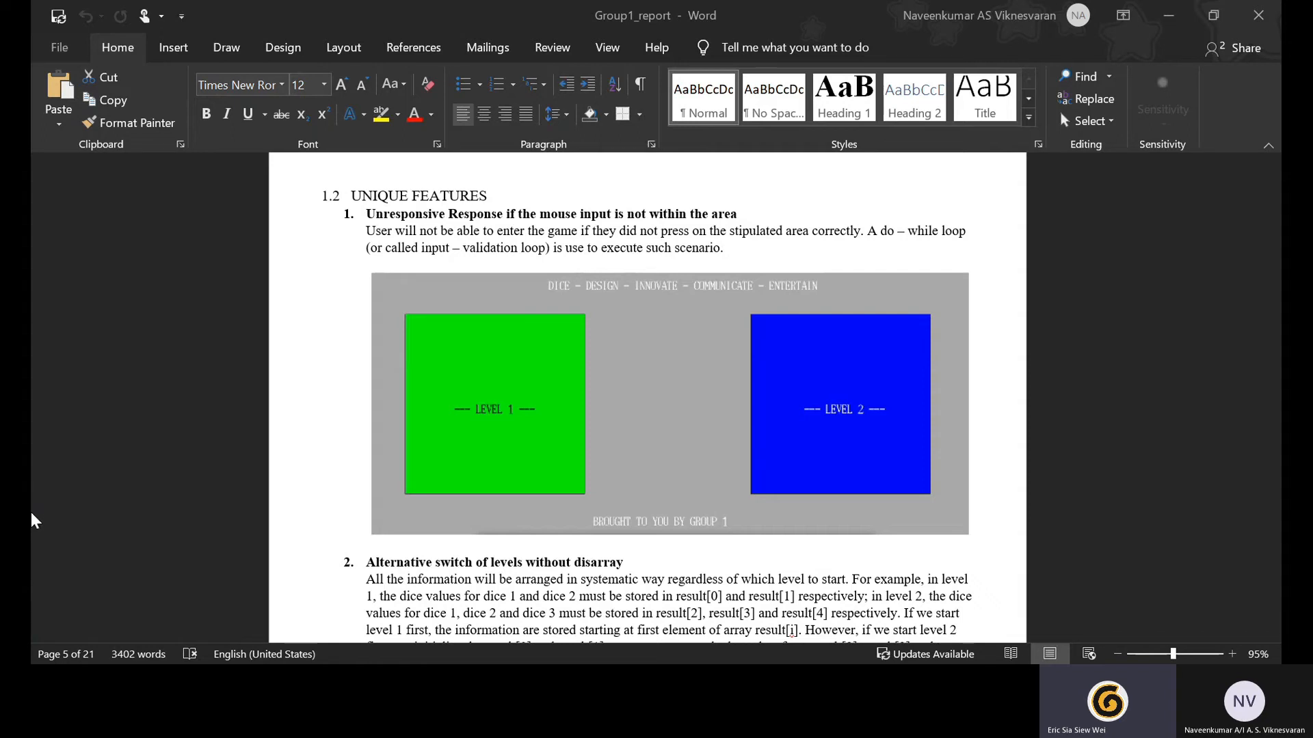
Step: Scroll to features 3 and 4: color-changing rotate button and dice-rotating messages
{"action": "scroll", "scroll_direction": "down", "scroll_amount": 3}
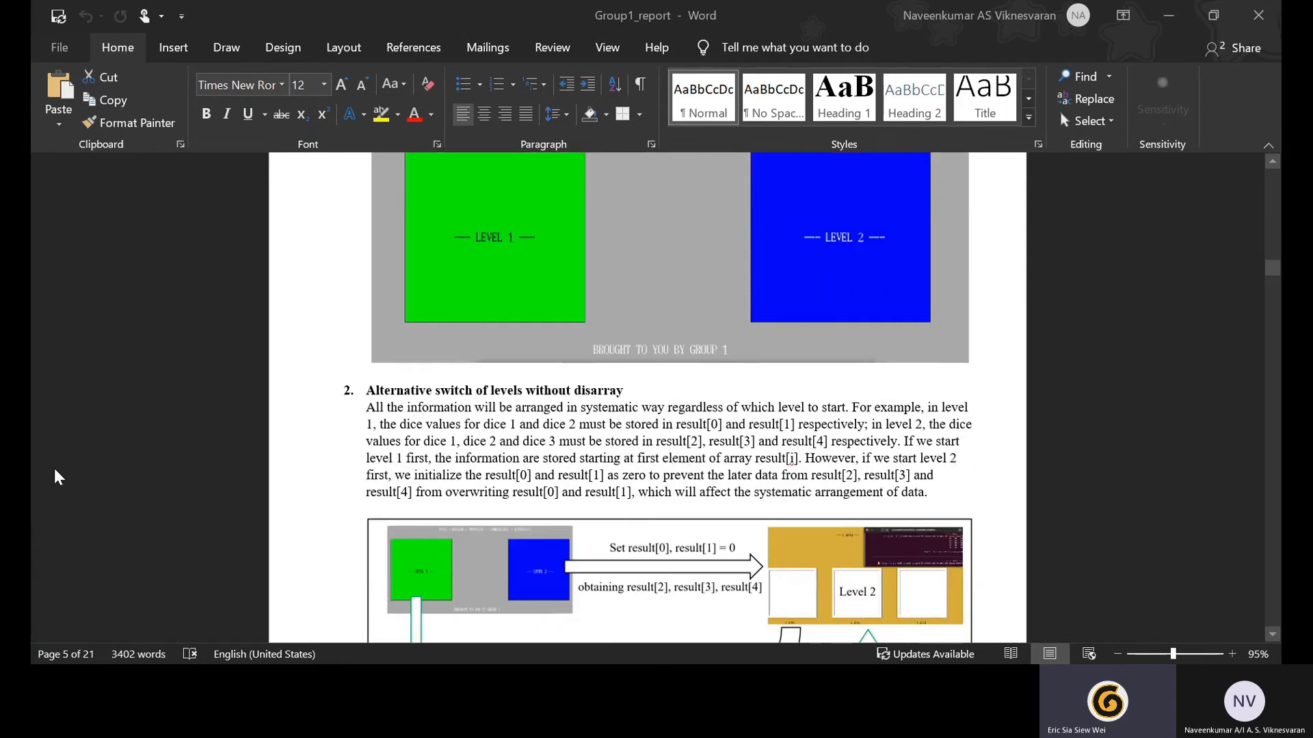
{"action": "scroll", "scroll_direction": "up", "scroll_amount": 3}
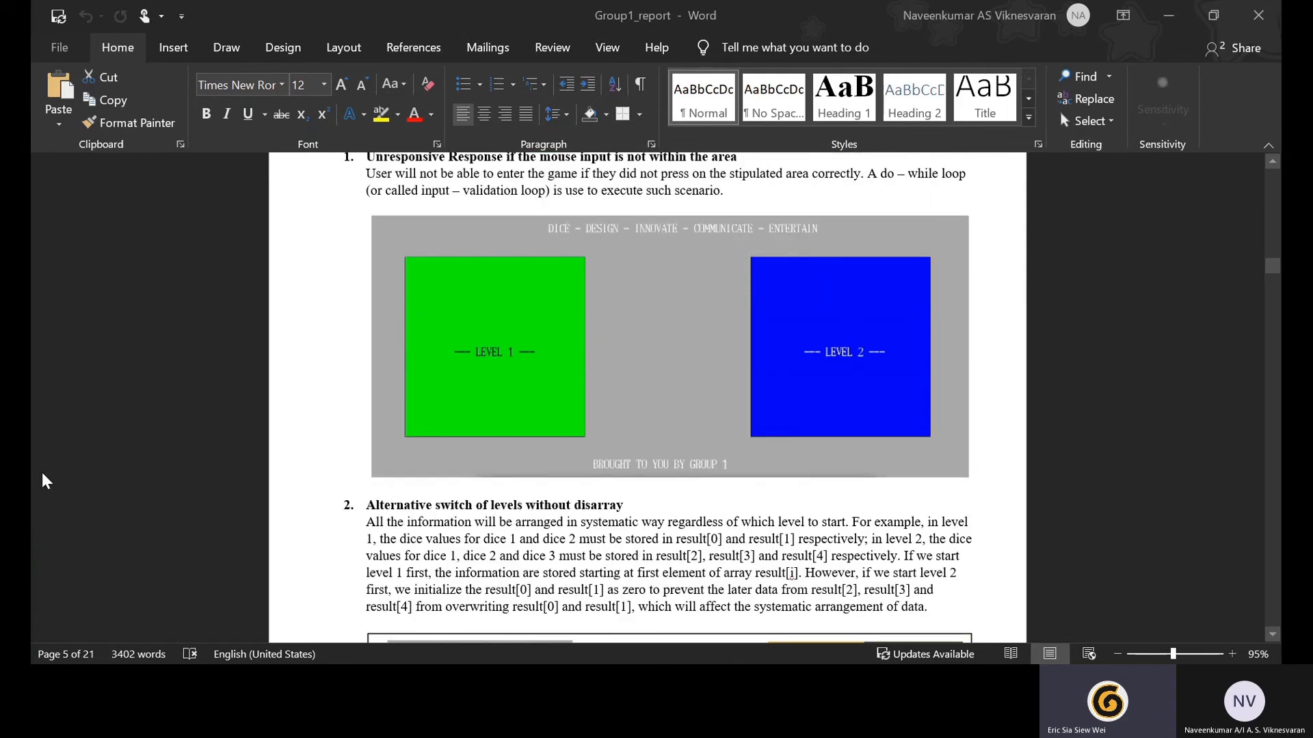
{"action": "scroll", "scroll_direction": "down", "scroll_amount": 3}
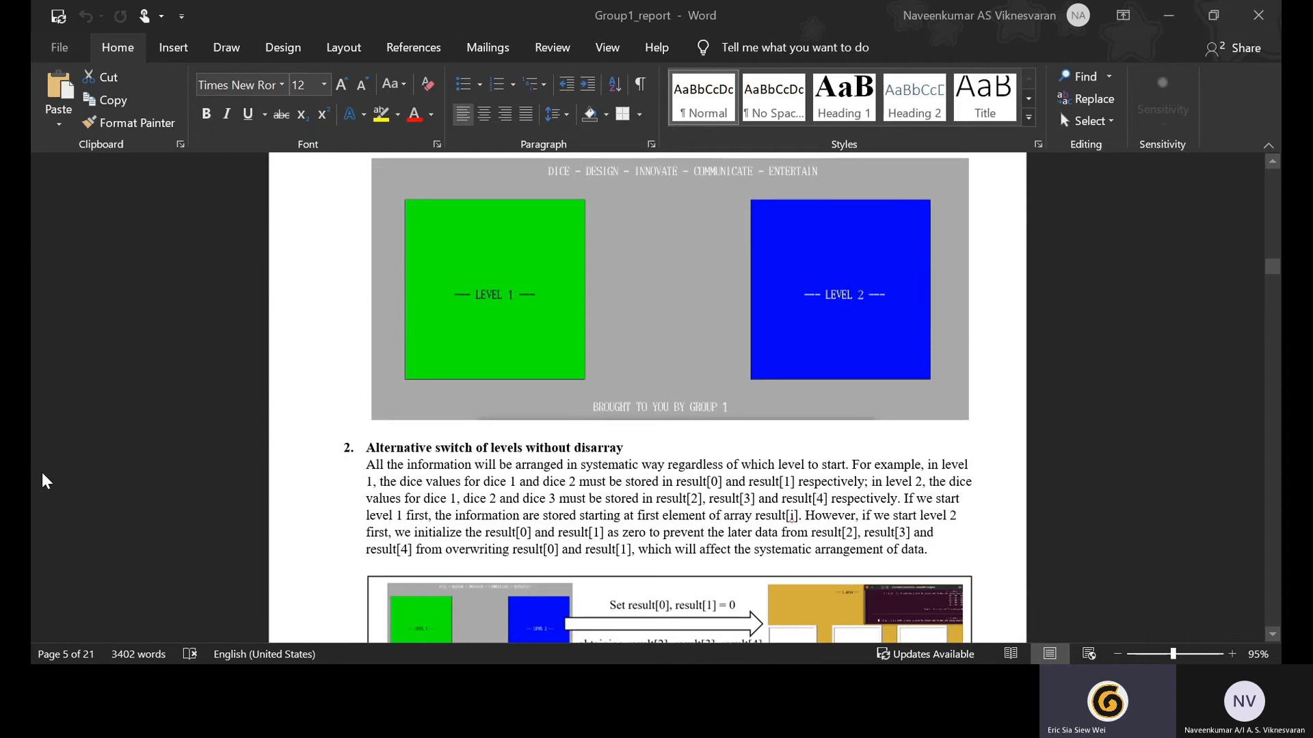
{"action": "mouse_move", "coordinate": [40, 482]}
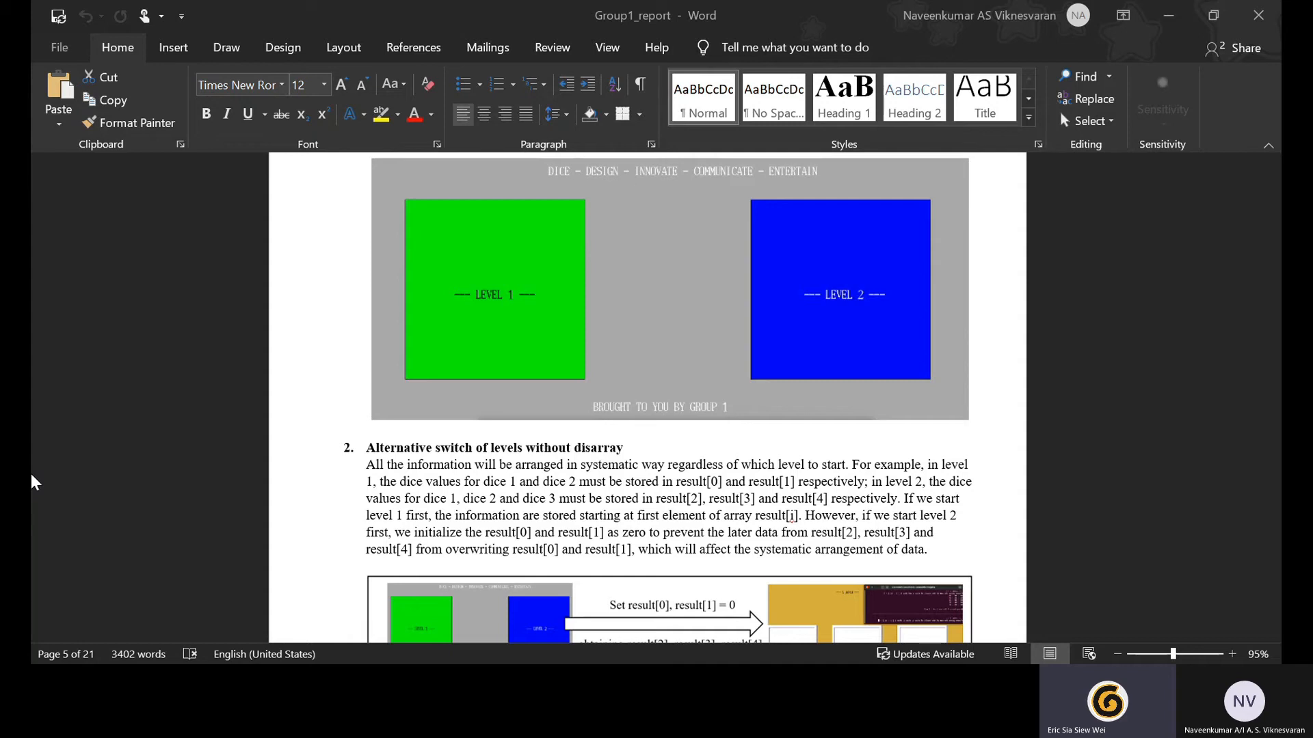
{"action": "scroll", "scroll_direction": "down", "scroll_amount": 3}
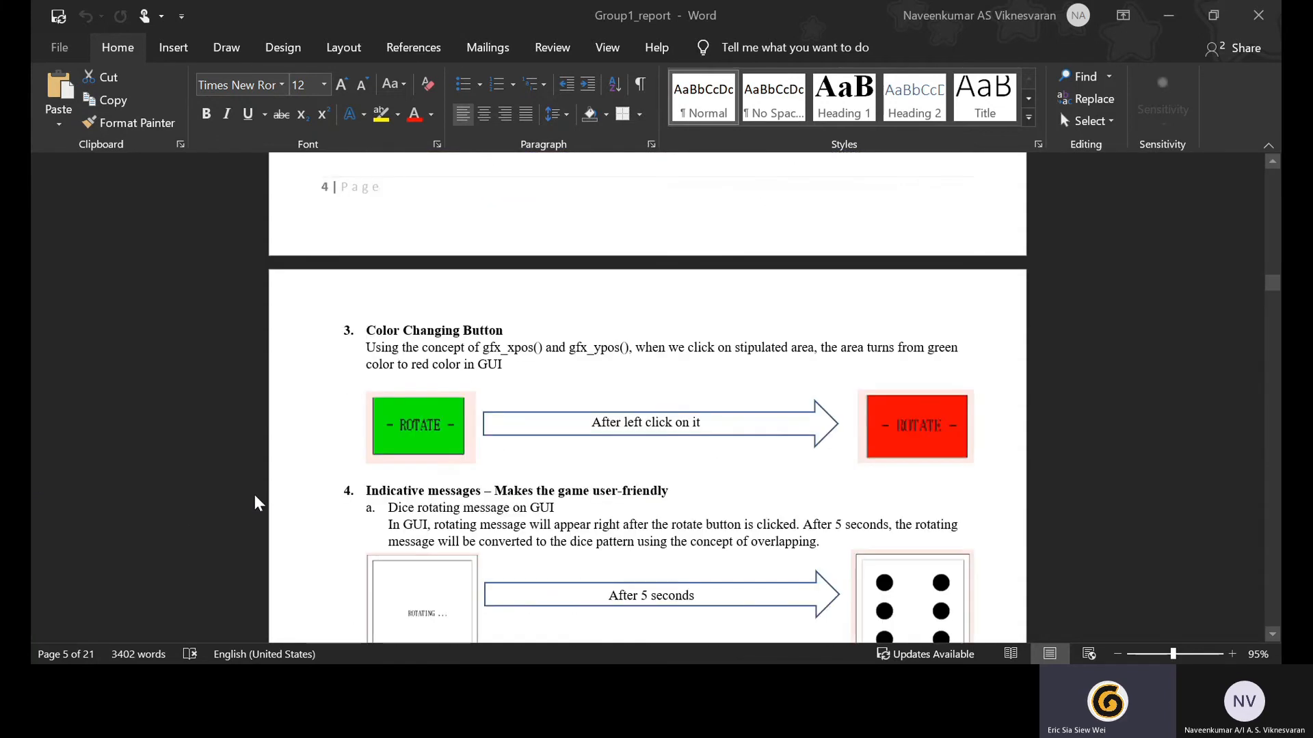
Step: Read page 5 down to guess-correctness output and the continue-or-quit instructions
{"action": "scroll", "scroll_direction": "down", "scroll_amount": 3}
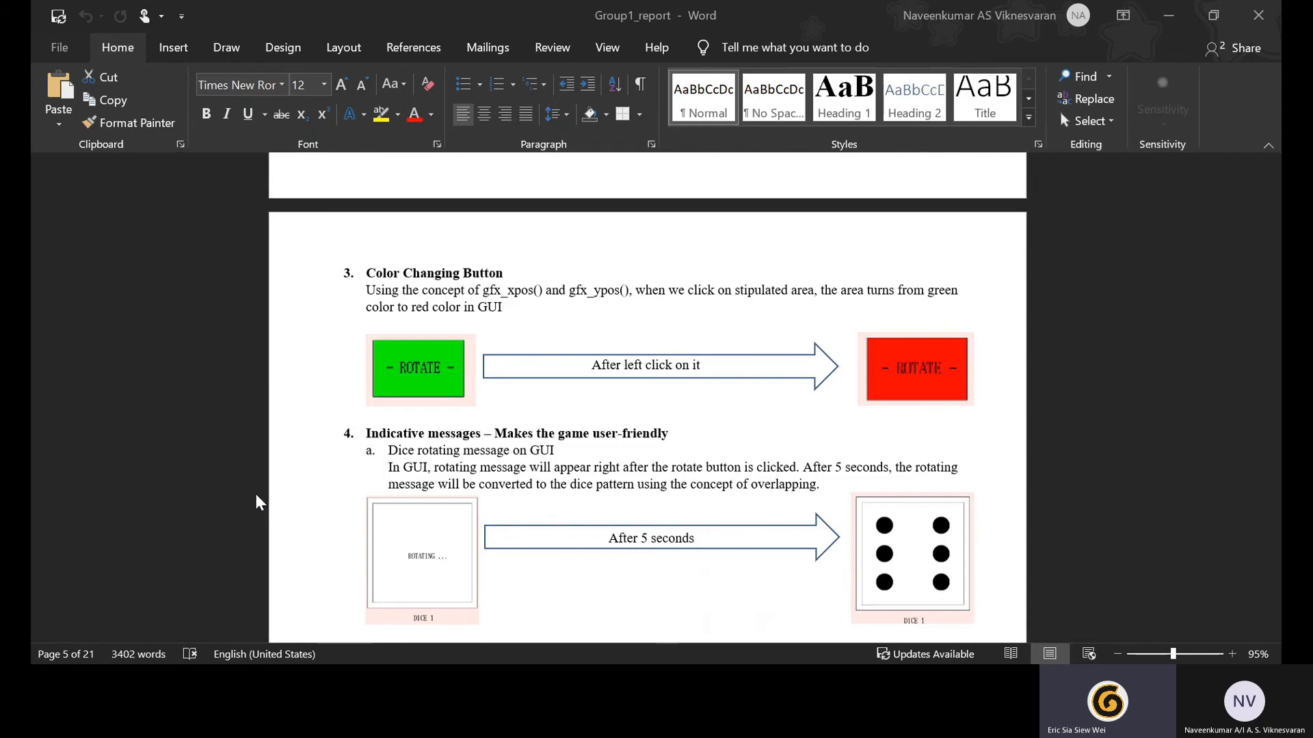
{"action": "scroll", "scroll_direction": "down", "scroll_amount": 3}
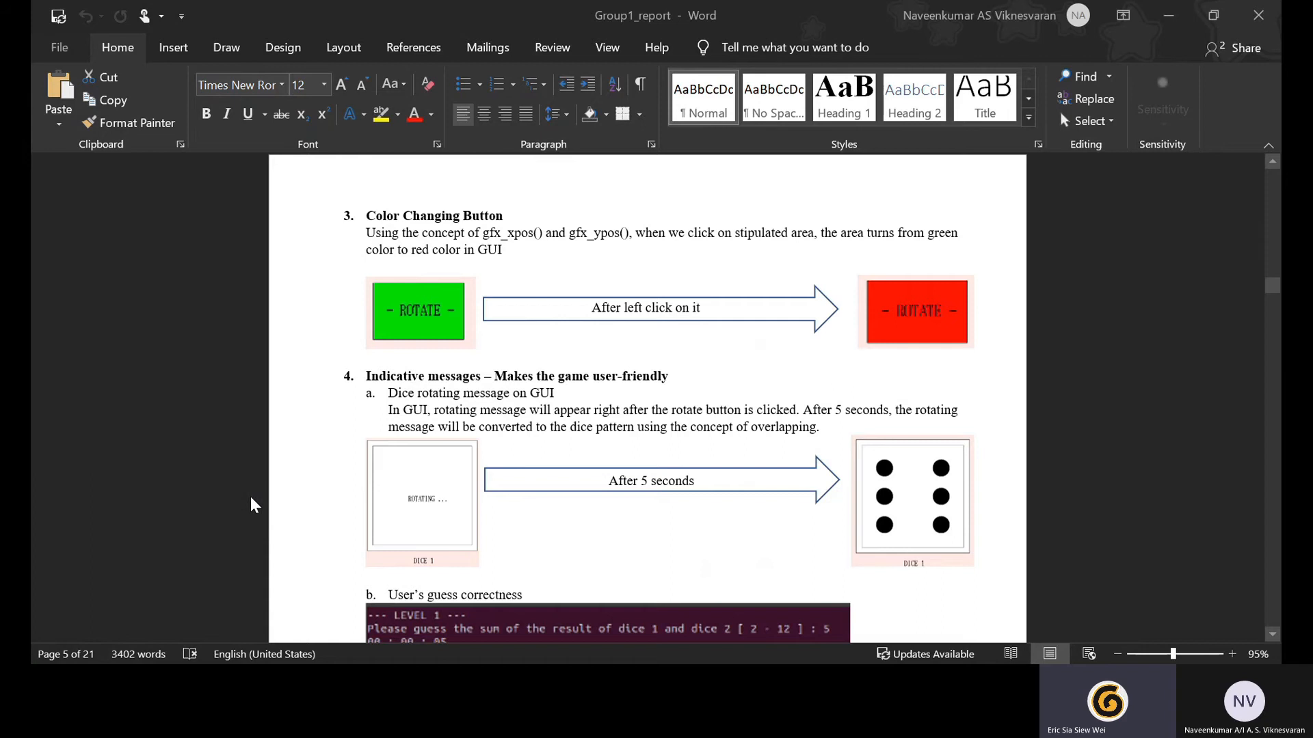
{"action": "mouse_move", "coordinate": [179, 436]}
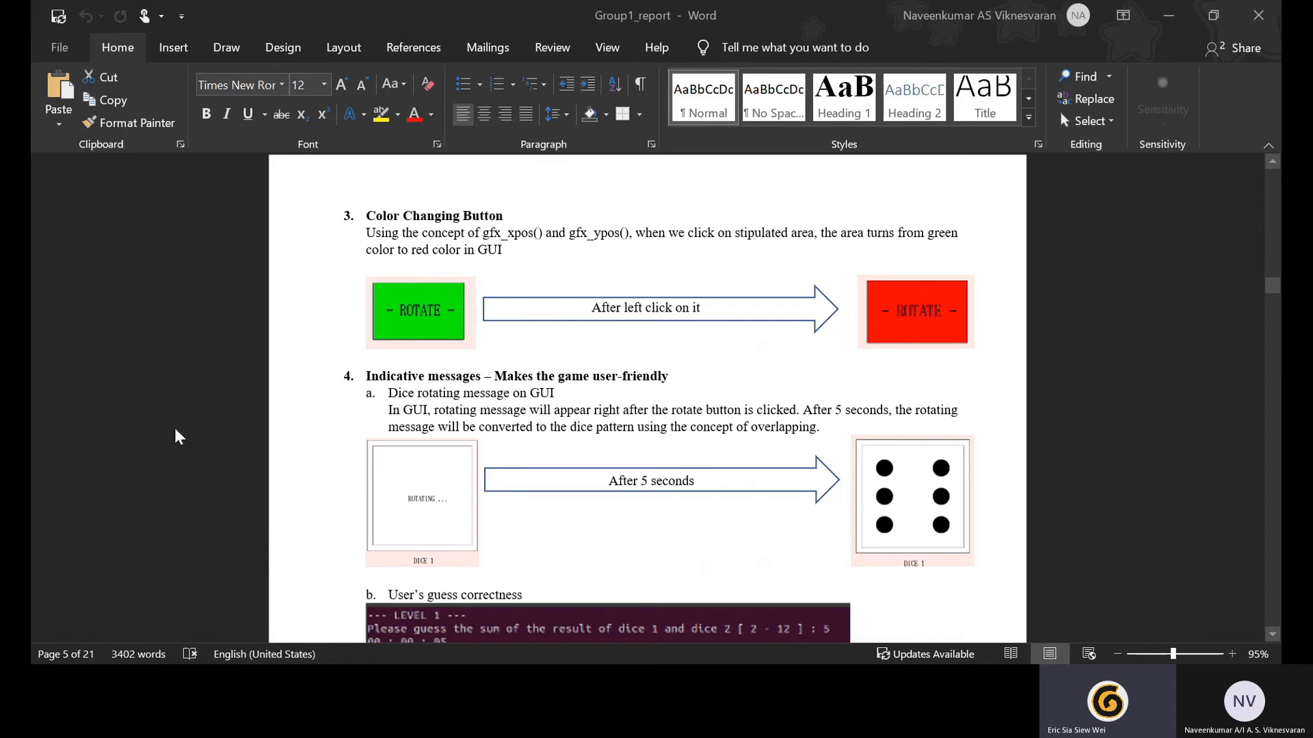
{"action": "mouse_move", "coordinate": [46, 460]}
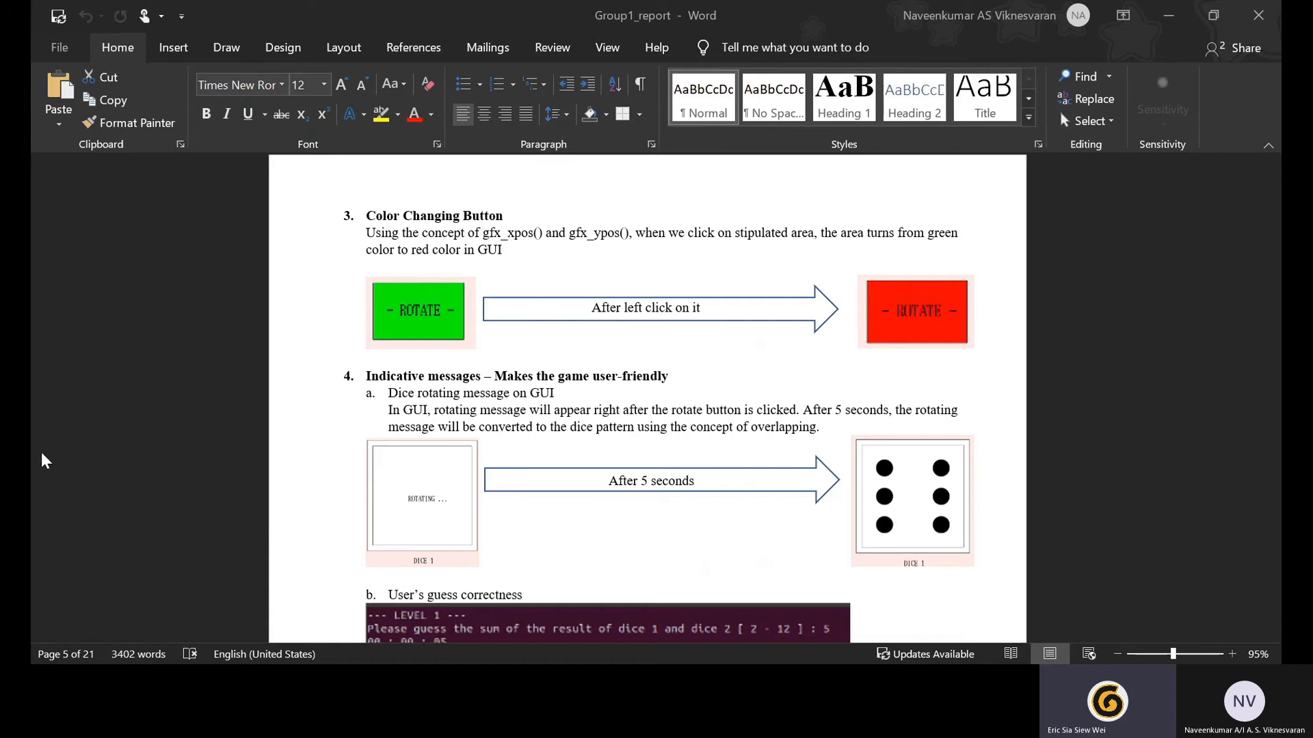
{"action": "mouse_move", "coordinate": [37, 463]}
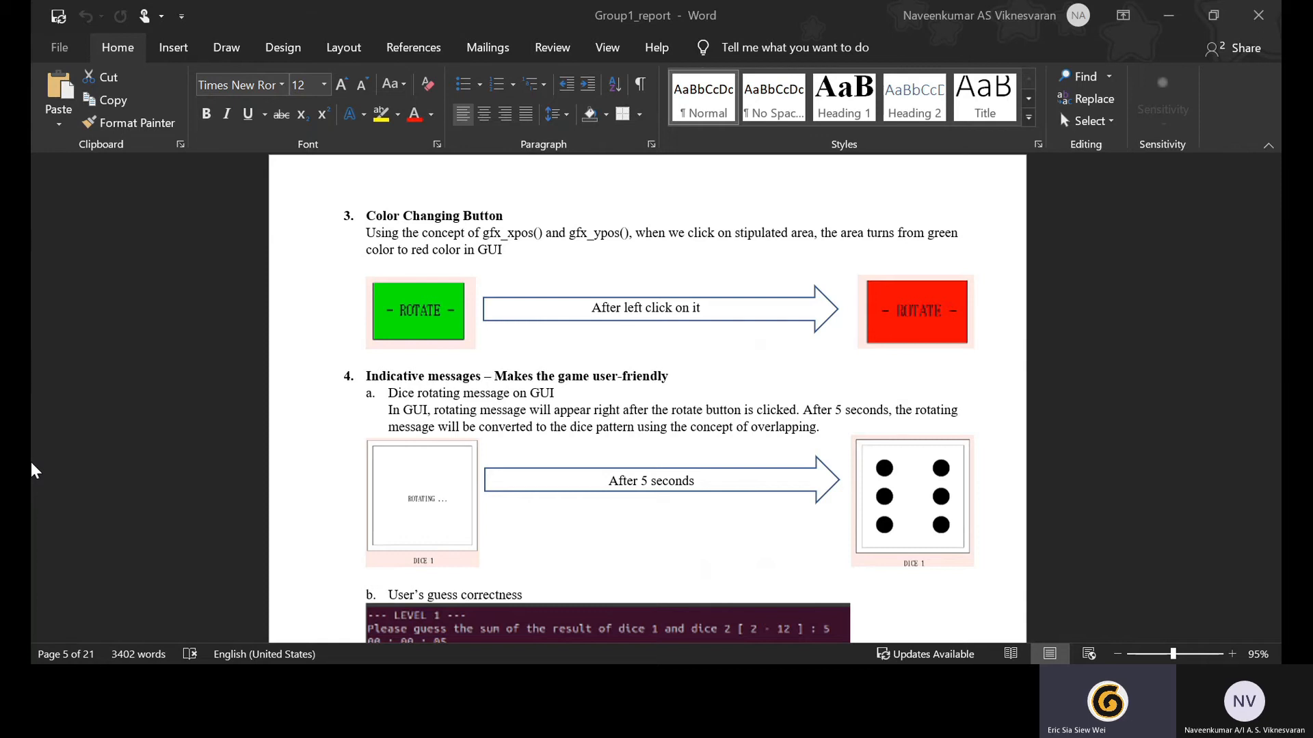
{"action": "scroll", "scroll_direction": "down", "scroll_amount": 3}
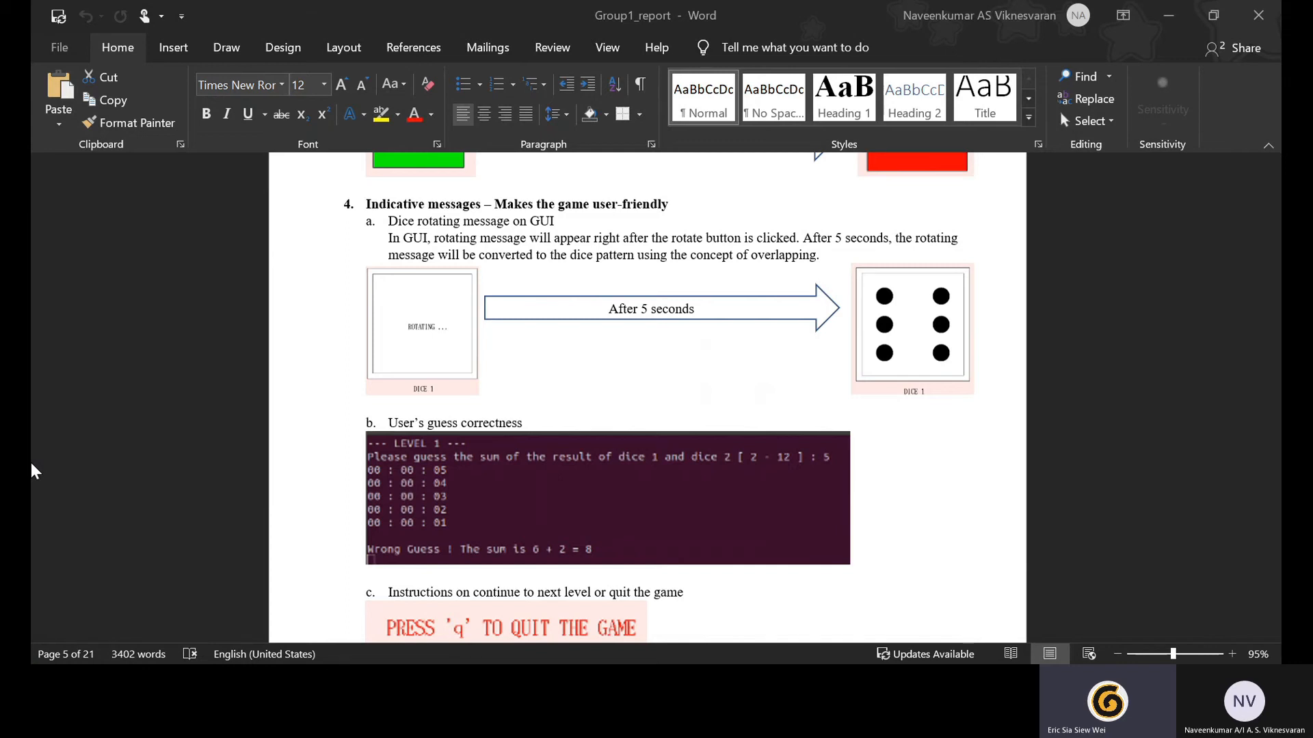
{"action": "scroll", "scroll_direction": "down", "scroll_amount": 3}
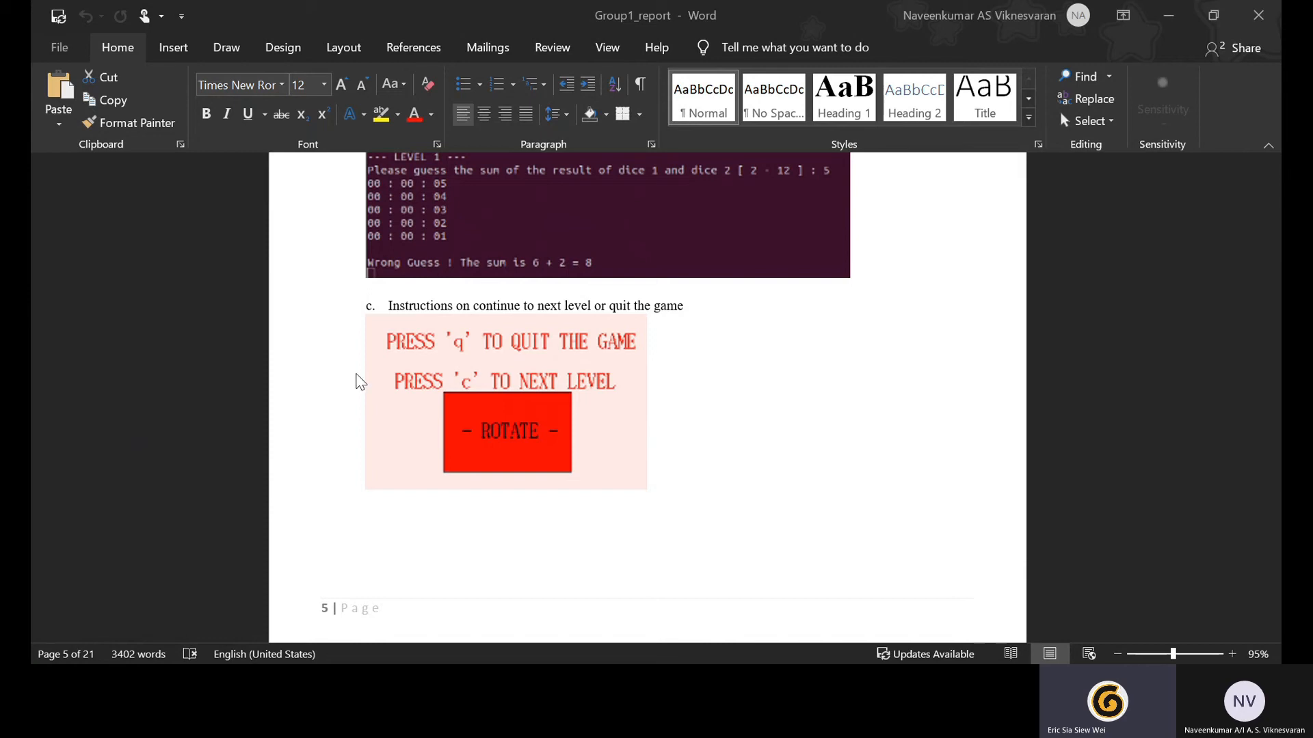
Step: Switch to the Ubuntu VM showing Group1_dice.c headers and includes in the Text Editor
{"action": "scroll", "scroll_direction": "down", "scroll_amount": 3}
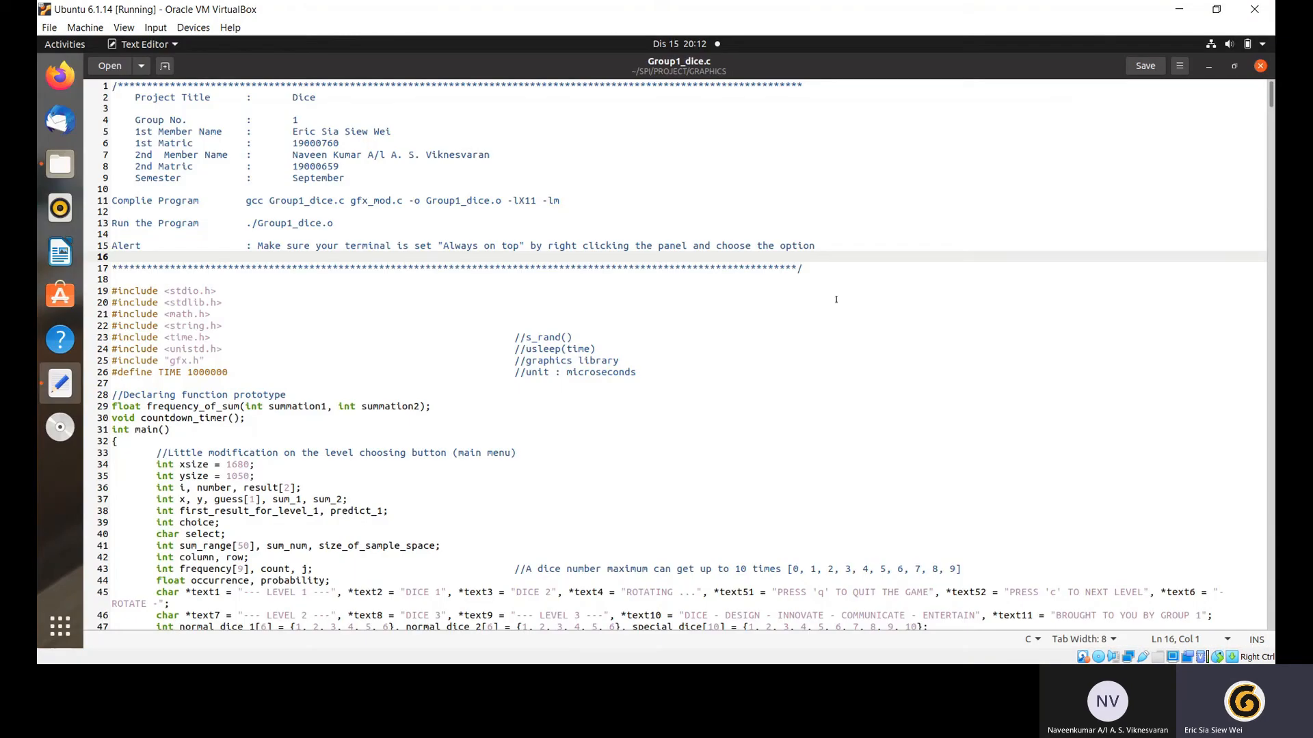
Step: Focus the Group1_dice.c editor and launch a new terminal from the dock
{"action": "left_click", "coordinate": [638, 518]}
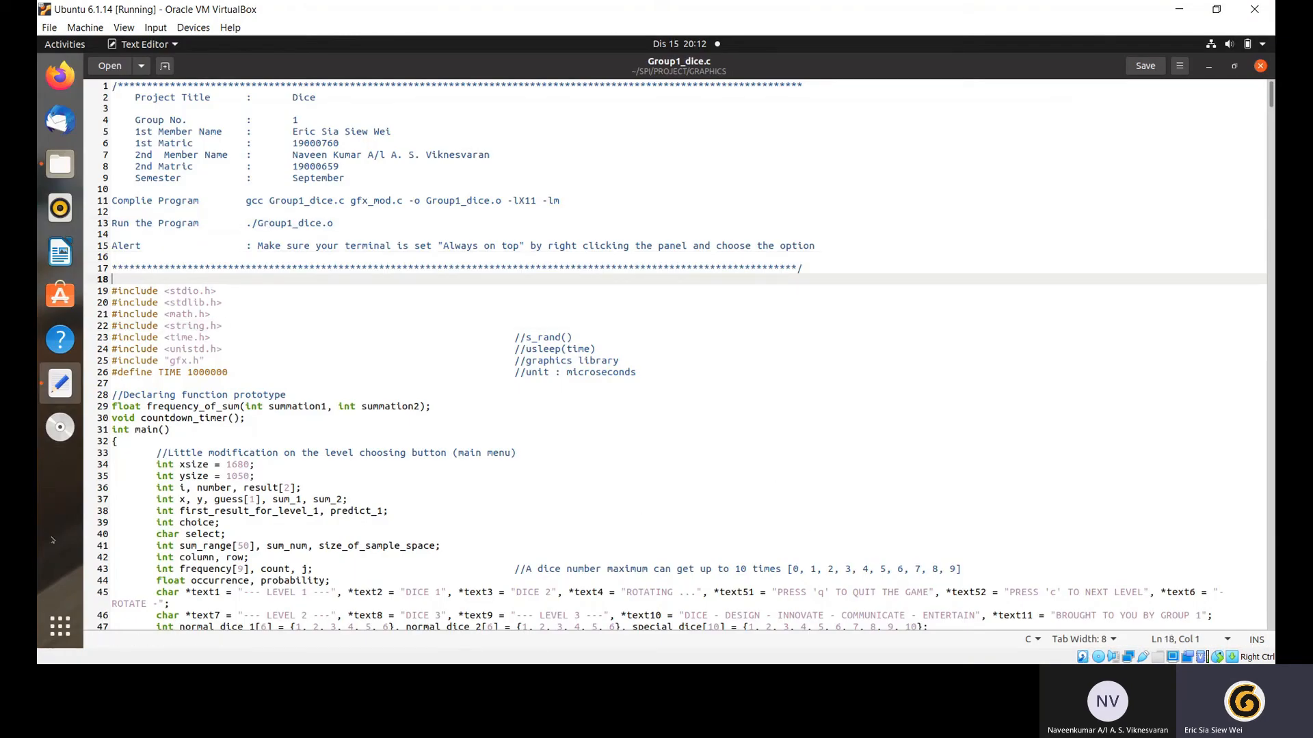
{"action": "left_click", "coordinate": [64, 44]}
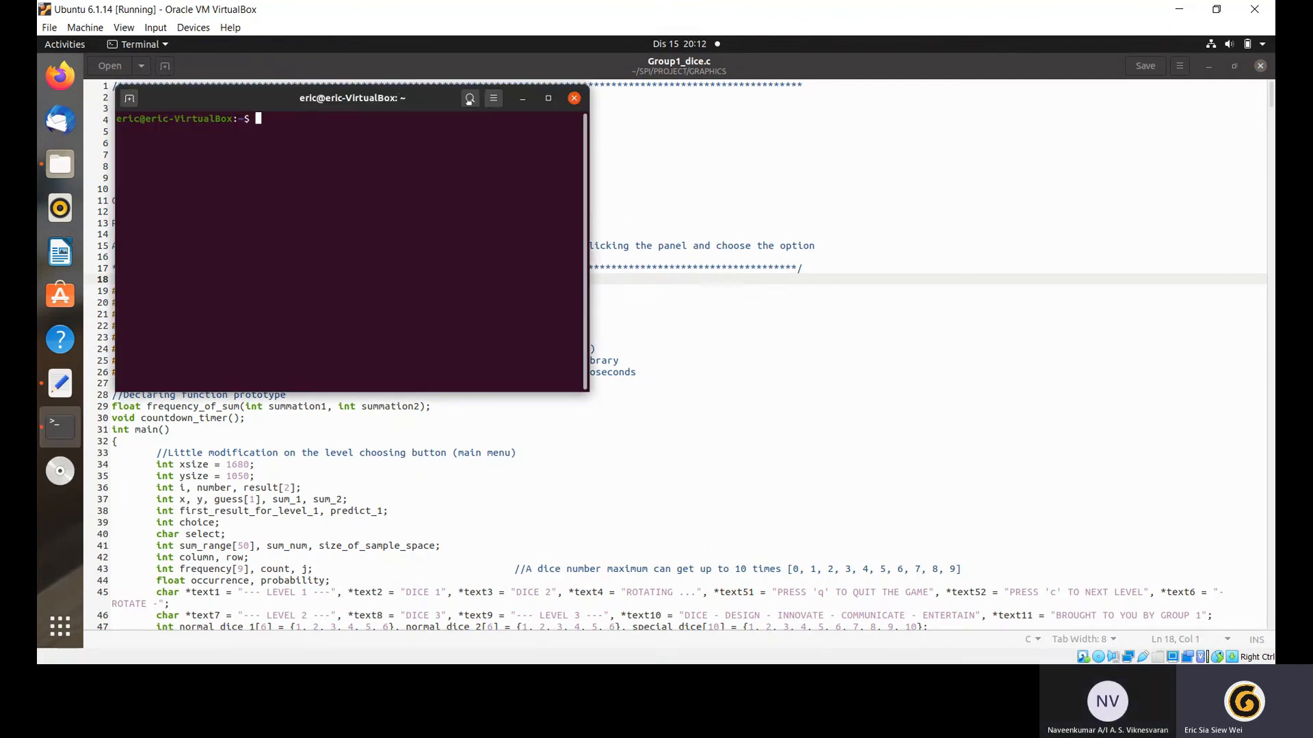
Step: Move the terminal aside and change into the SPI/PROJECT/GRAPHICS folder
{"action": "left_click_drag", "start_coordinate": [351, 98], "coordinate": [749, 172]}
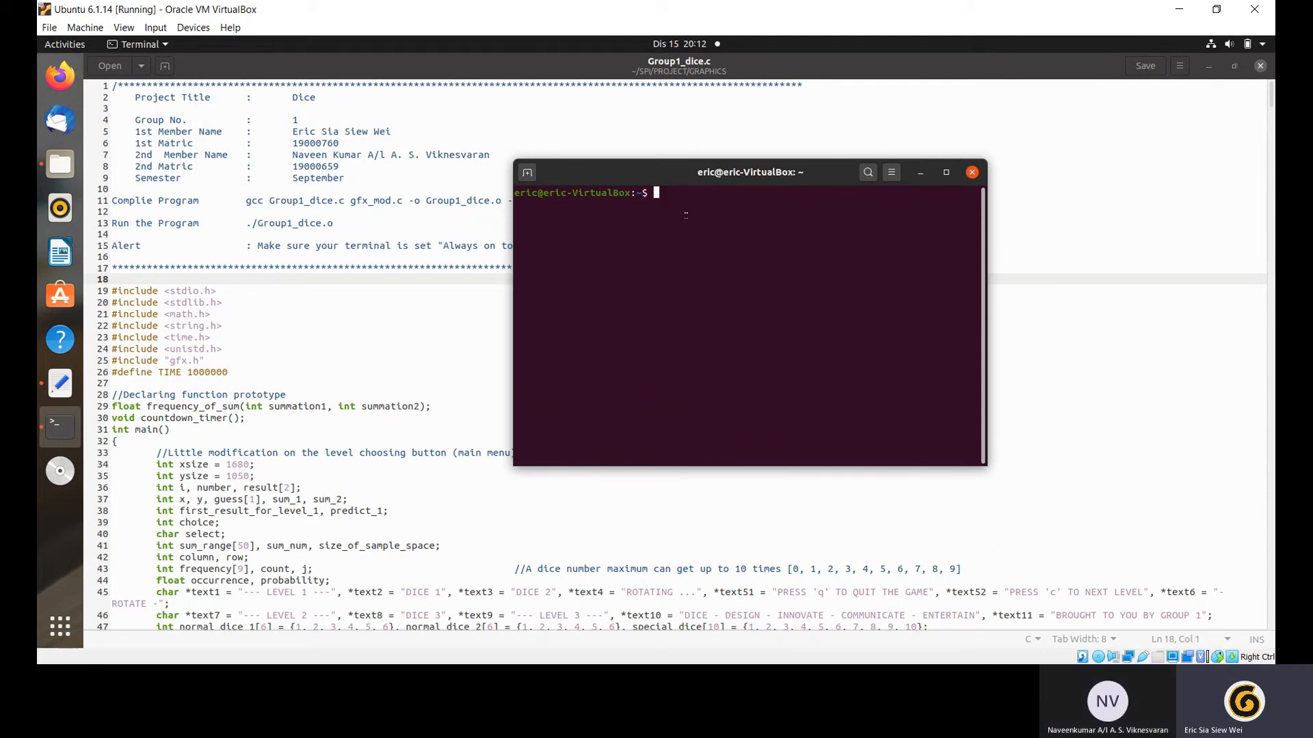
{"action": "type", "text": "cd"}
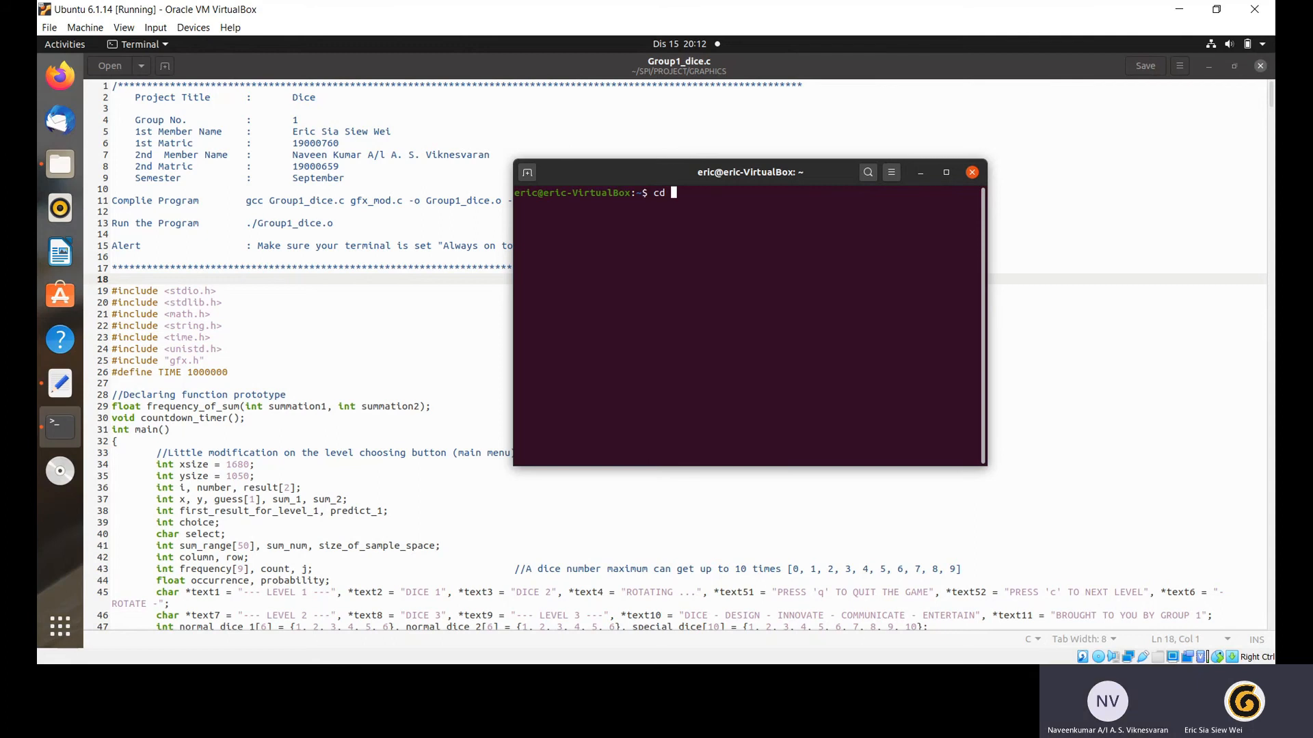
{"action": "type", "text": "SPI/"}
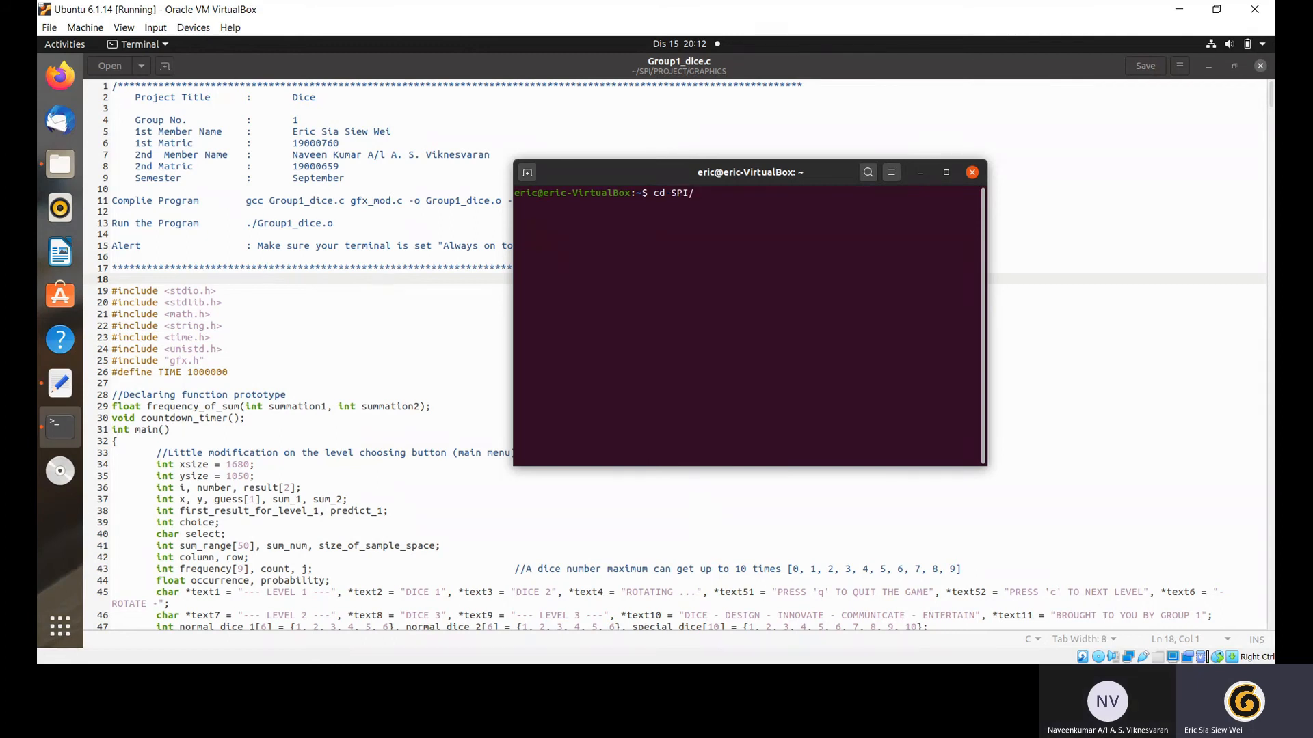
{"action": "type", "text": "PROJECT"}
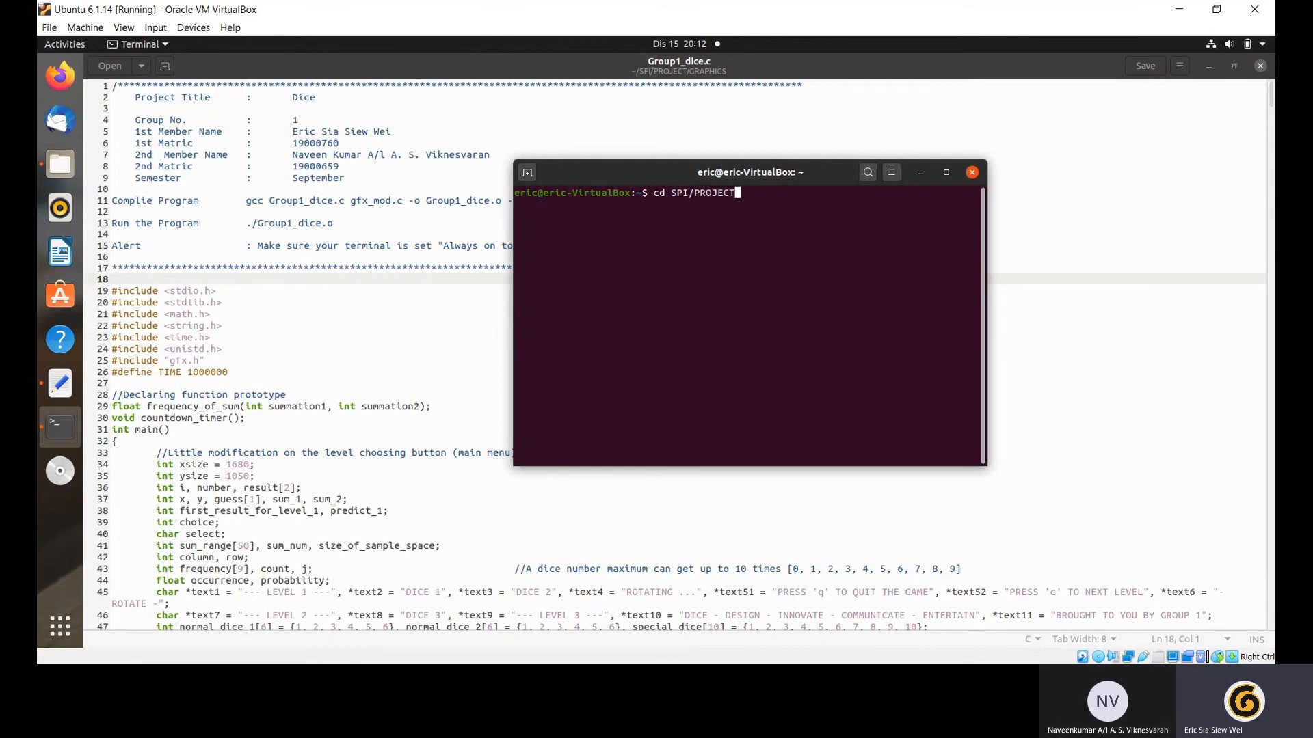
{"action": "type", "text": "GRPHICS"}
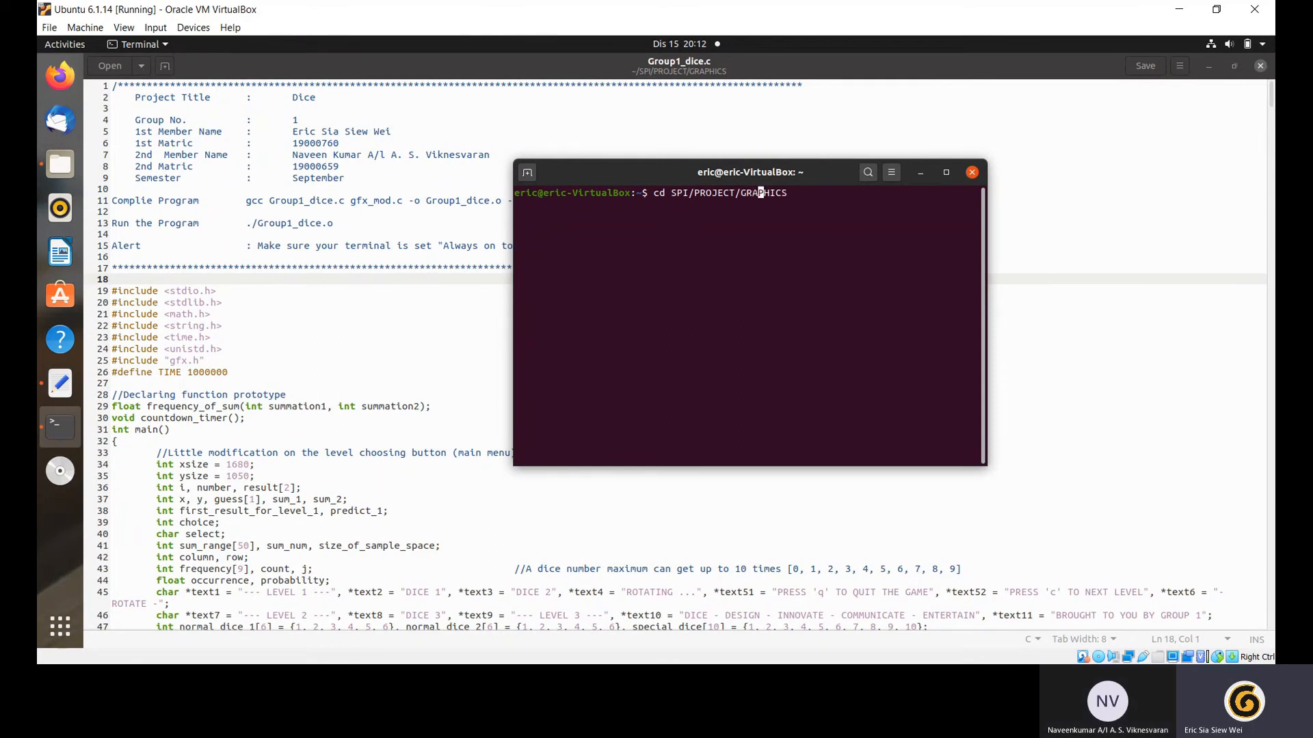
{"action": "key", "text": "Return"}
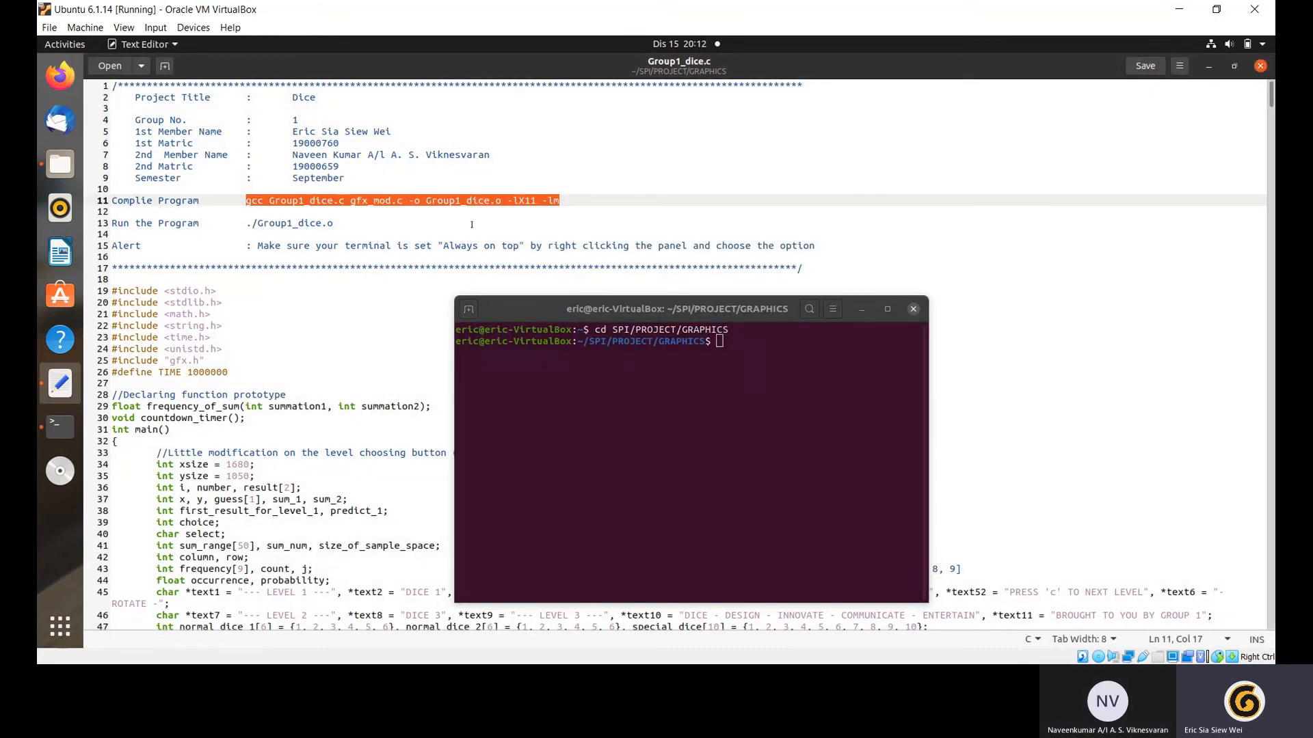
Step: Compile Group1_dice.c with gfx_mod.c into Group1_dice.o and launch the dice game
{"action": "type", "text": "gcc Group1_dice.c gfx_mod.c -o Group1_dice.o -lX11 -lm"}
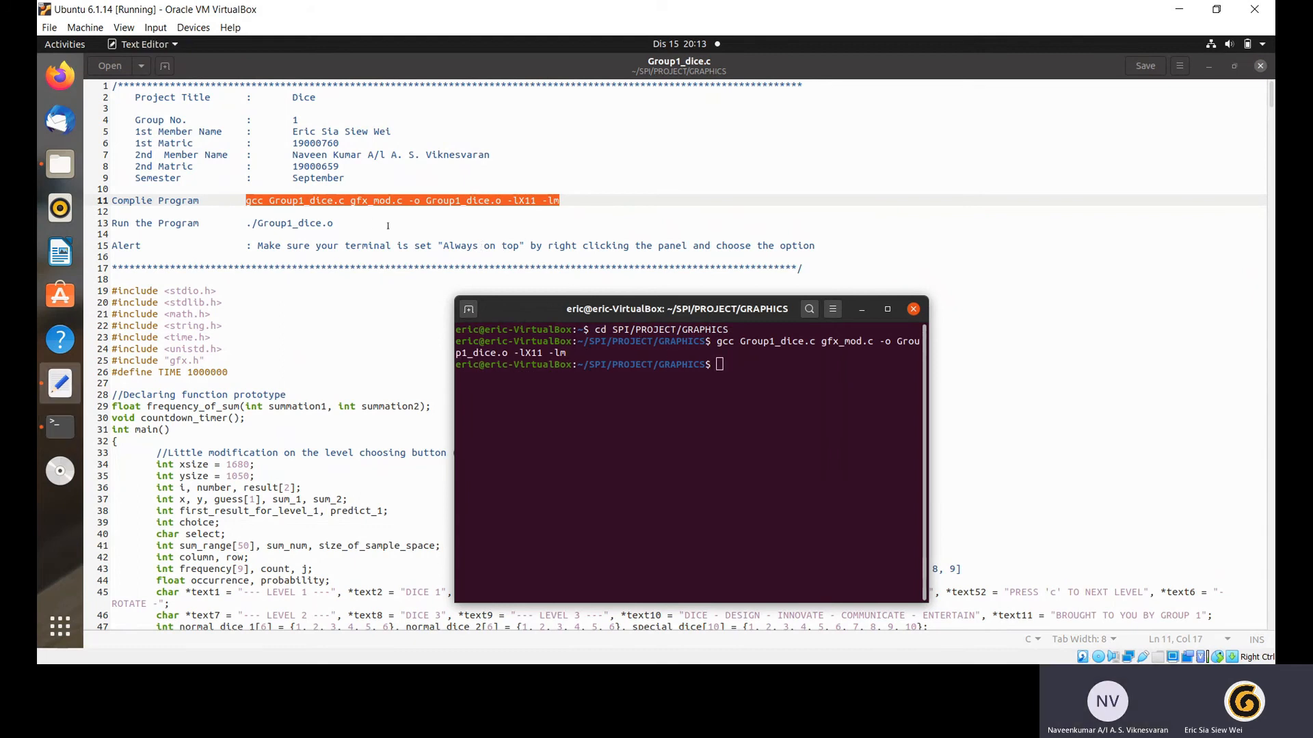
{"action": "right_click", "coordinate": [285, 223]}
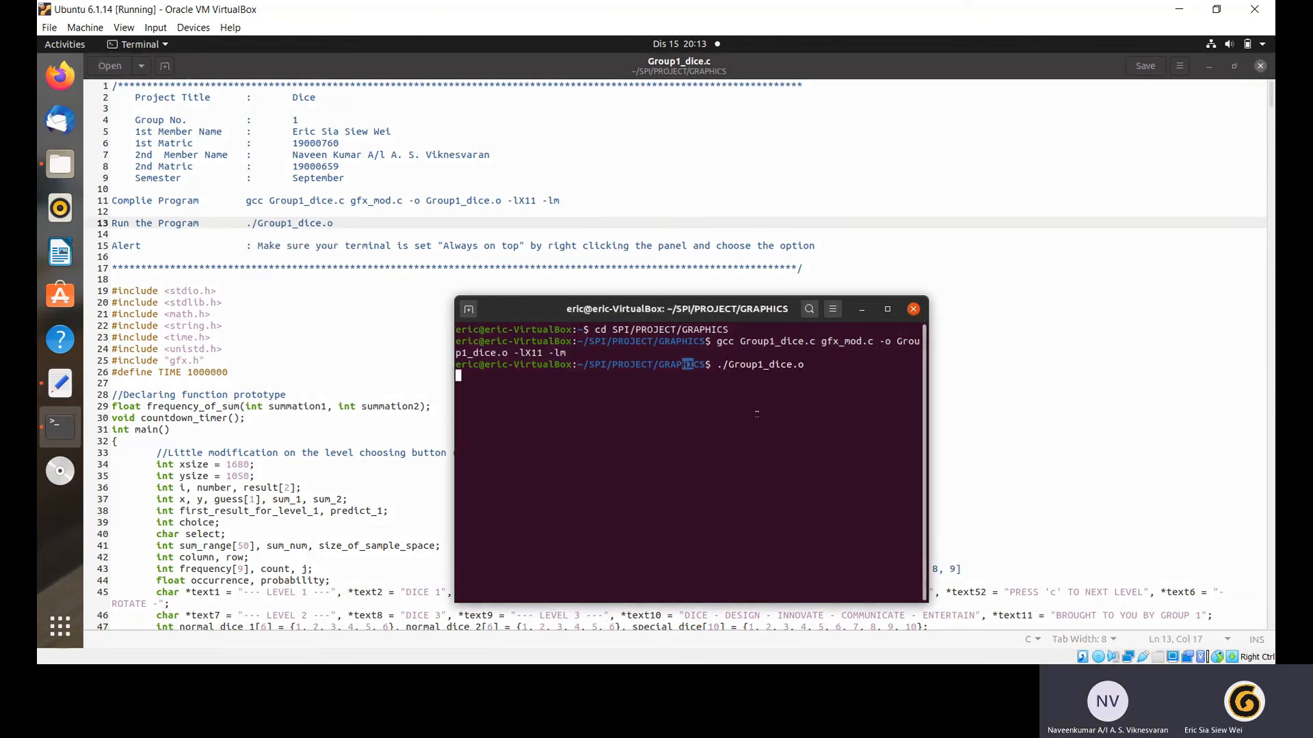
{"action": "key", "text": "Return"}
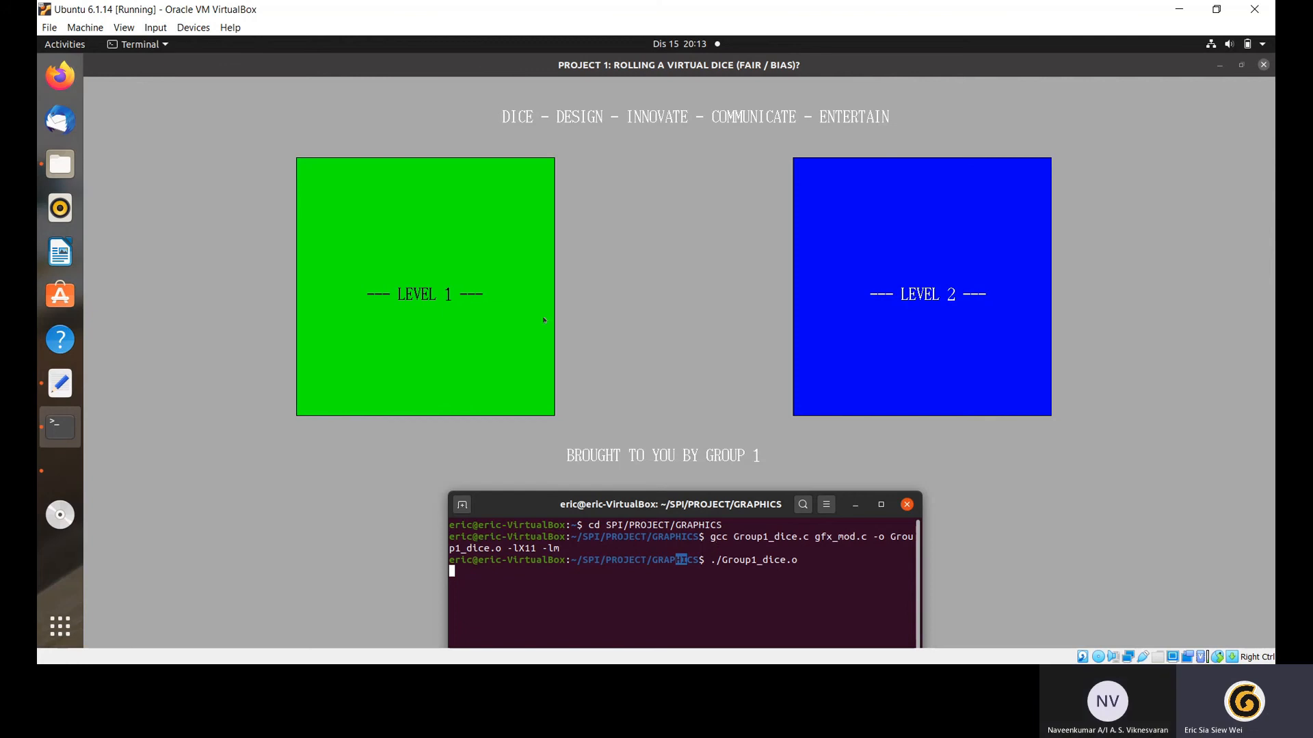
{"action": "mouse_move", "coordinate": [498, 311]}
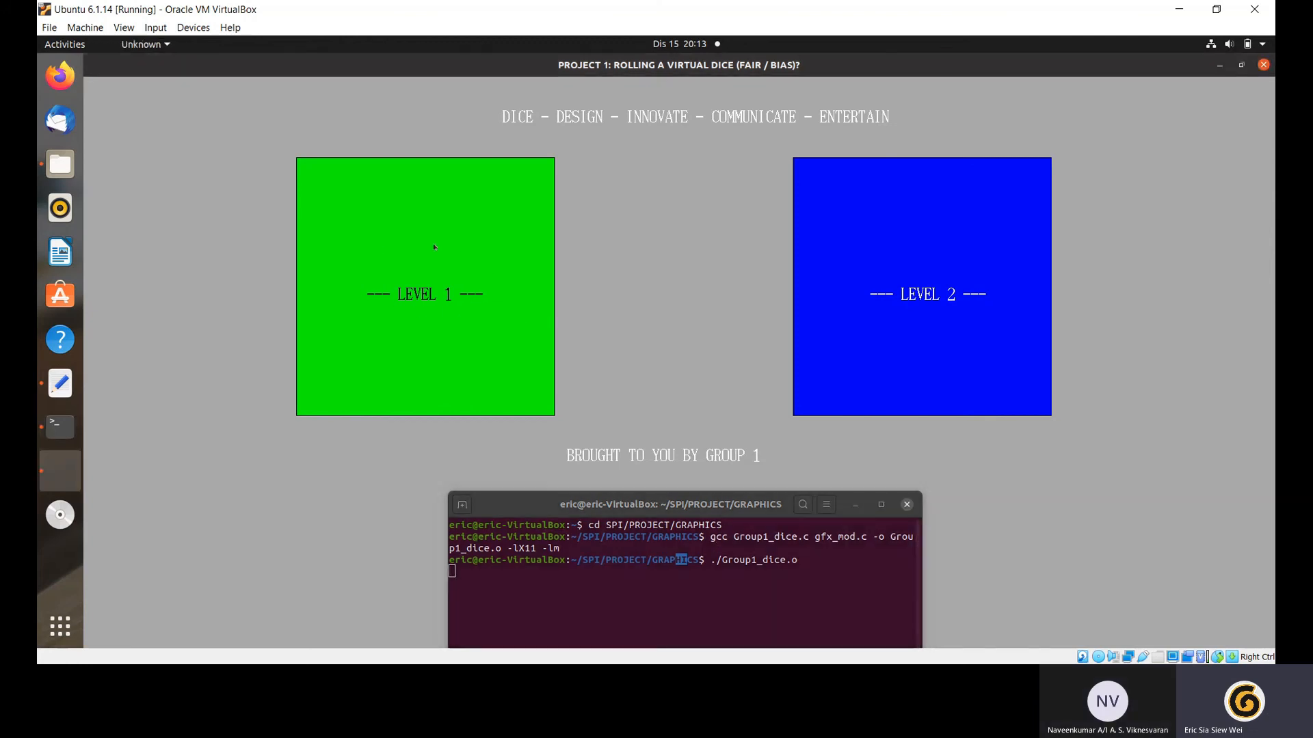
Step: Enter Level 1 of the dice game, showing two empty dice and a sum prompt
{"action": "key", "text": "Return"}
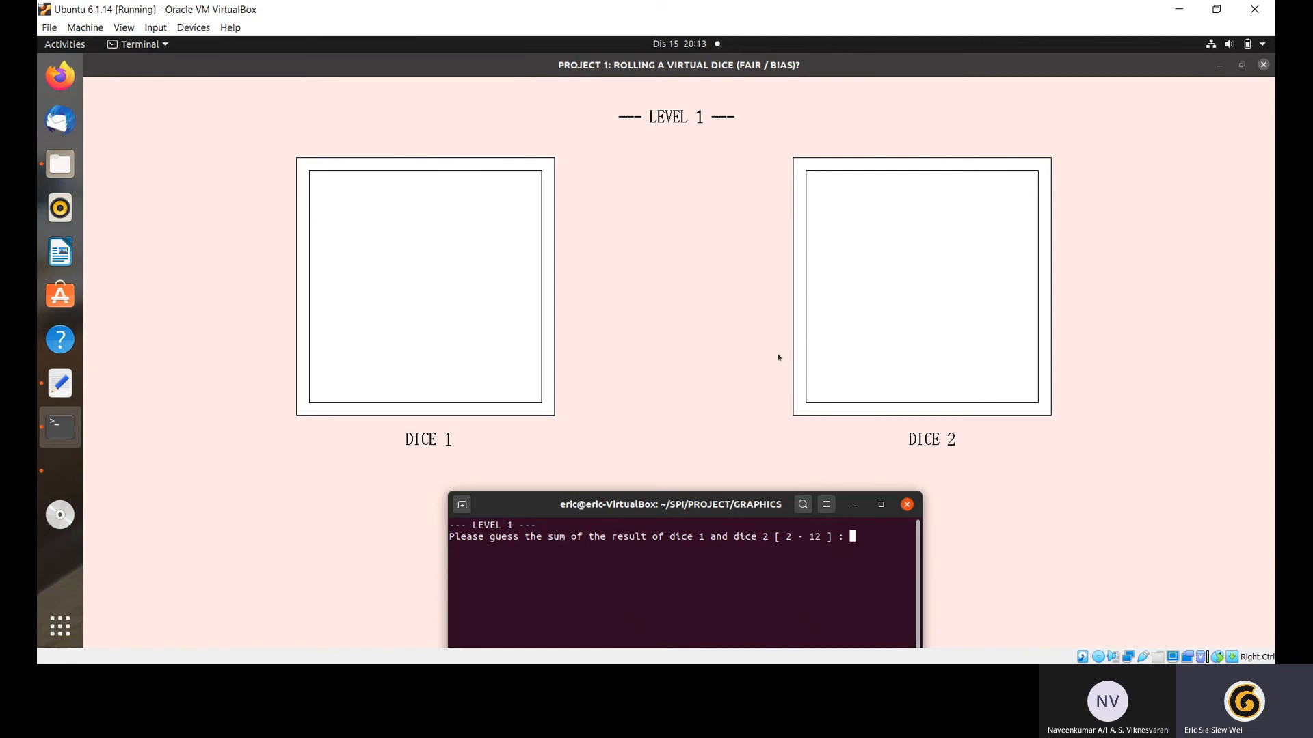
Step: Guess 10 as the Level 1 dice sum
{"action": "type", "text": "10"}
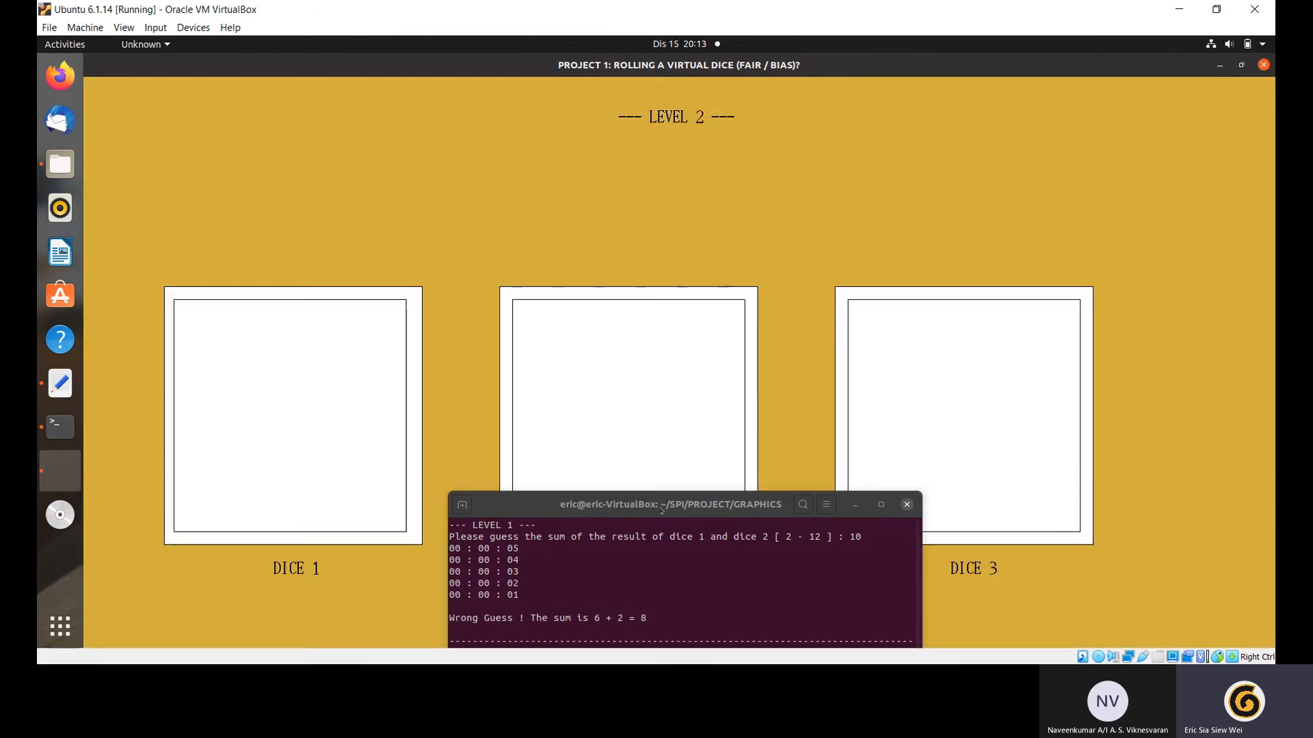
Step: Move the terminal above the dice, guess 10, and roll the three Level 2 dice
{"action": "left_click_drag", "start_coordinate": [669, 504], "coordinate": [306, 186]}
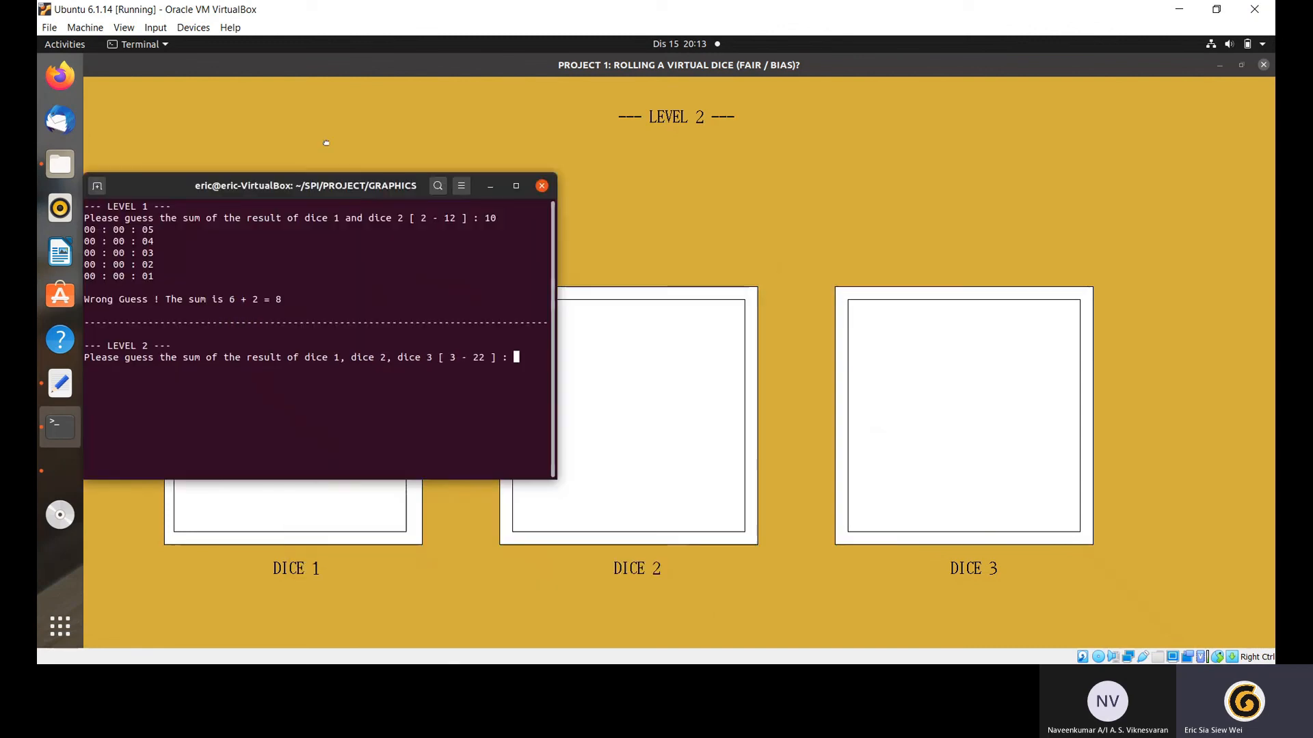
{"action": "left_click_drag", "start_coordinate": [306, 185], "coordinate": [306, 86]}
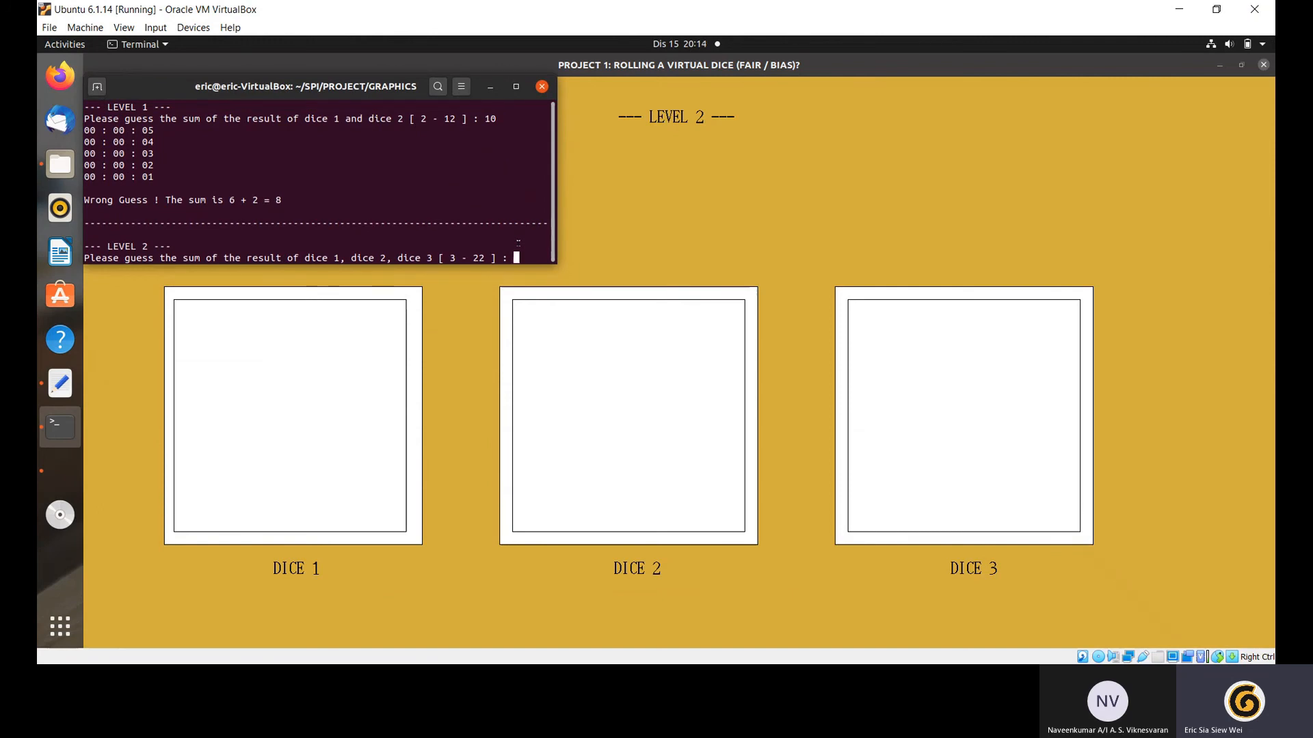
{"action": "type", "text": "10"}
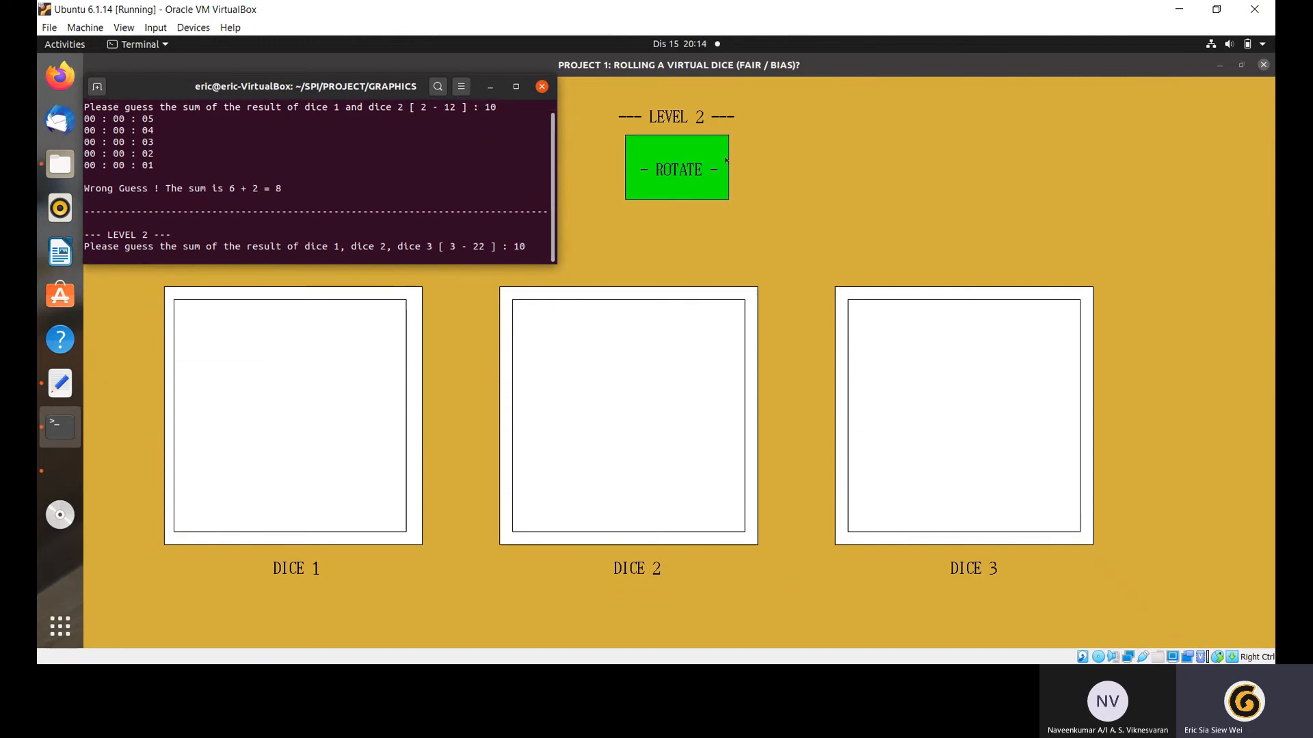
{"action": "left_click", "coordinate": [676, 167]}
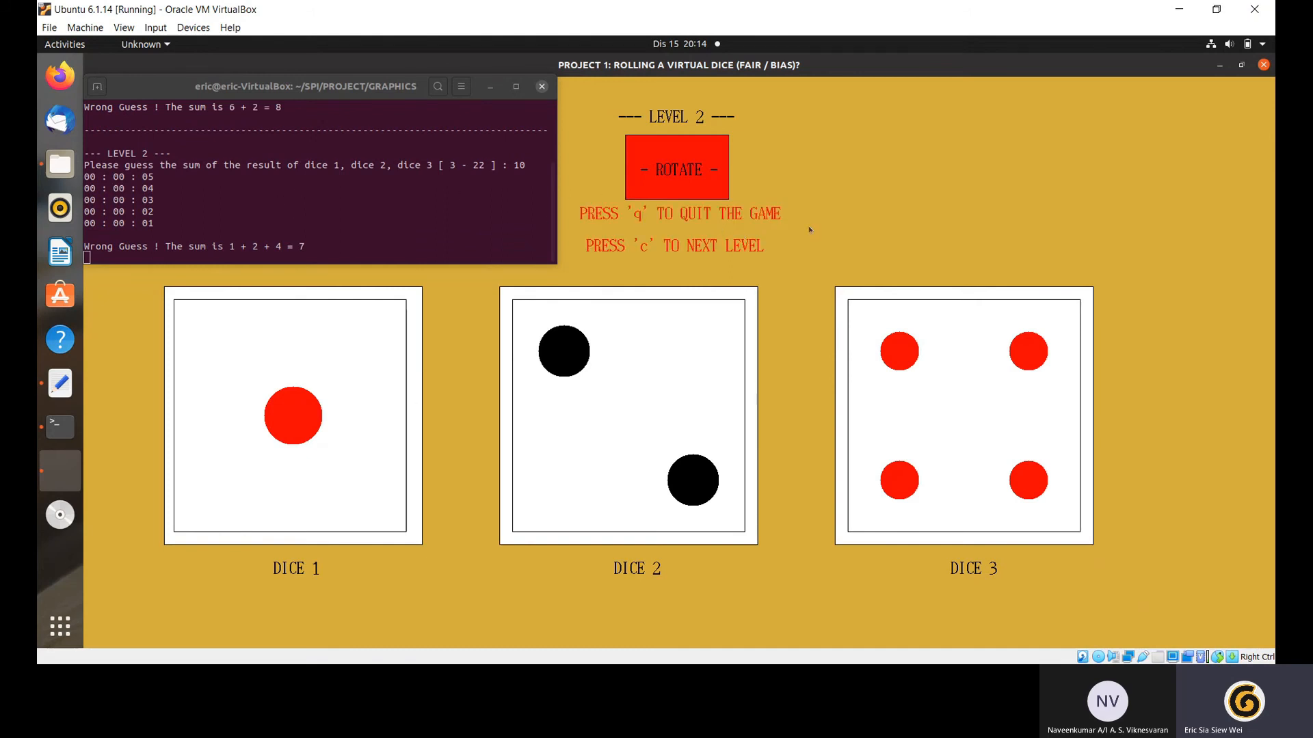
{"action": "mouse_move", "coordinate": [724, 258]}
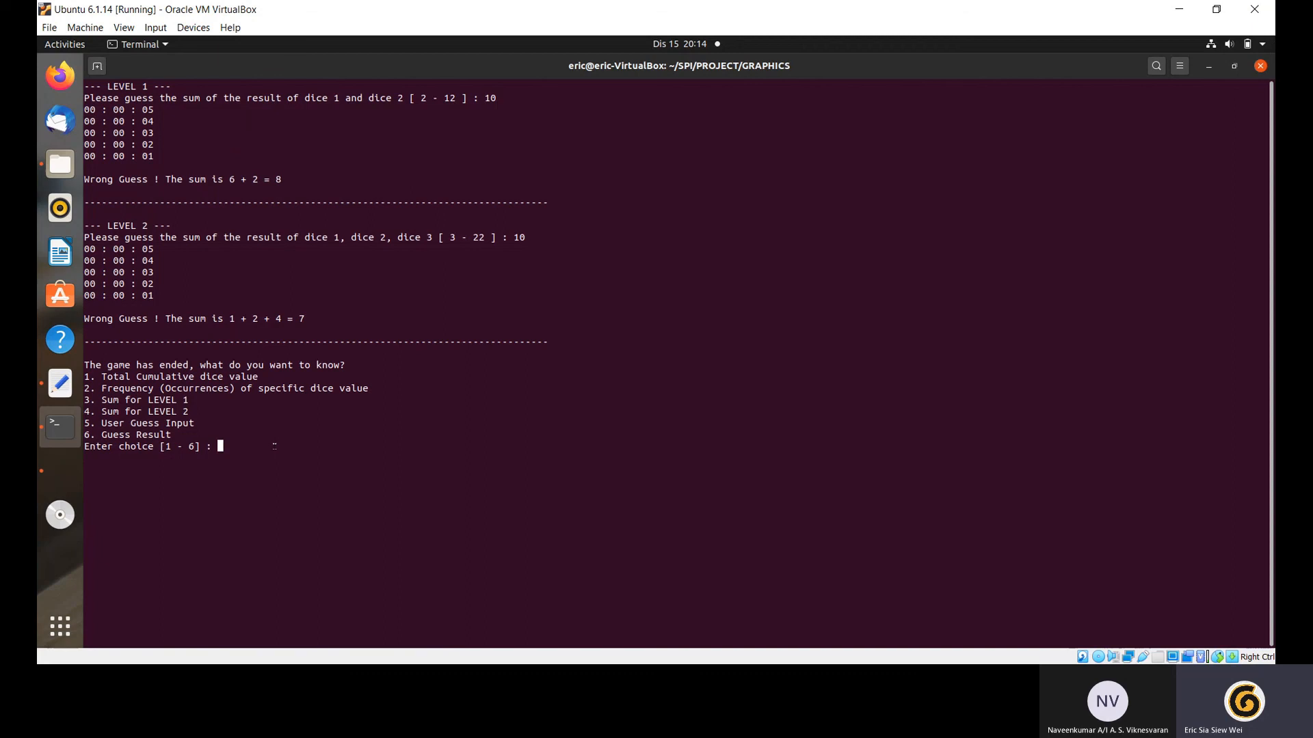
Step: Choose option 2 to show dice value frequencies, then answer N to further analysis
{"action": "type", "text": "2"}
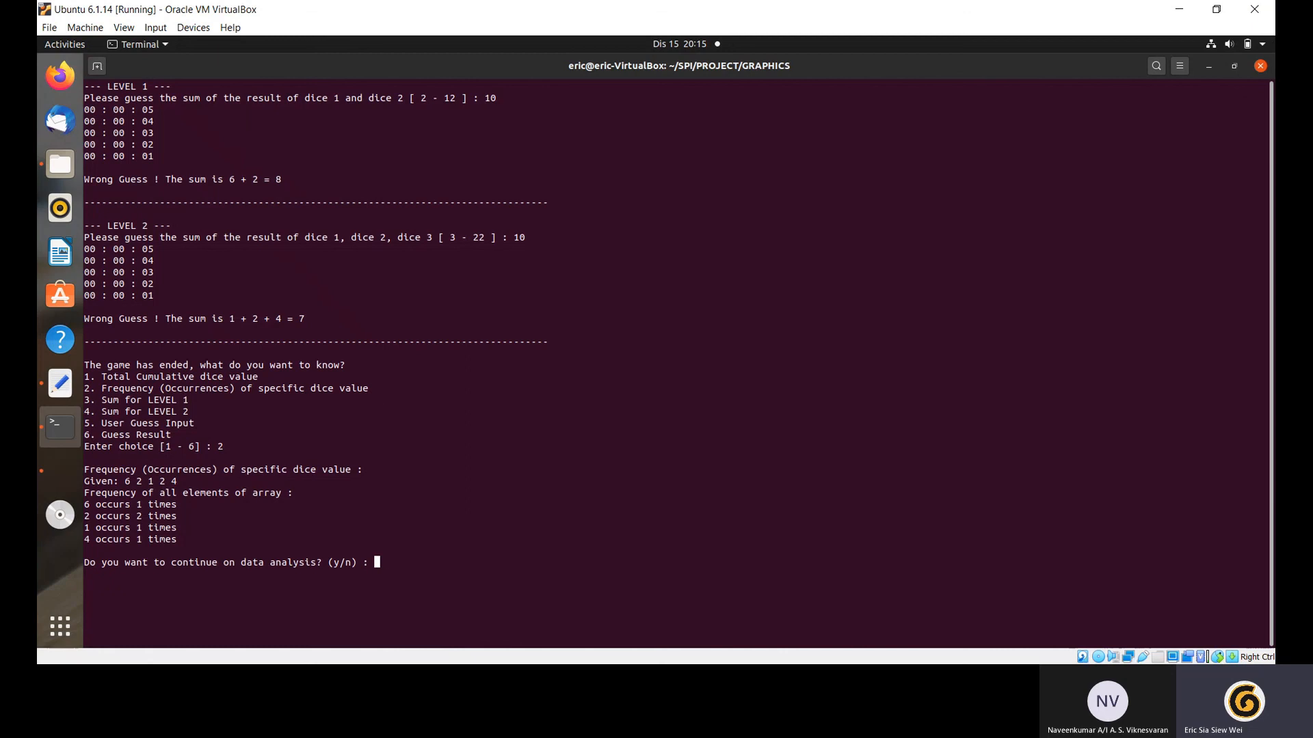
{"action": "type", "text": "N"}
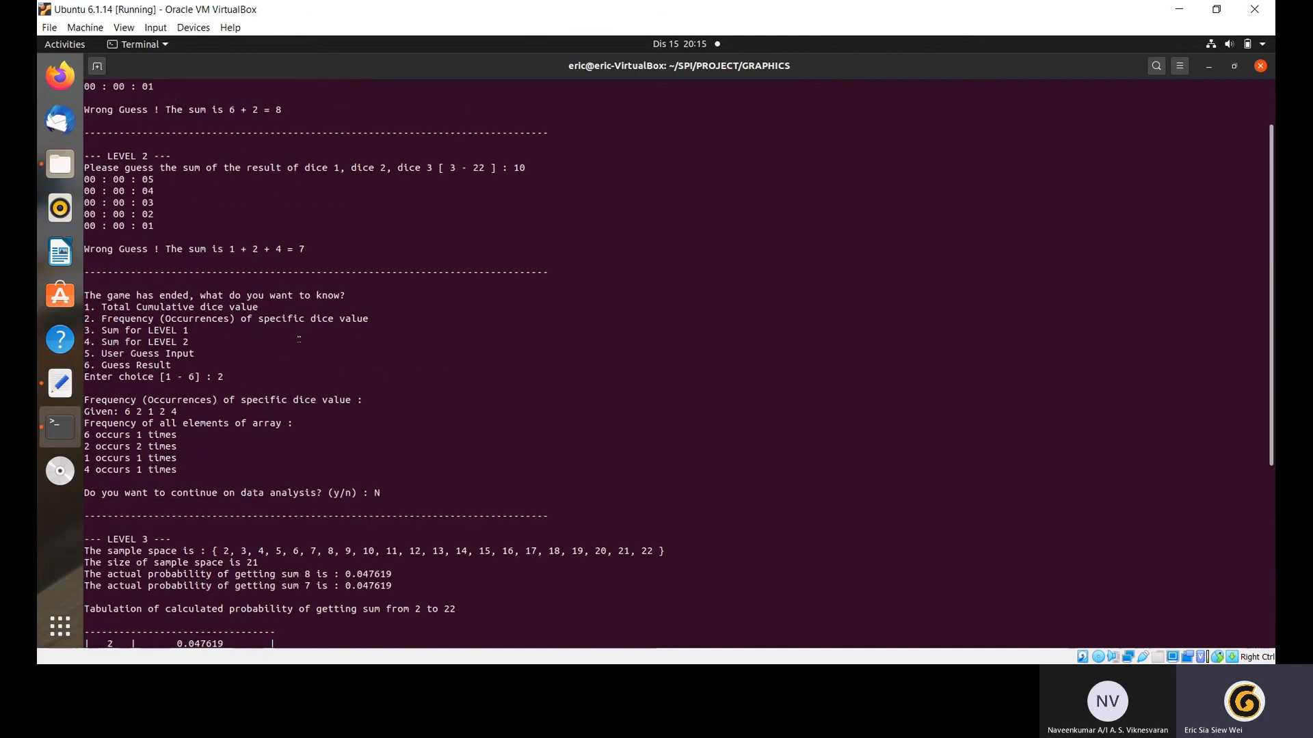
Step: Scroll down to the end of the sums 2–22 probability table and the End line
{"action": "scroll", "scroll_direction": "down", "scroll_amount": 3}
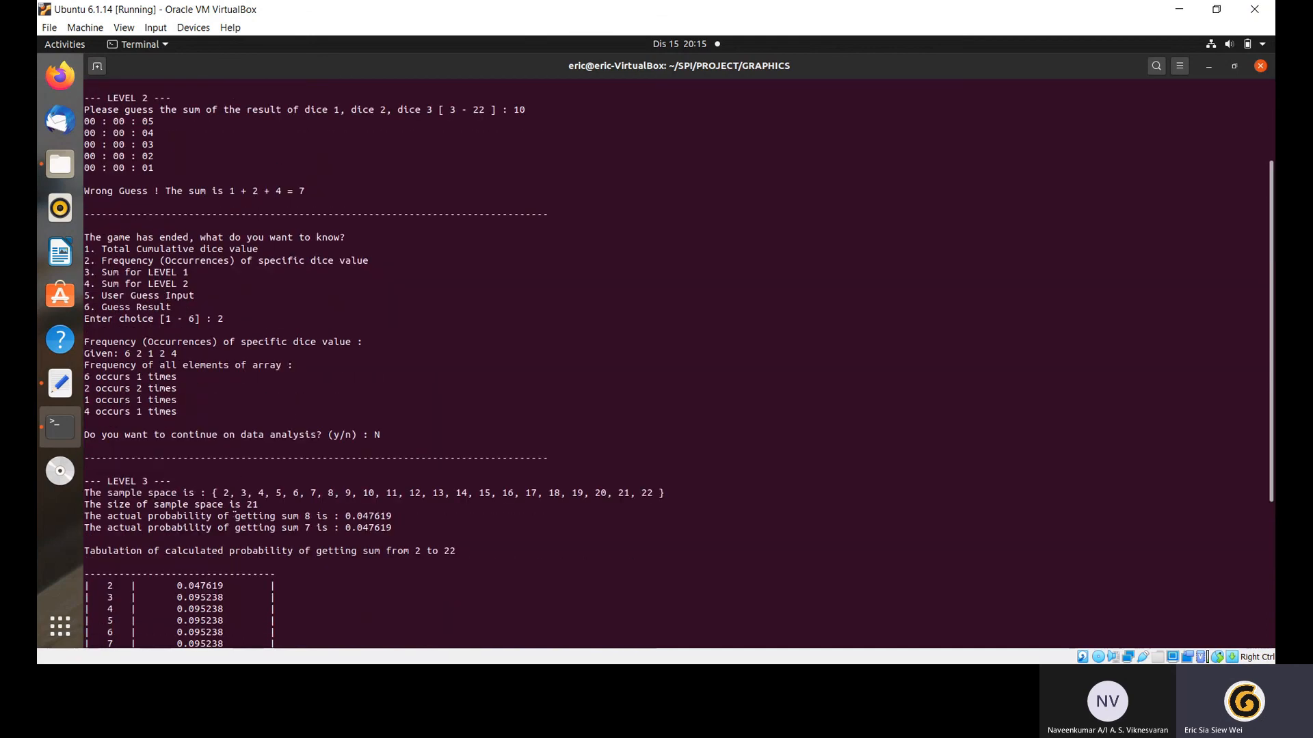
{"action": "scroll", "scroll_direction": "down", "scroll_amount": 3}
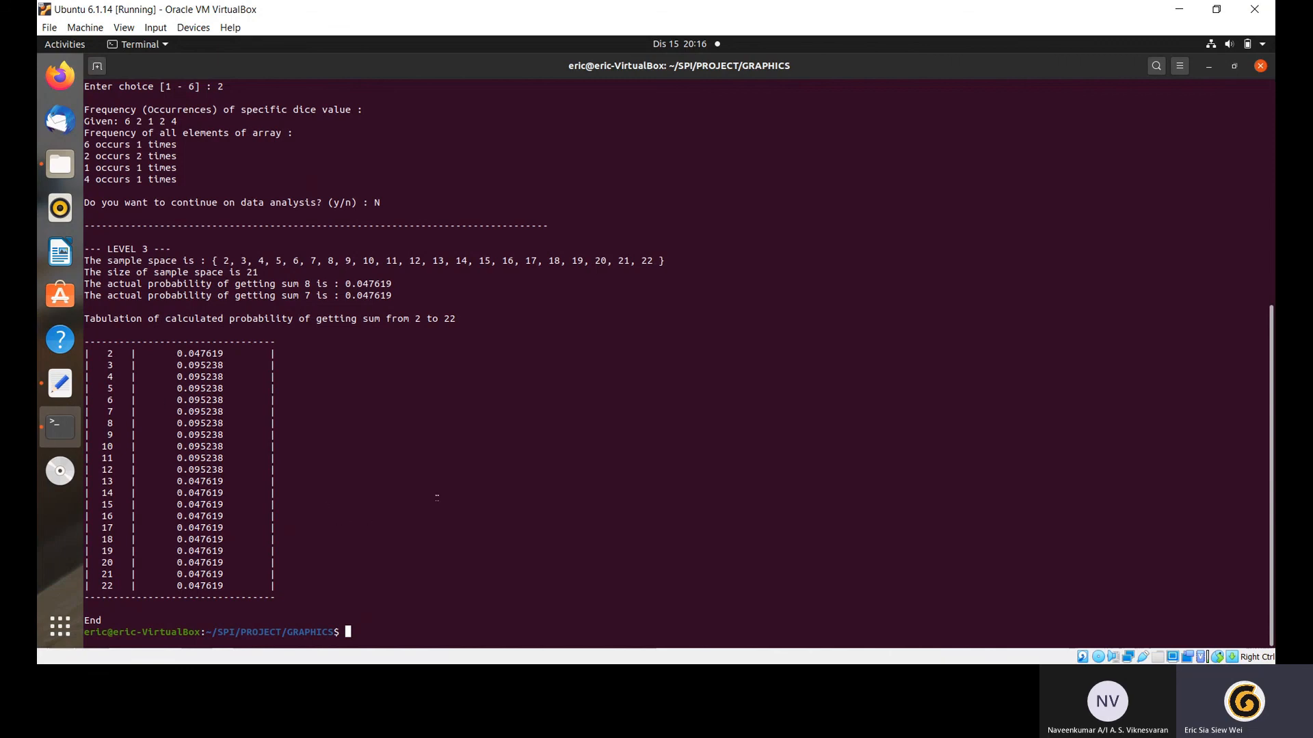
{"action": "mouse_move", "coordinate": [575, 509]}
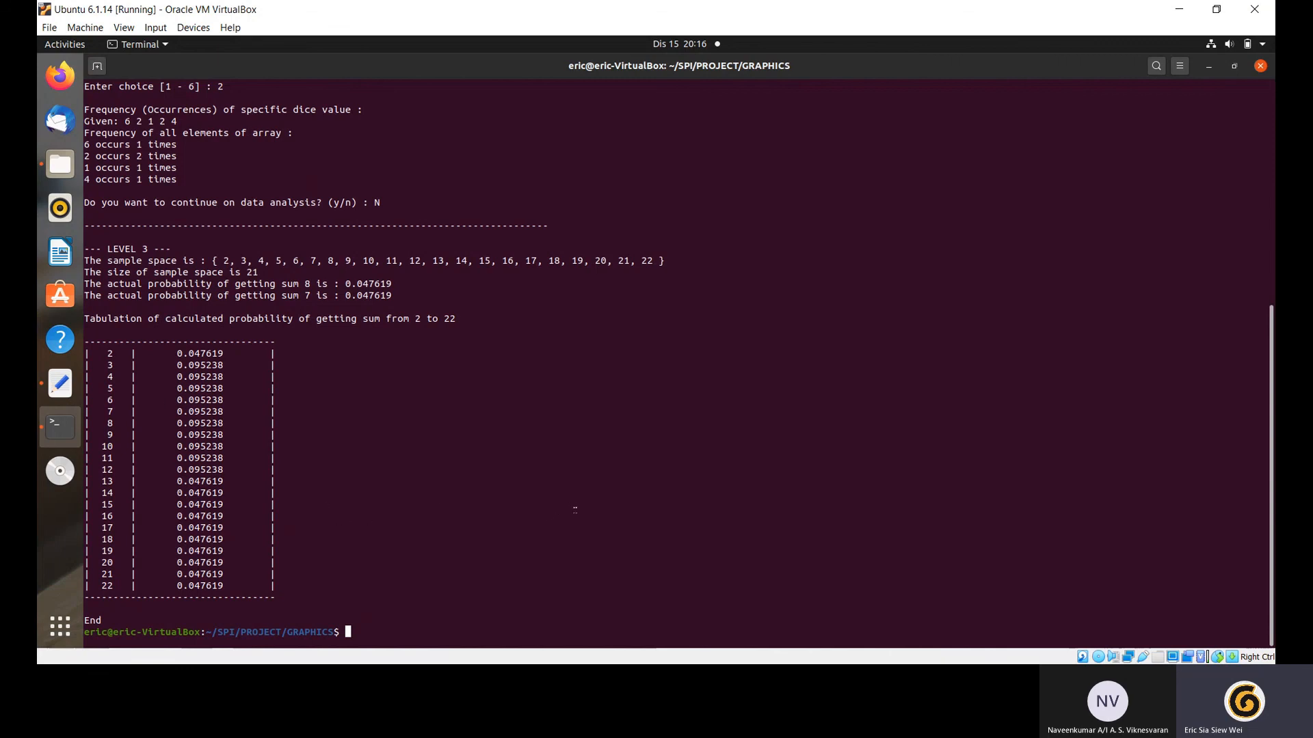
{"action": "mouse_move", "coordinate": [870, 566]}
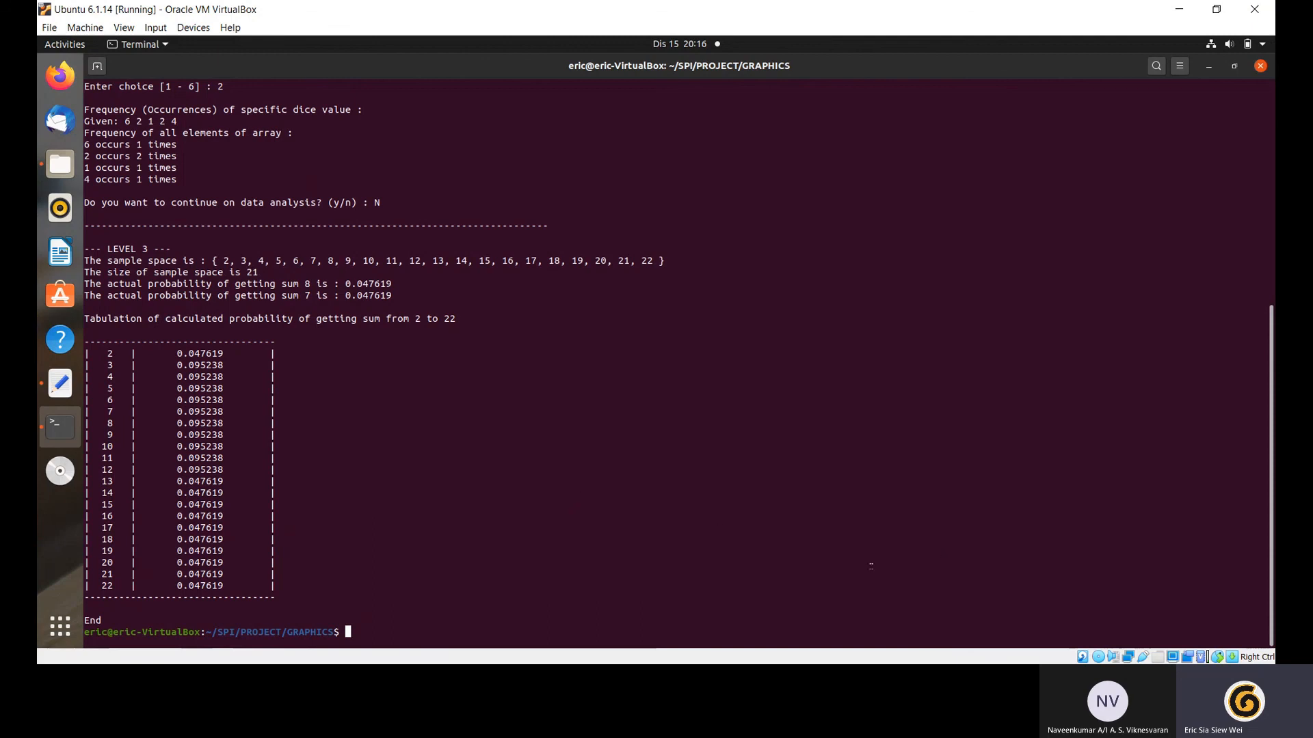